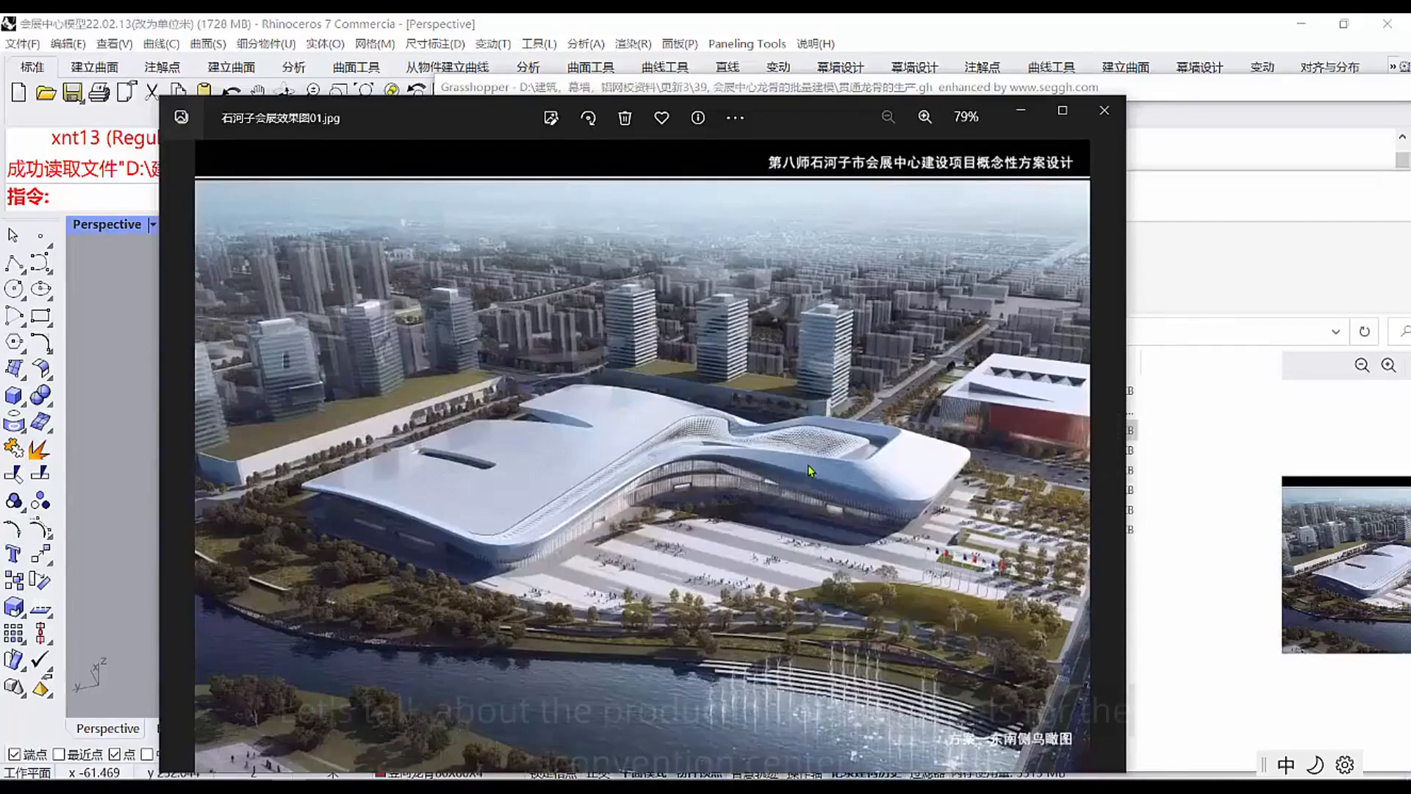
{"action": "mouse_move", "coordinate": [820, 468]}
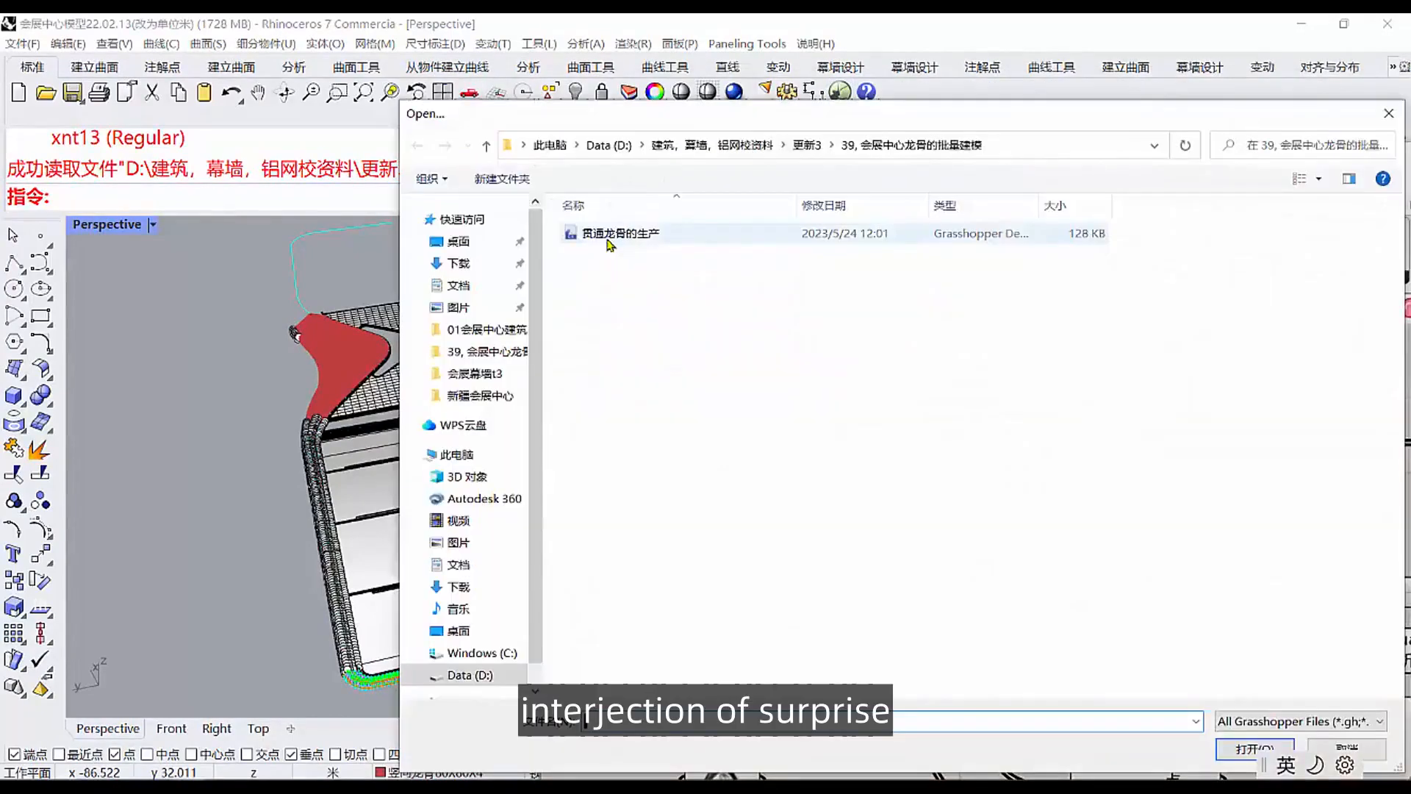
Open 贯通龙骨的生产.gh and pick the curtain-wall skin and a keel to check their layers.
{"action": "double_click", "coordinate": [619, 234]}
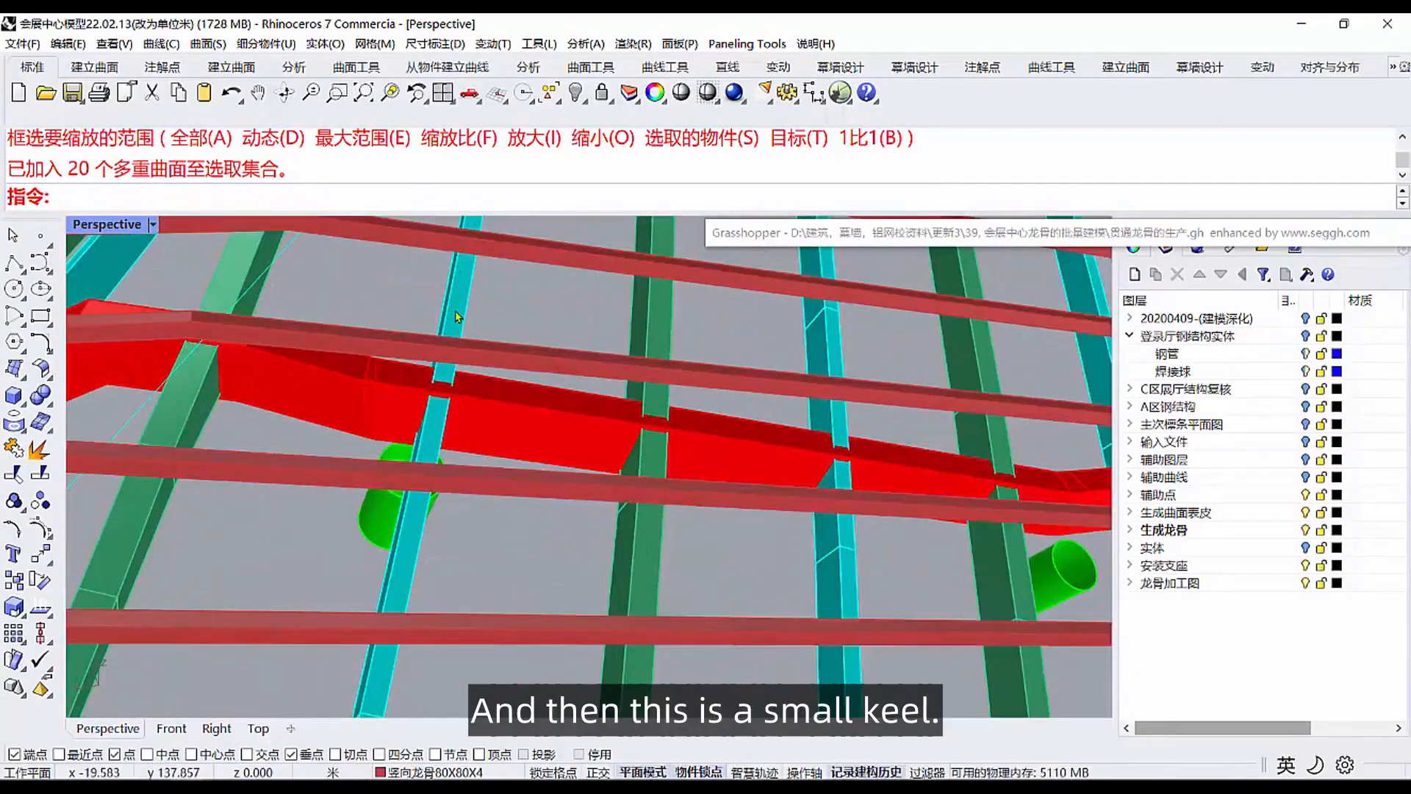
{"action": "mouse_move", "coordinate": [620, 400]}
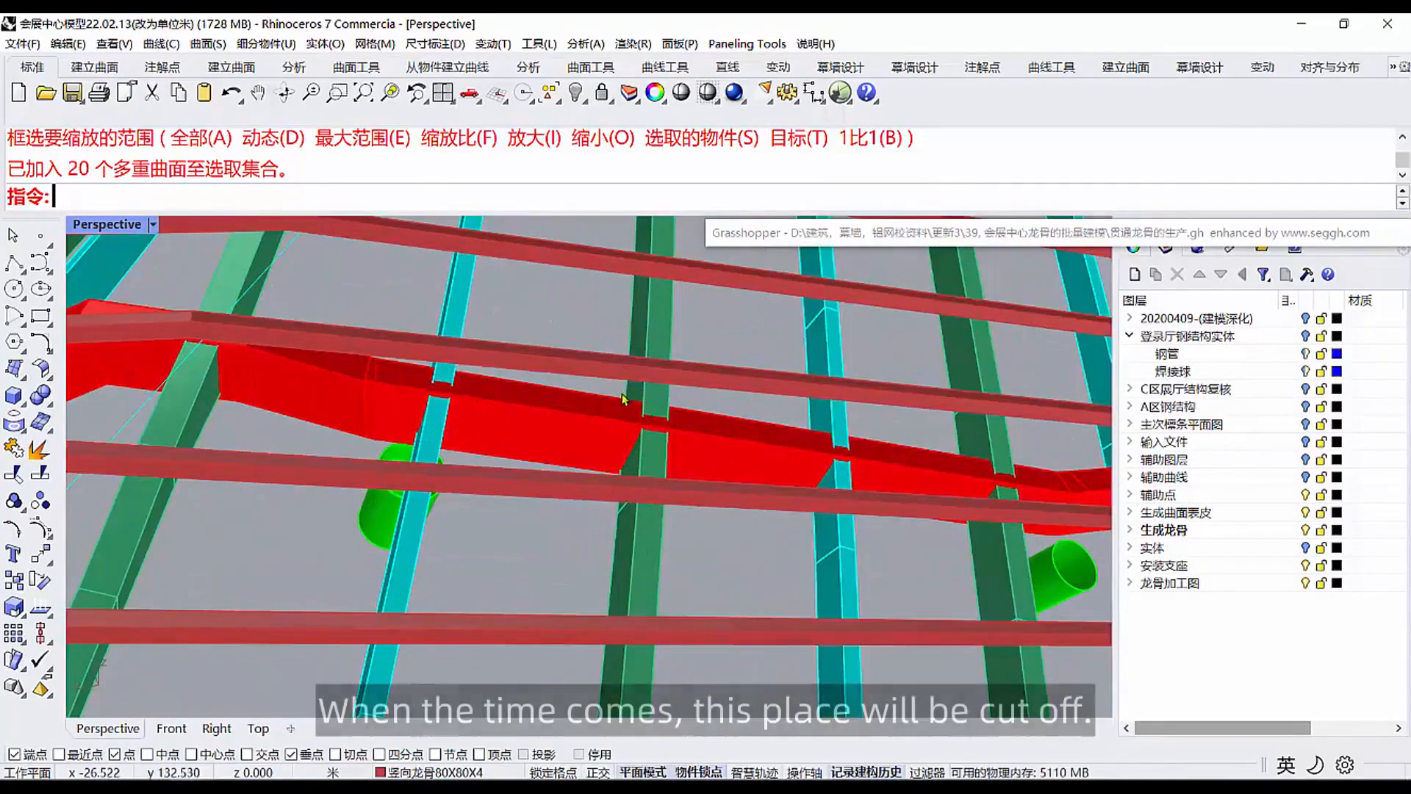
{"action": "mouse_move", "coordinate": [576, 310]}
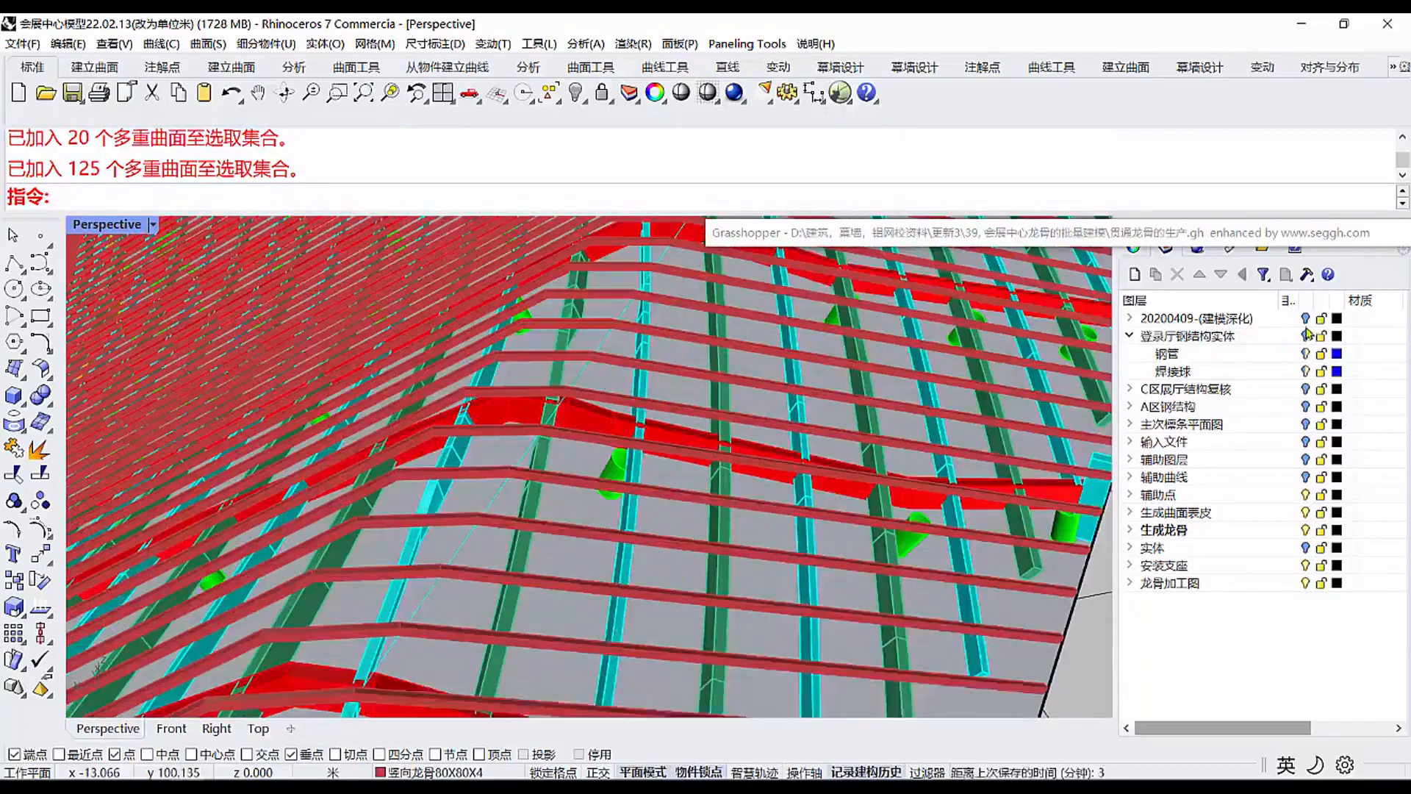
{"action": "left_click", "coordinate": [1196, 318]}
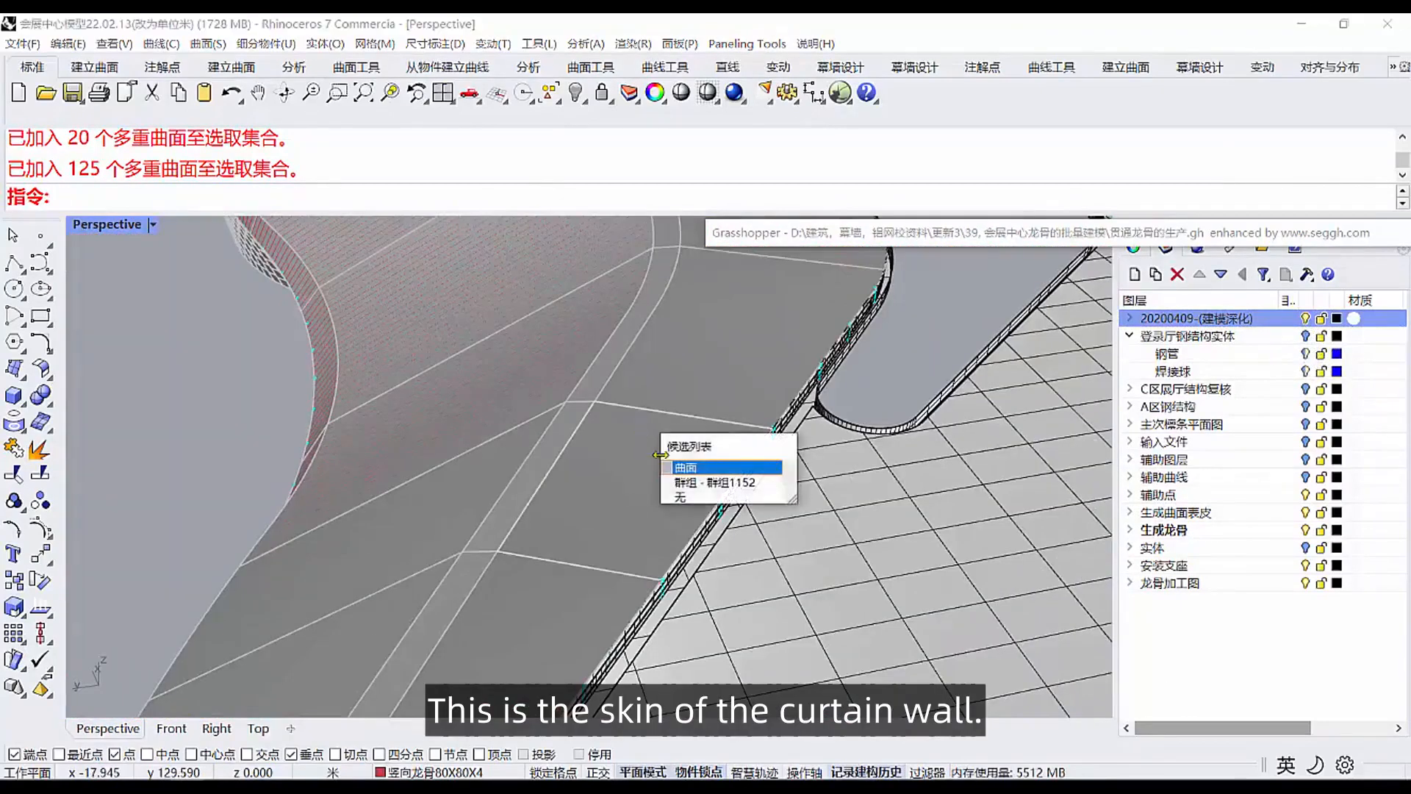
{"action": "left_click", "coordinate": [685, 467]}
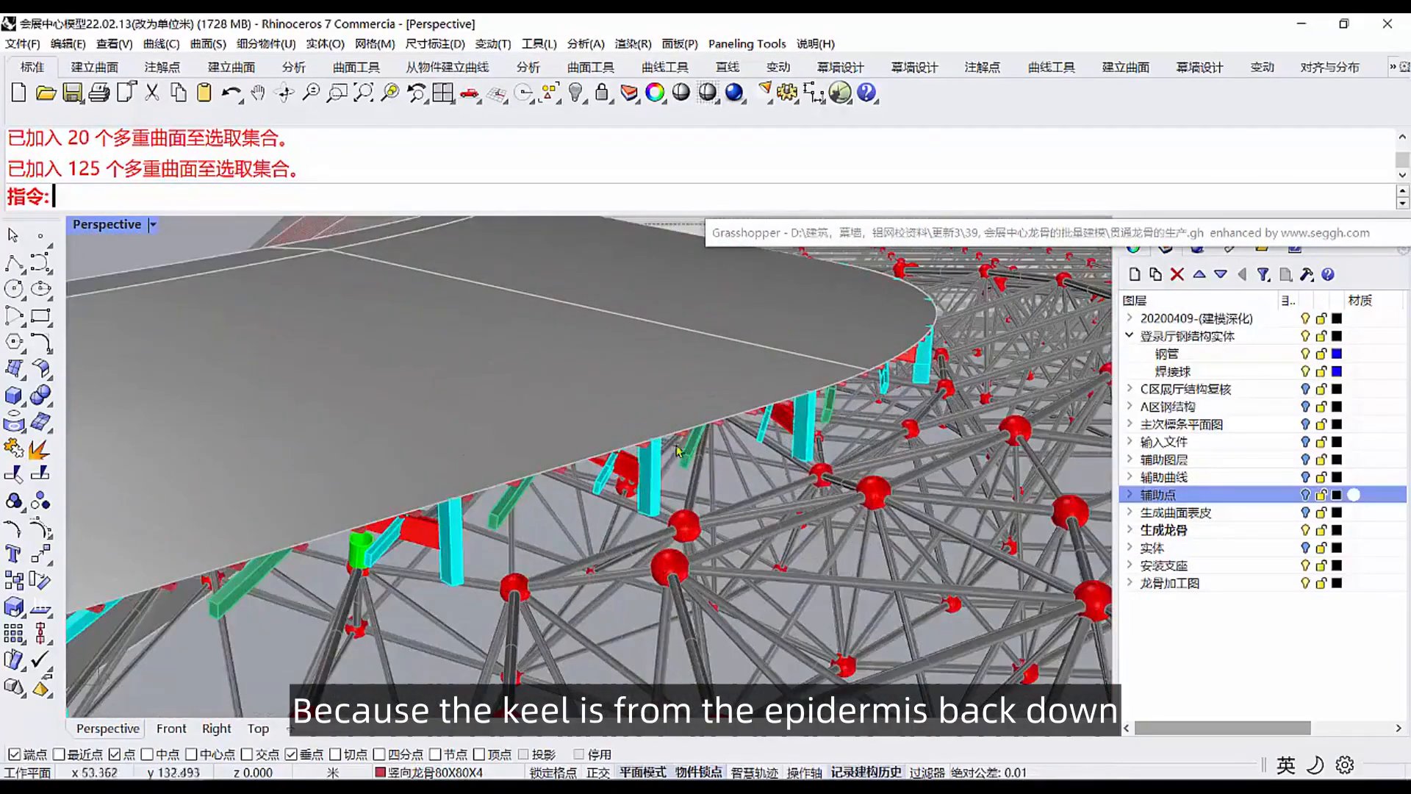
{"action": "left_click", "coordinate": [1164, 529]}
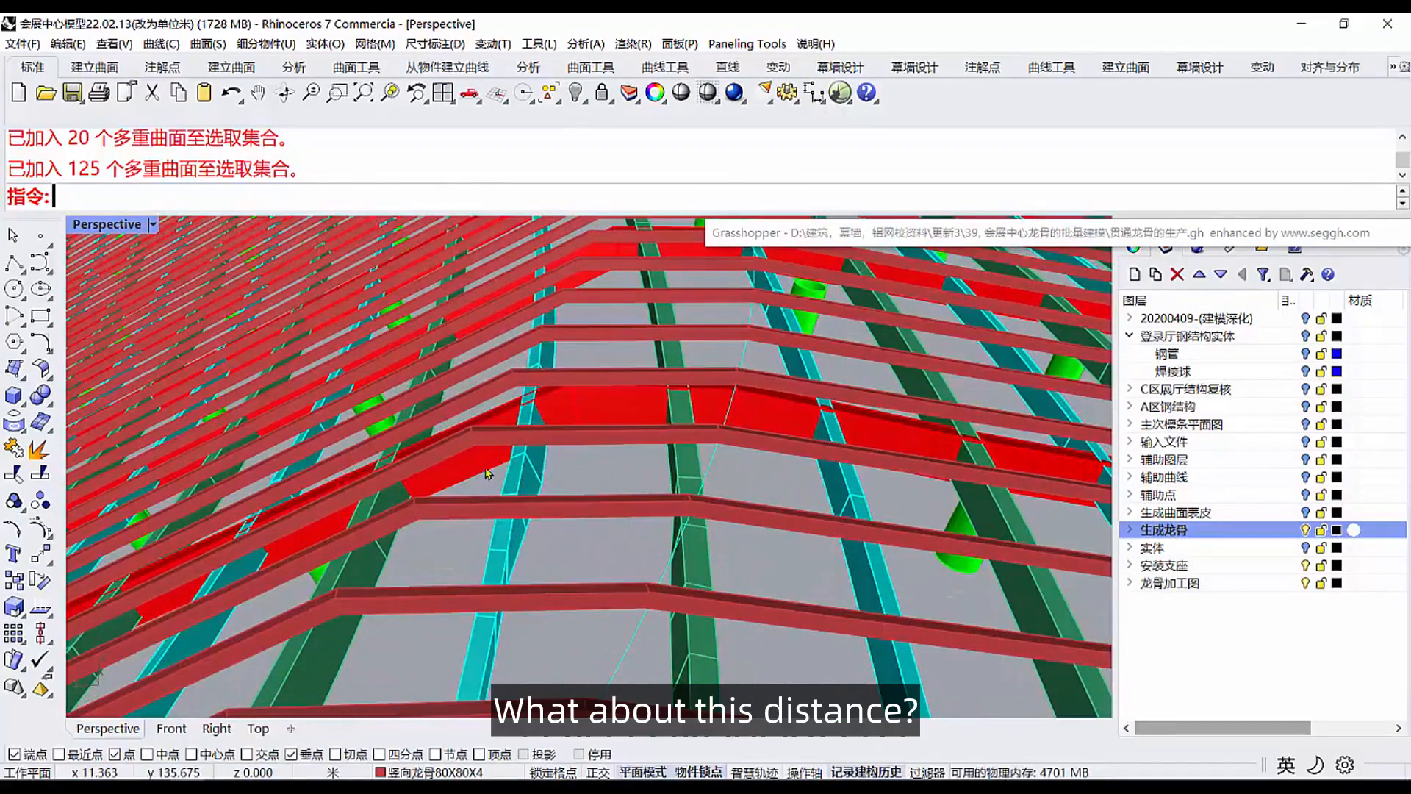
{"action": "mouse_move", "coordinate": [432, 347]}
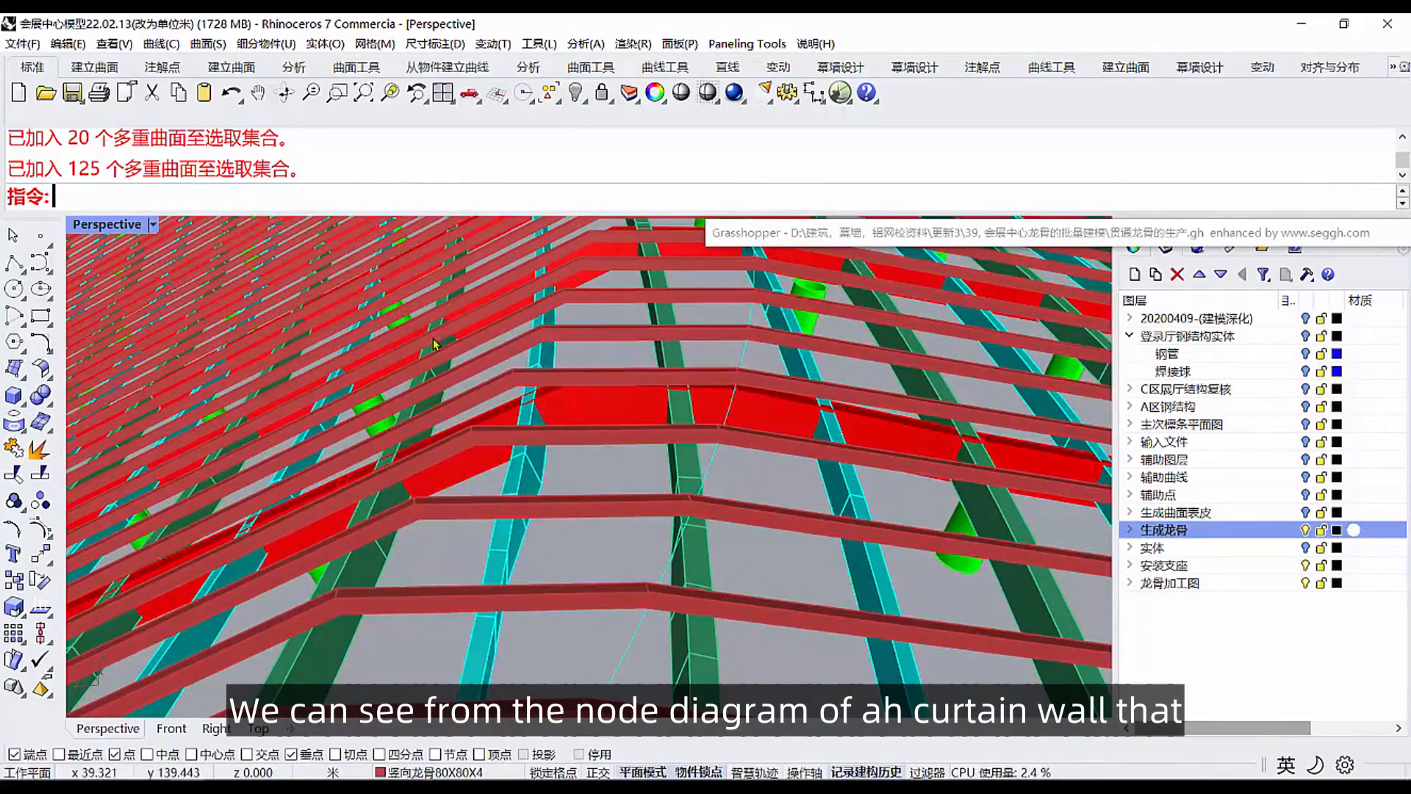
{"action": "mouse_move", "coordinate": [1302, 344]}
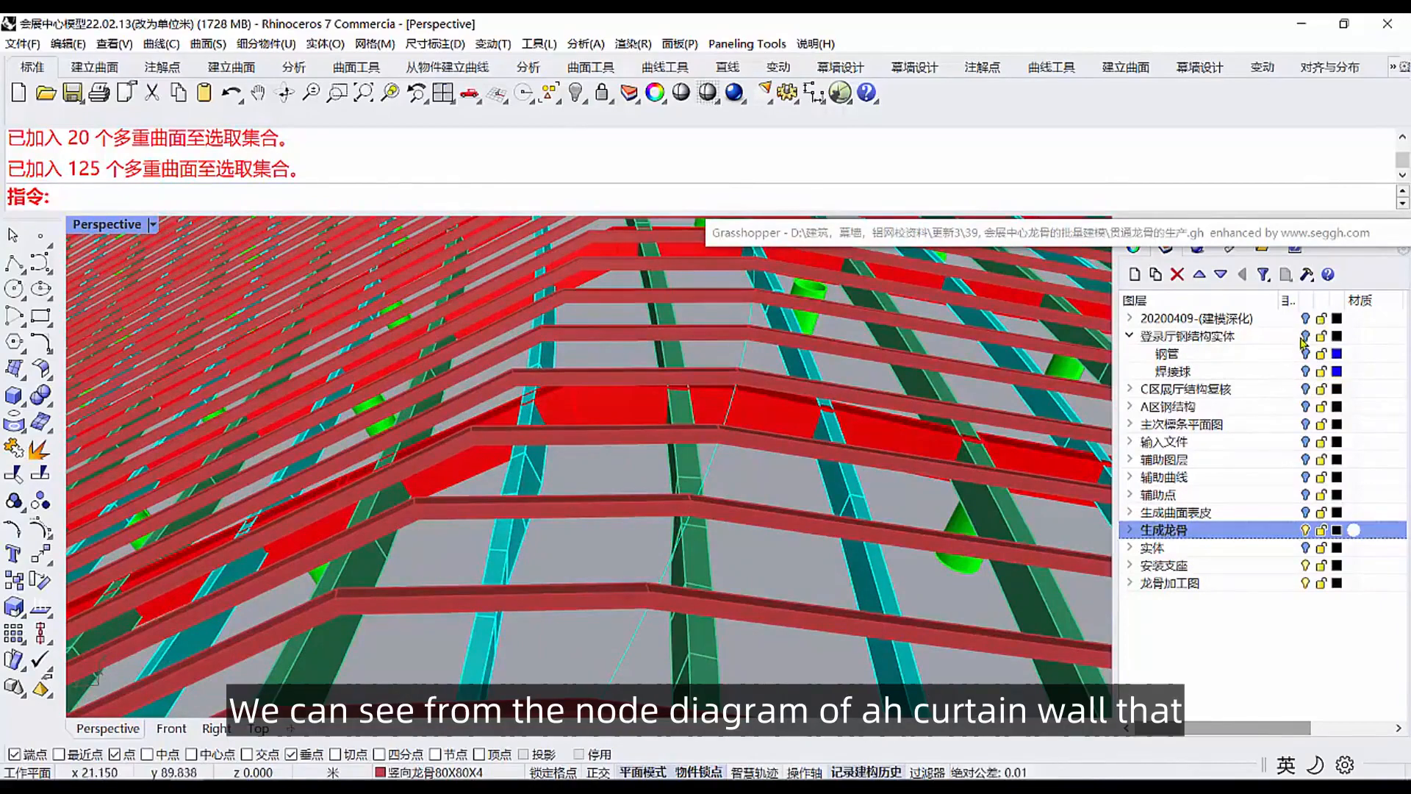
{"action": "left_click", "coordinate": [1186, 335]}
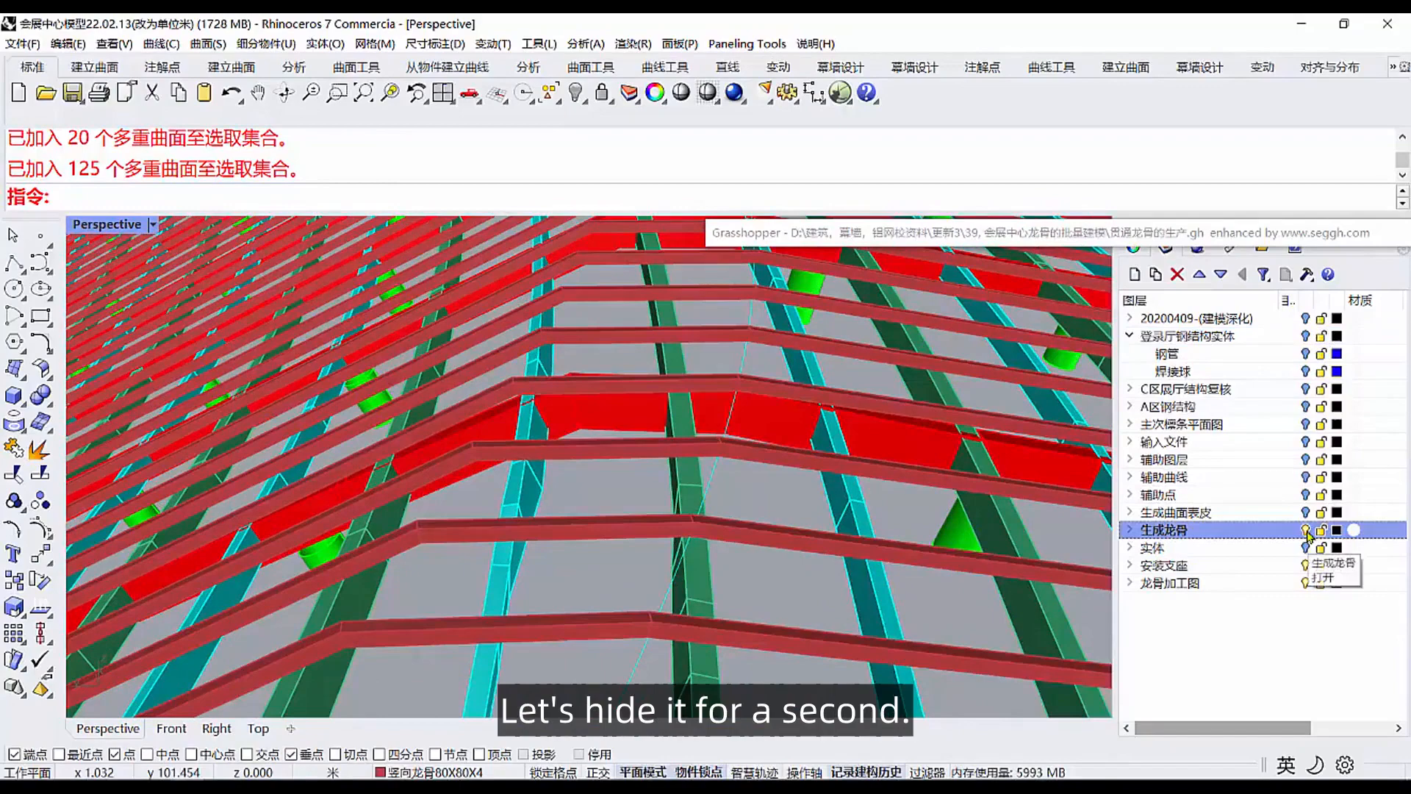
Create a new top layer and another new layer named 贯通龙骨 for the through keels.
{"action": "left_click", "coordinate": [1305, 530]}
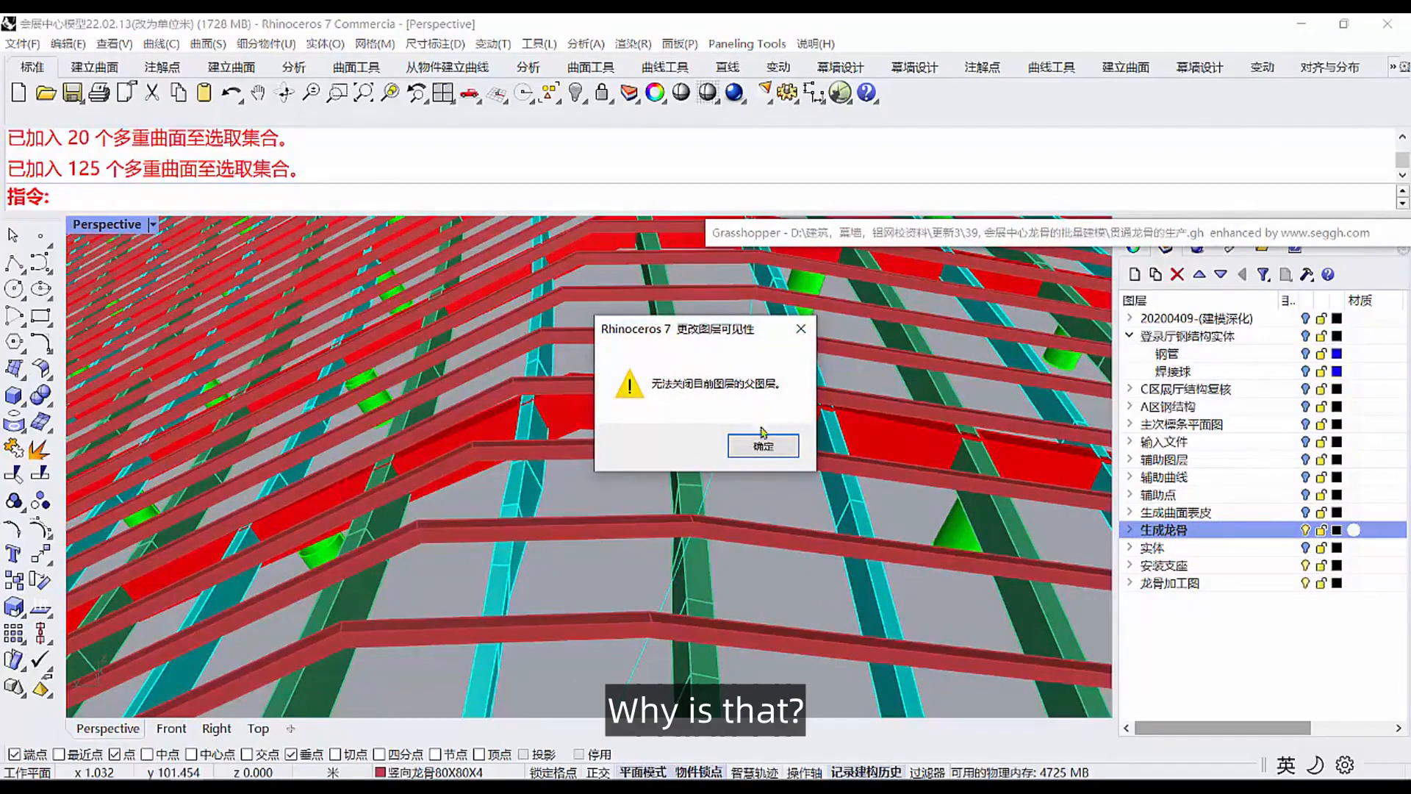
{"action": "left_click", "coordinate": [763, 446]}
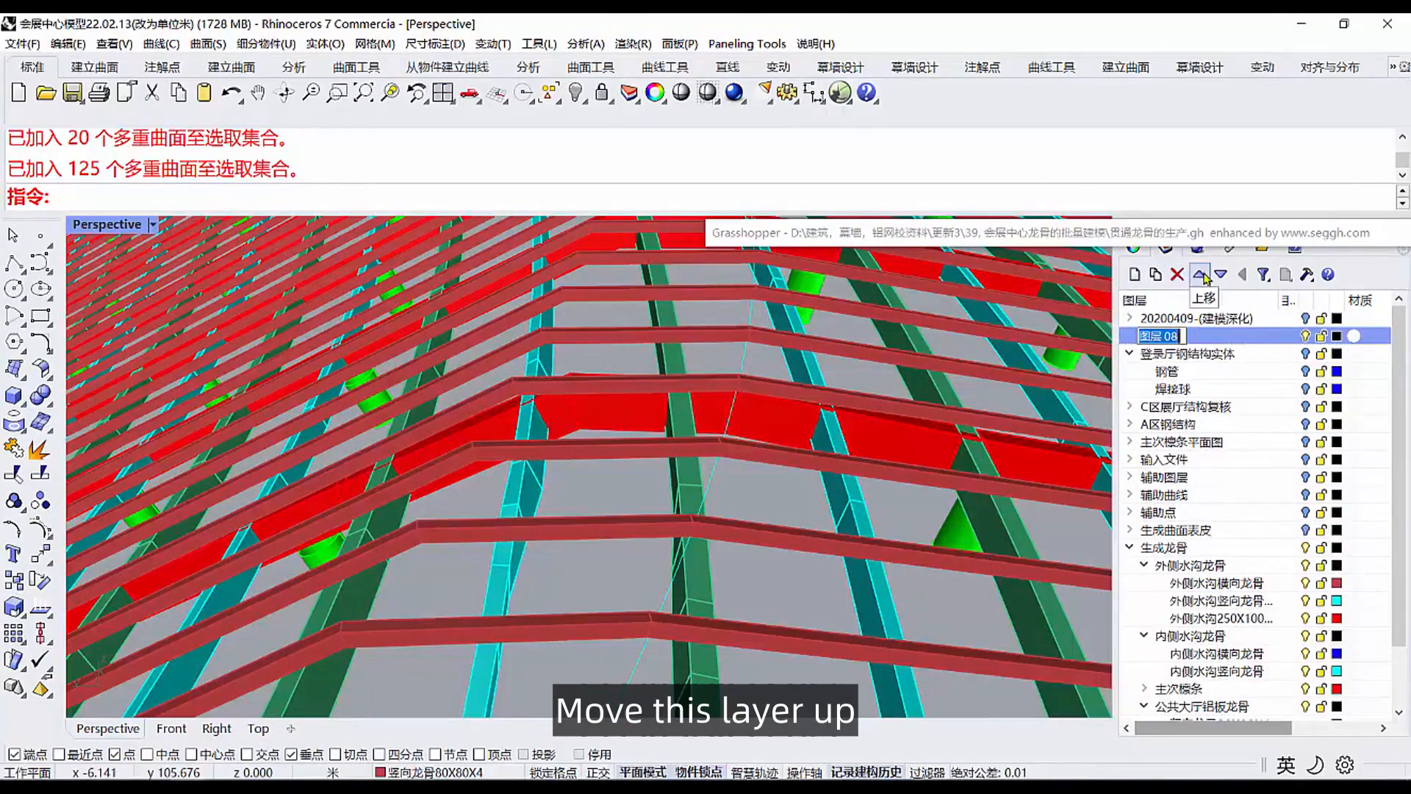
{"action": "left_click", "coordinate": [1200, 275]}
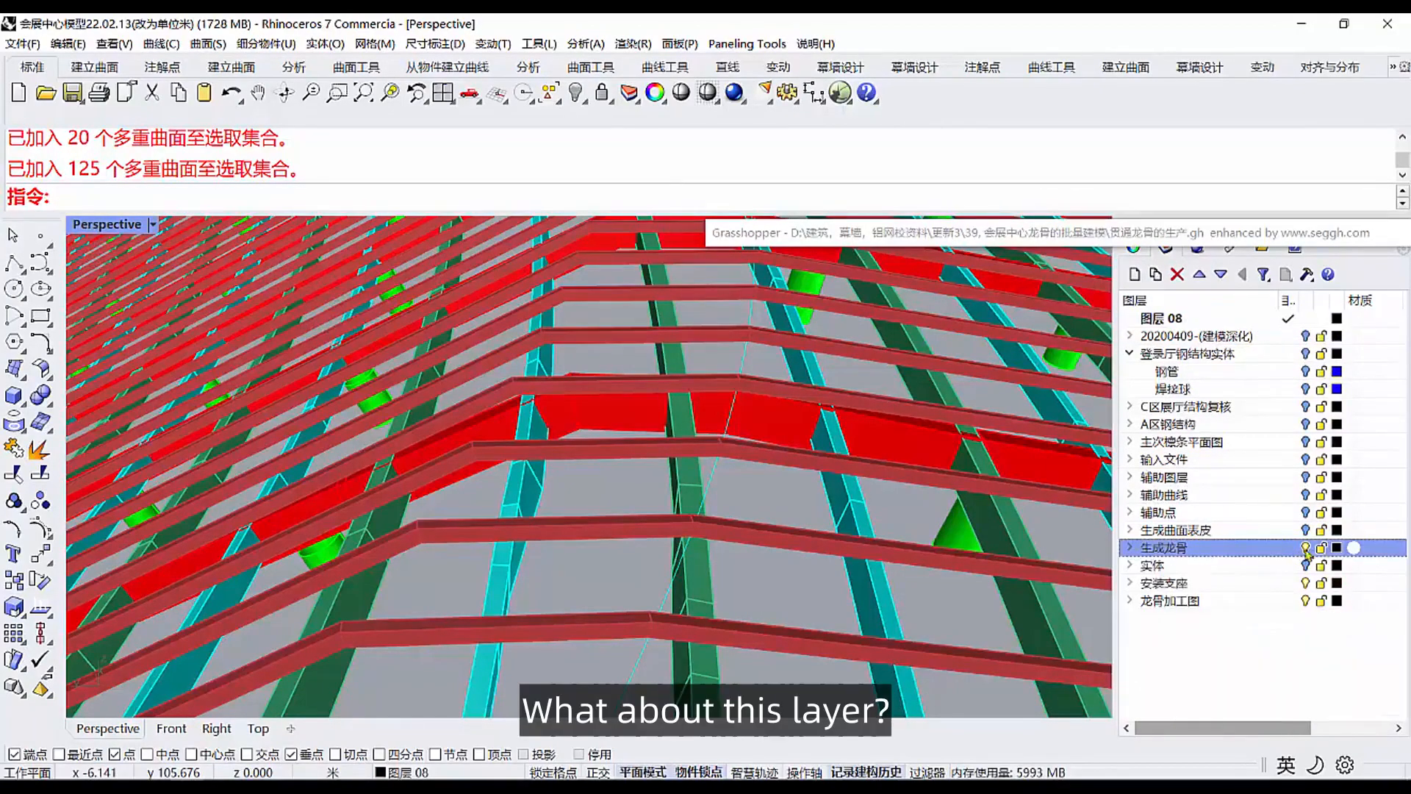
{"action": "left_click", "coordinate": [1305, 546]}
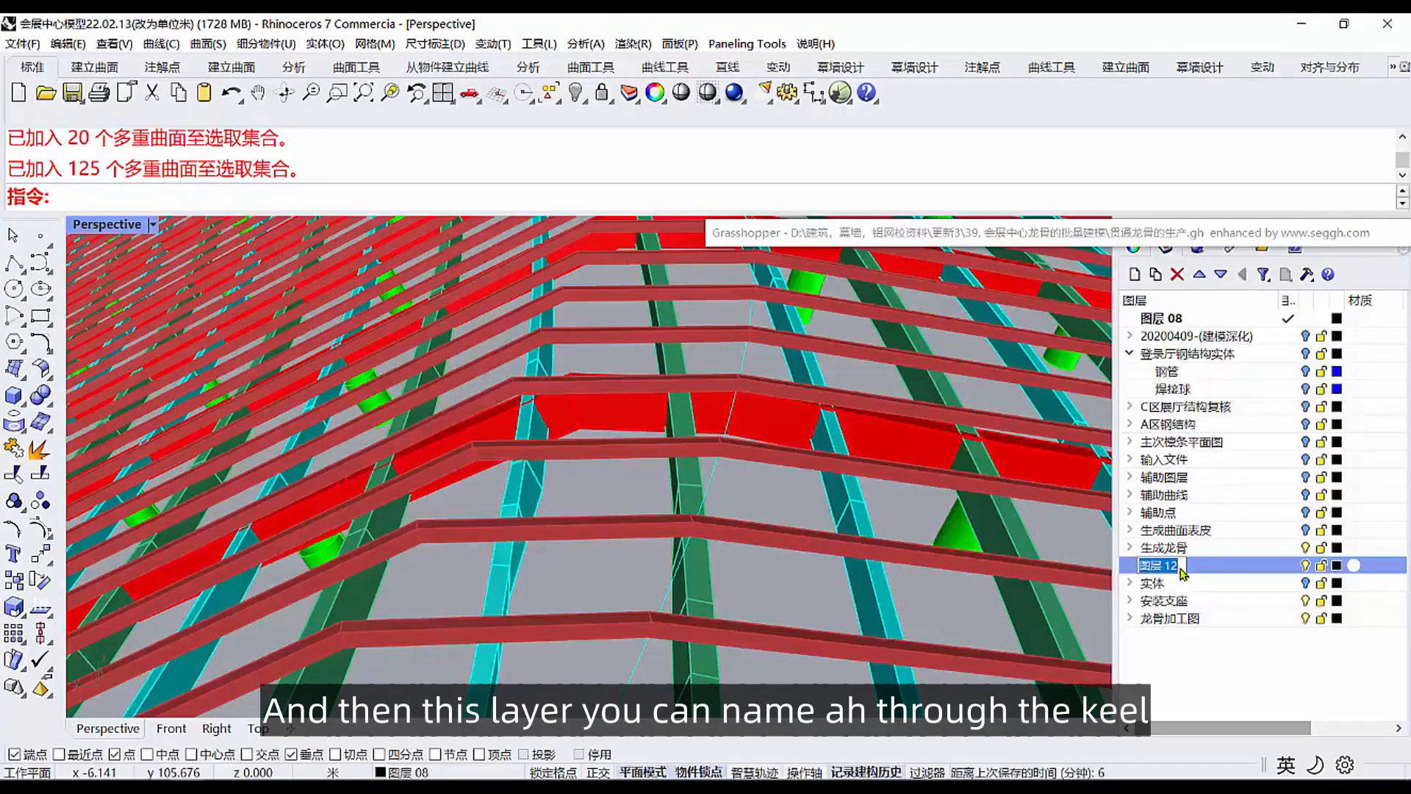
{"action": "type", "text": "贯通龙骨"}
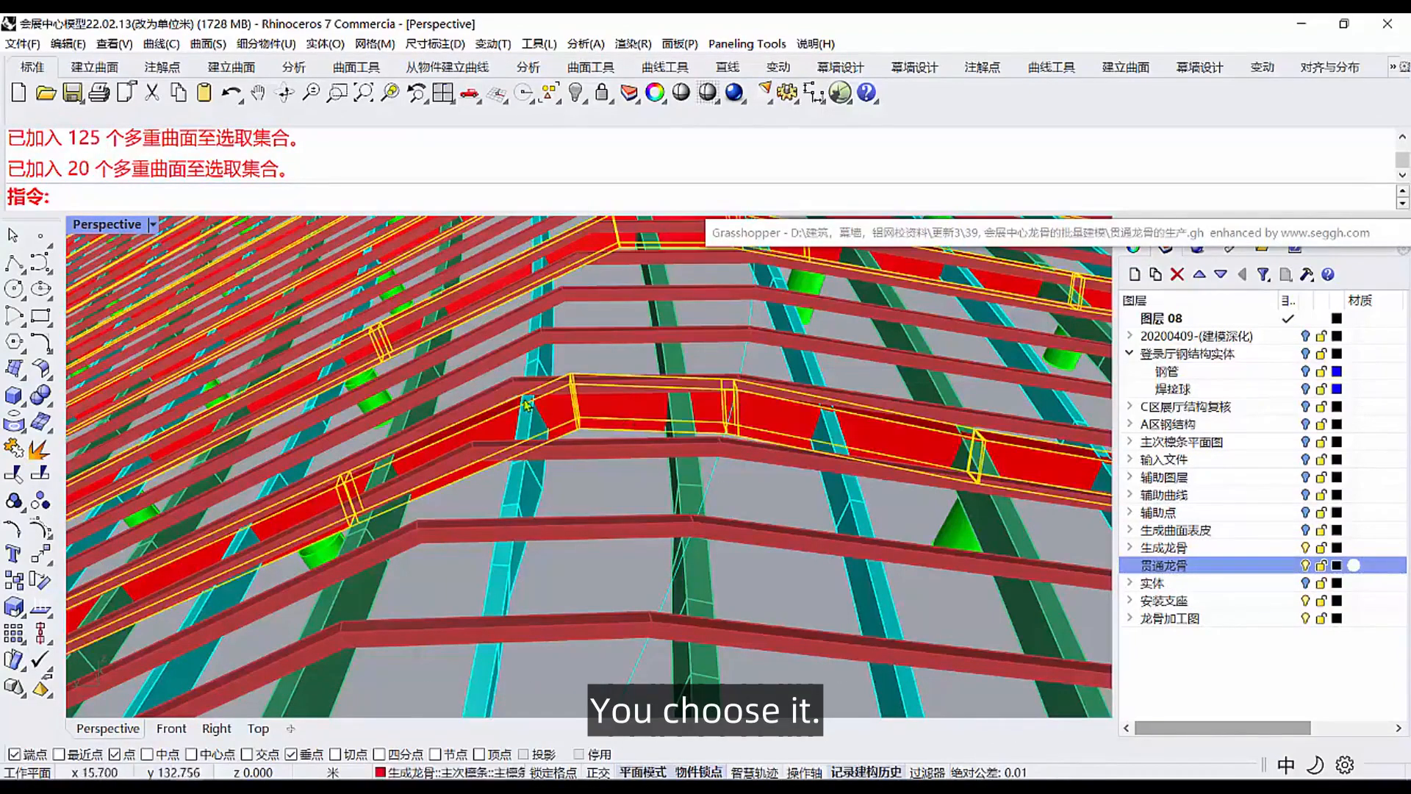
Move the selected keels onto the 贯通龙骨 layer and hide the generated keels layer.
{"action": "right_click", "coordinate": [1164, 564]}
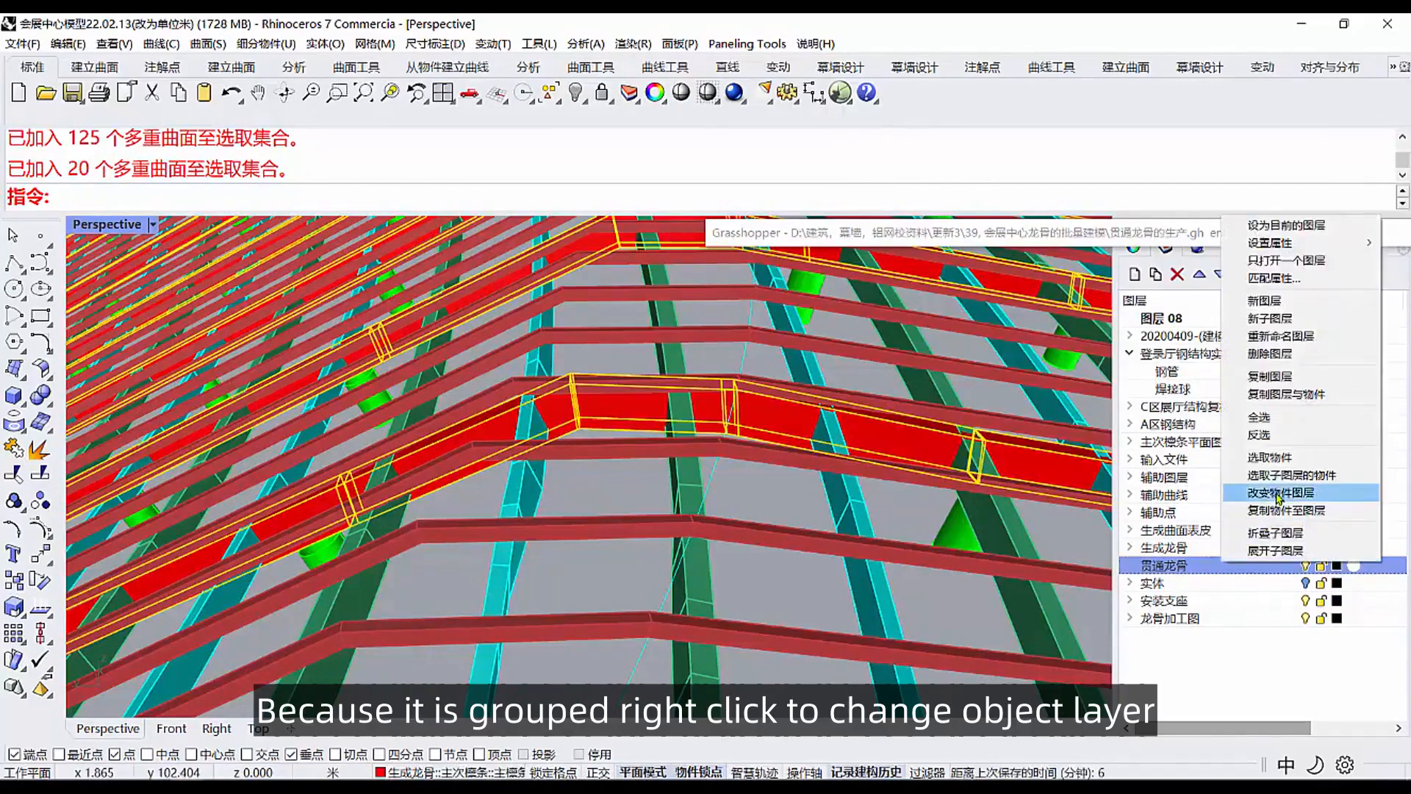
{"action": "left_click", "coordinate": [1280, 492]}
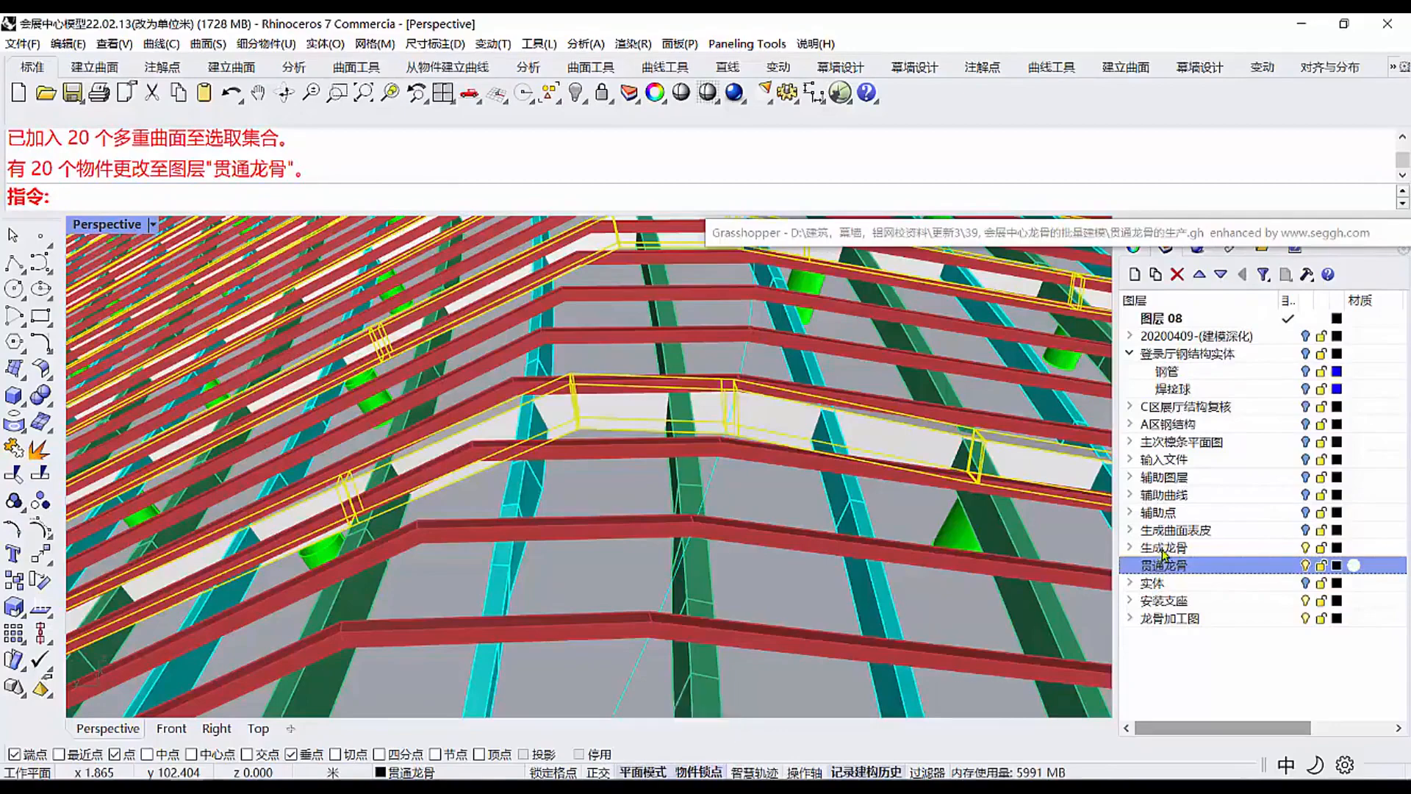
{"action": "left_click", "coordinate": [1164, 547]}
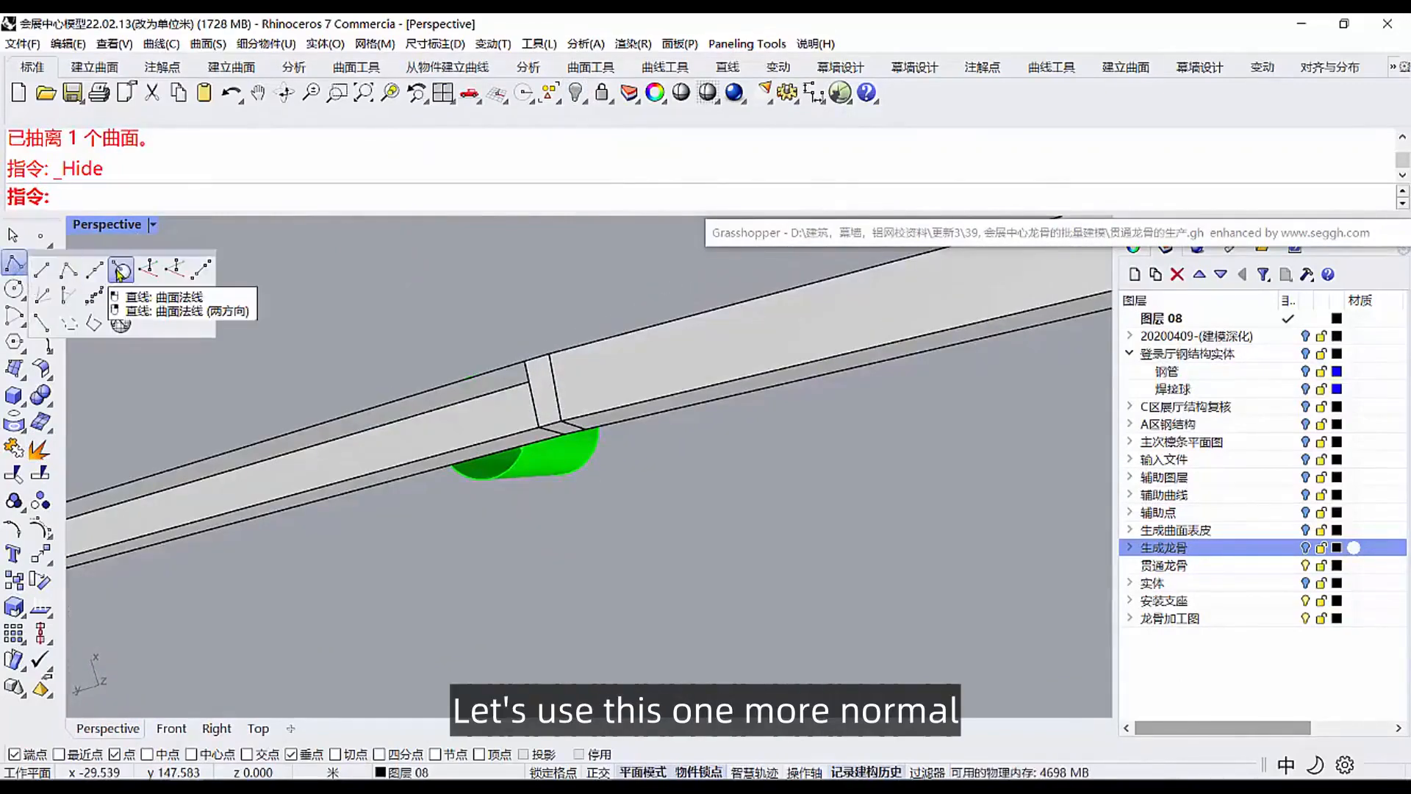
{"action": "left_click", "coordinate": [119, 269]}
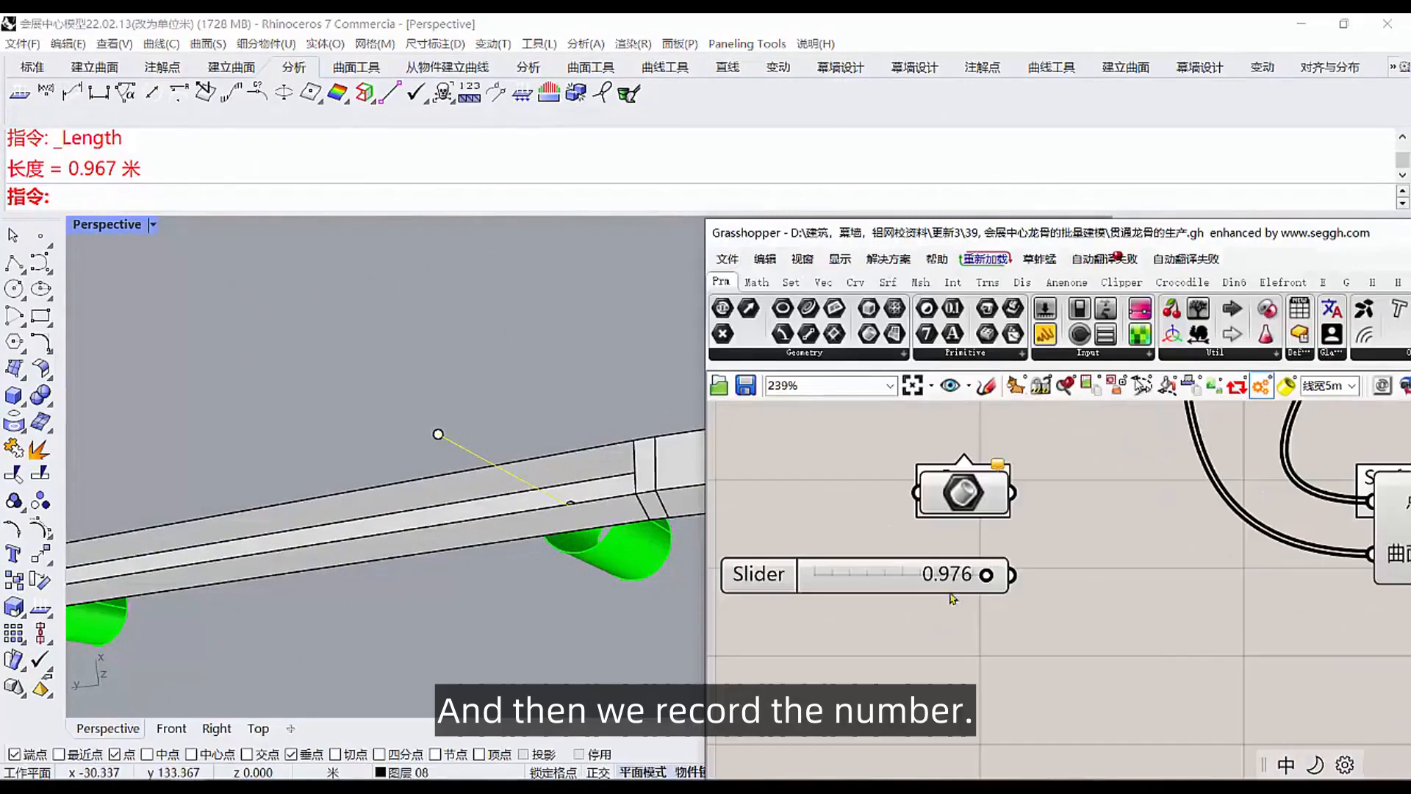
{"action": "mouse_move", "coordinate": [904, 663]}
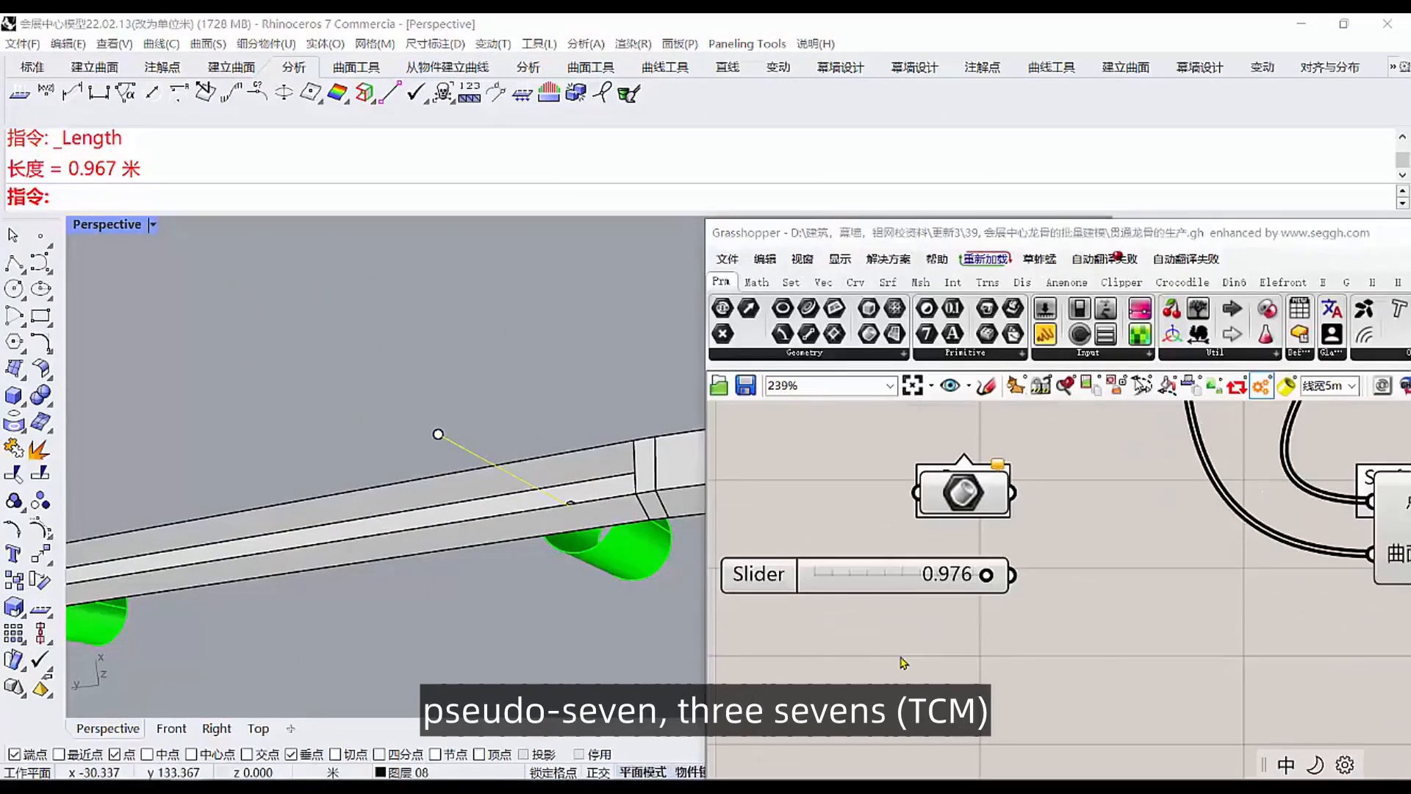
Add a Number Slider set to 0.967 and select the mistaken 0.976 slider.
{"action": "double_click", "coordinate": [900, 630]}
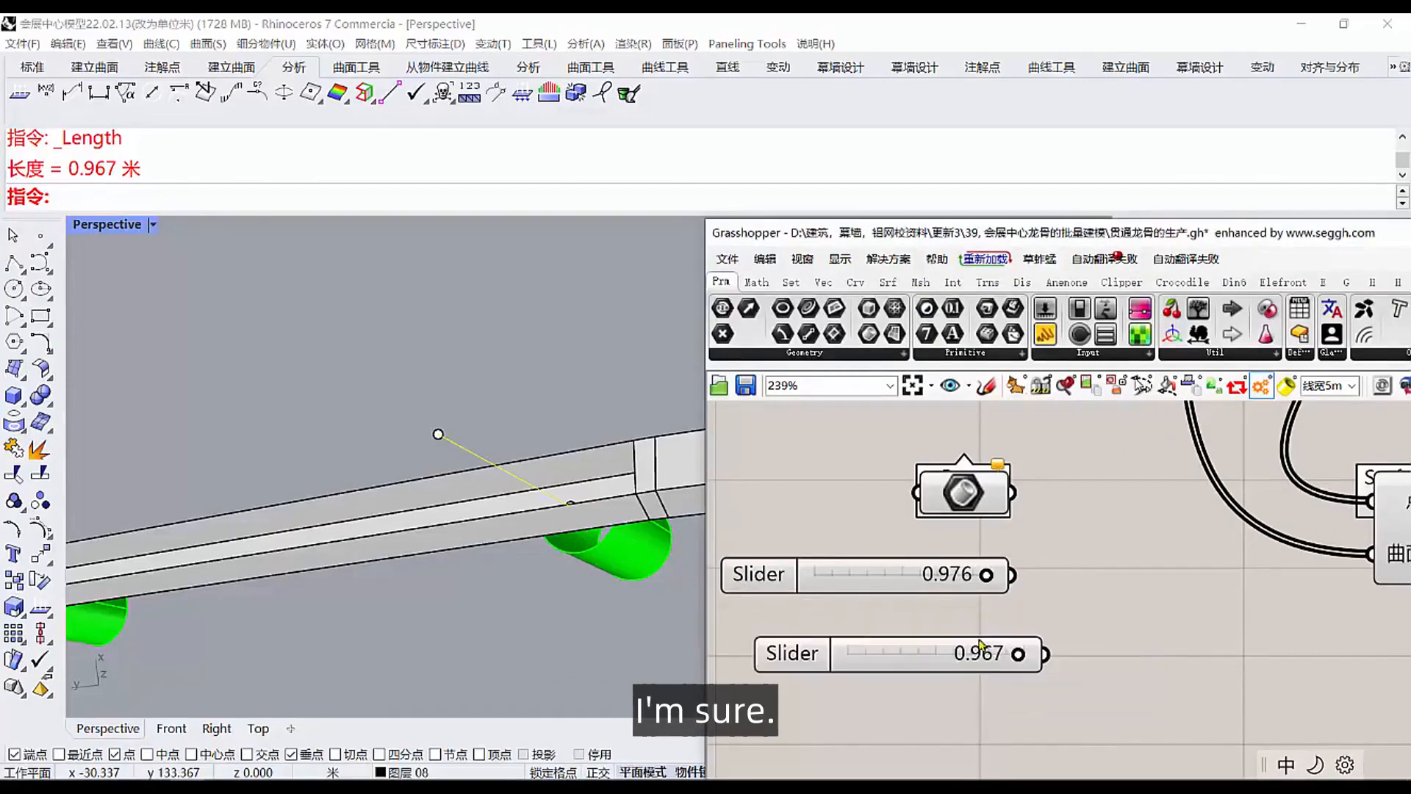
{"action": "left_click", "coordinate": [864, 574]}
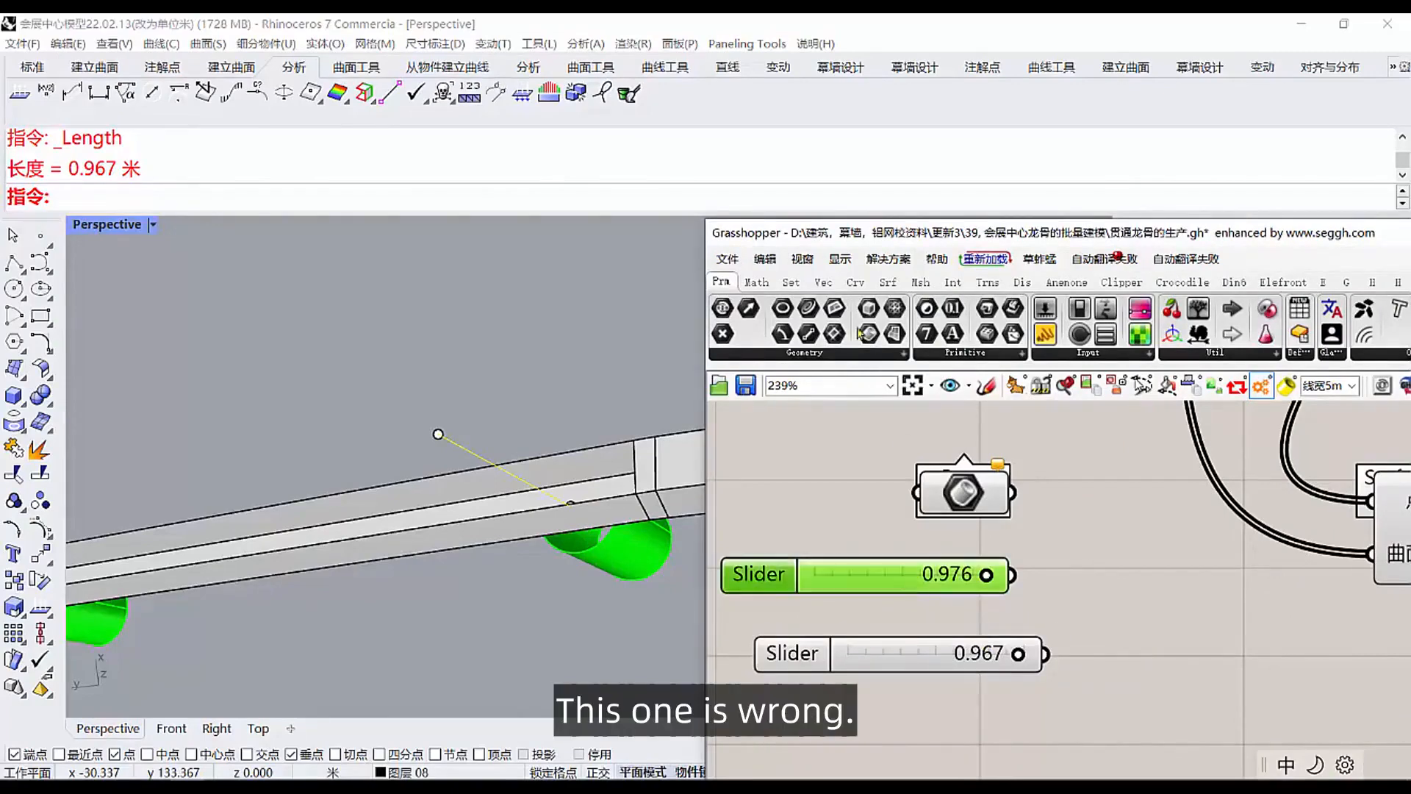
{"action": "left_click", "coordinate": [867, 575]}
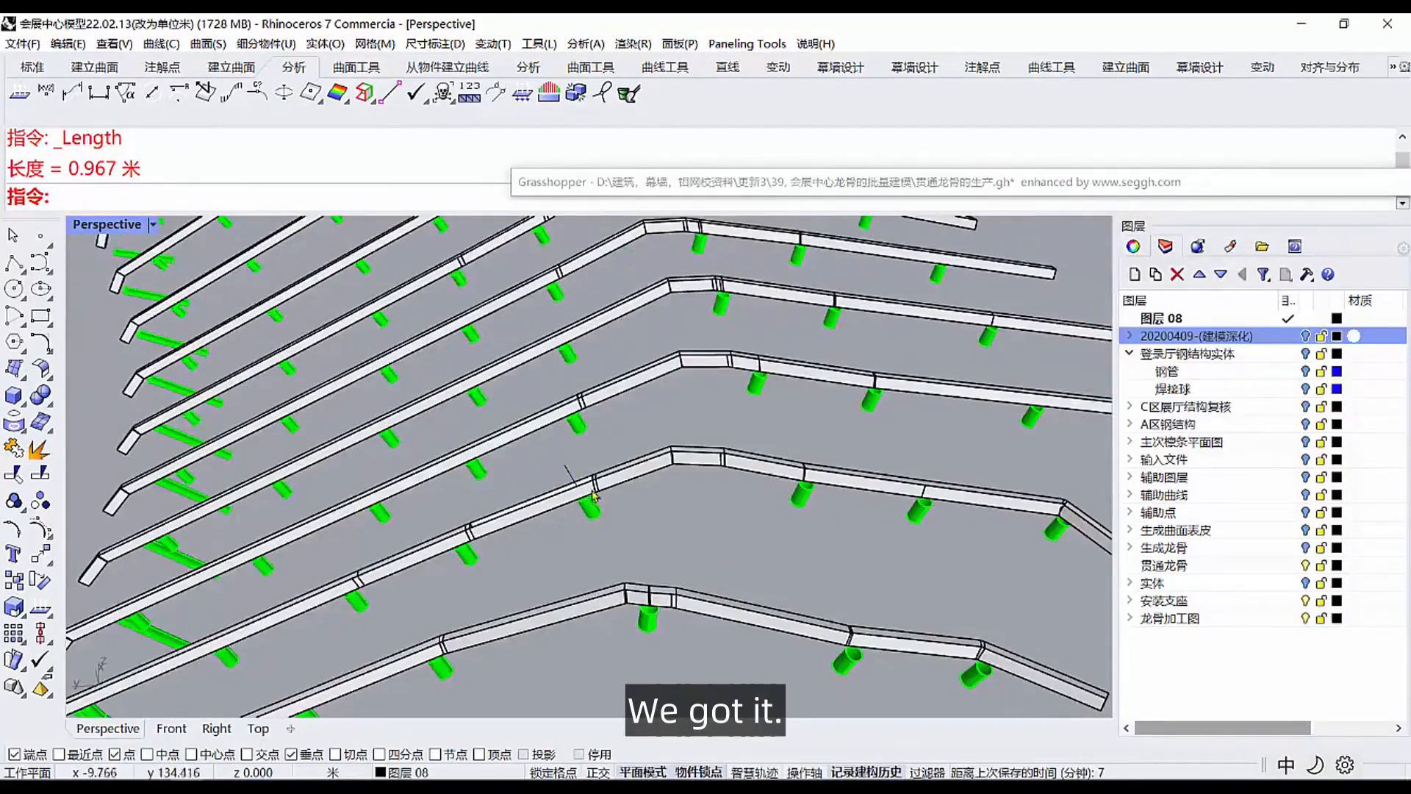
{"action": "scroll", "scroll_direction": "up", "scroll_amount": 3}
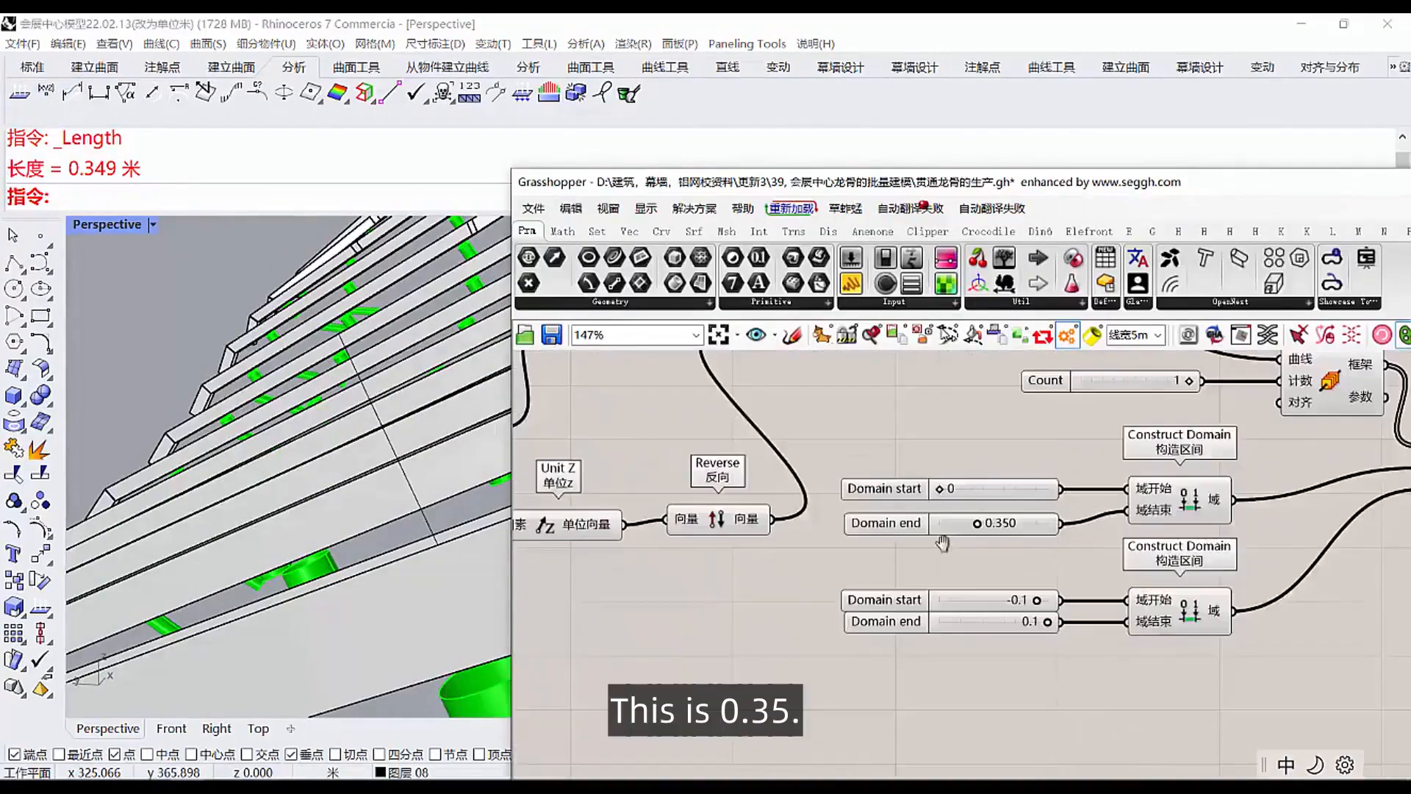
{"action": "scroll", "scroll_direction": "up", "scroll_amount": 3}
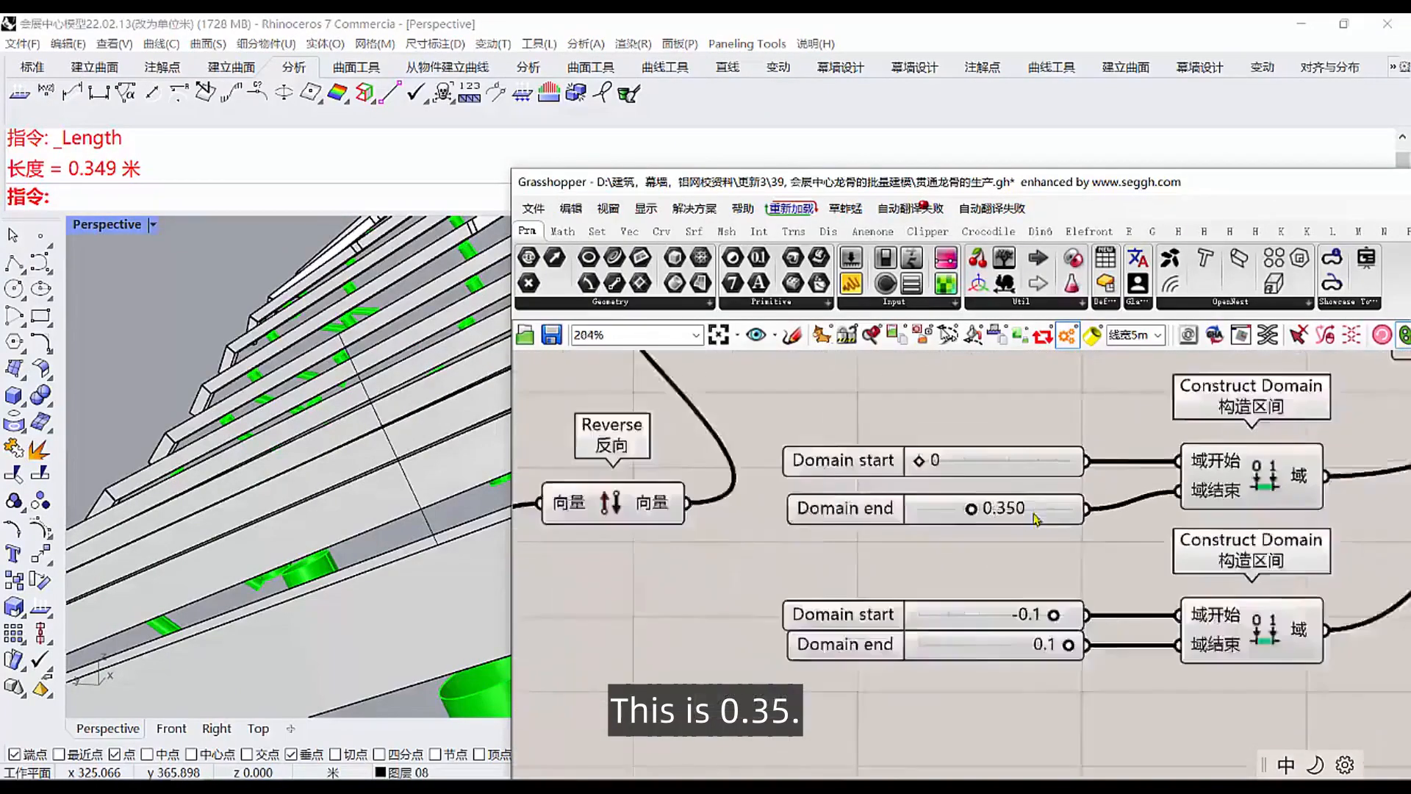
{"action": "scroll", "scroll_direction": "up", "scroll_amount": 3}
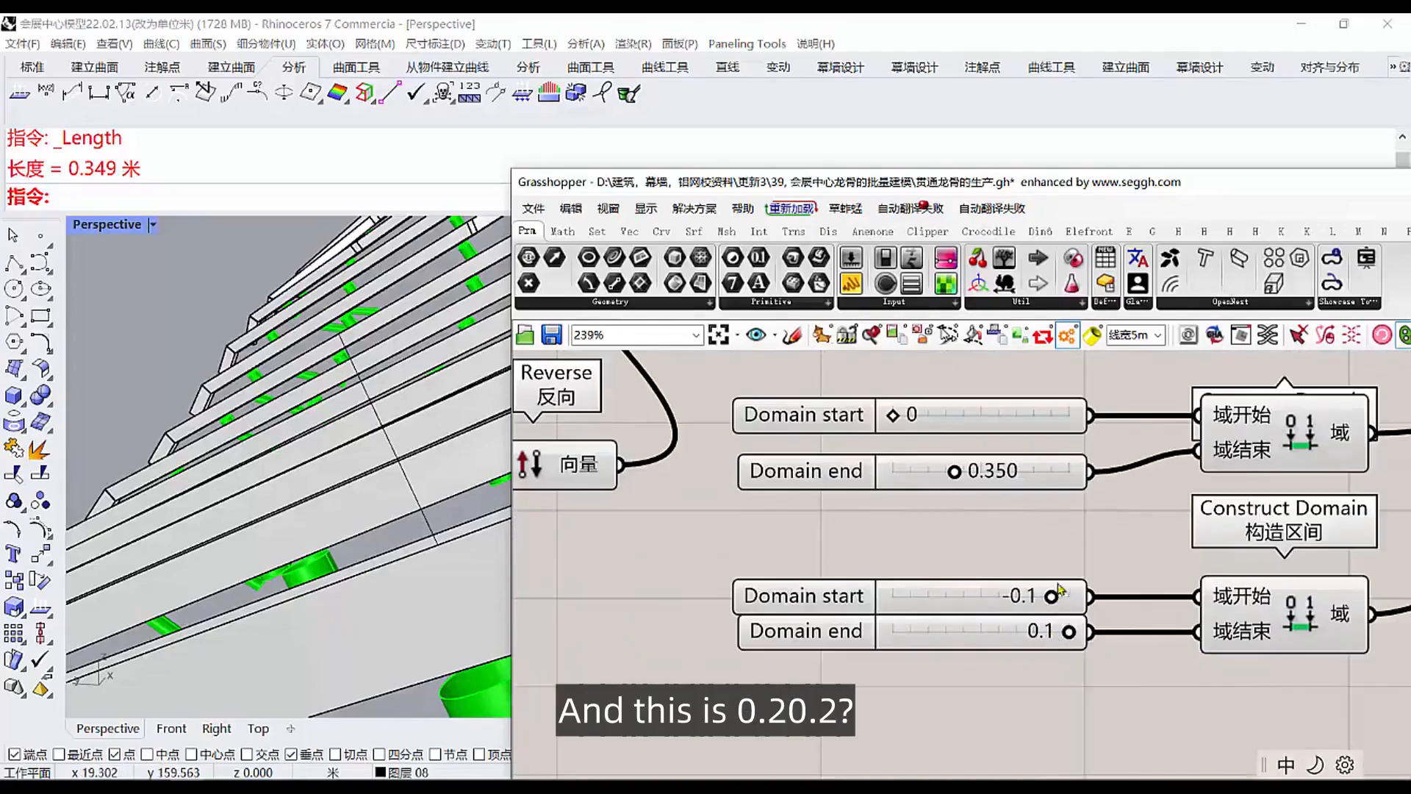
{"action": "scroll", "scroll_direction": "up", "scroll_amount": 3}
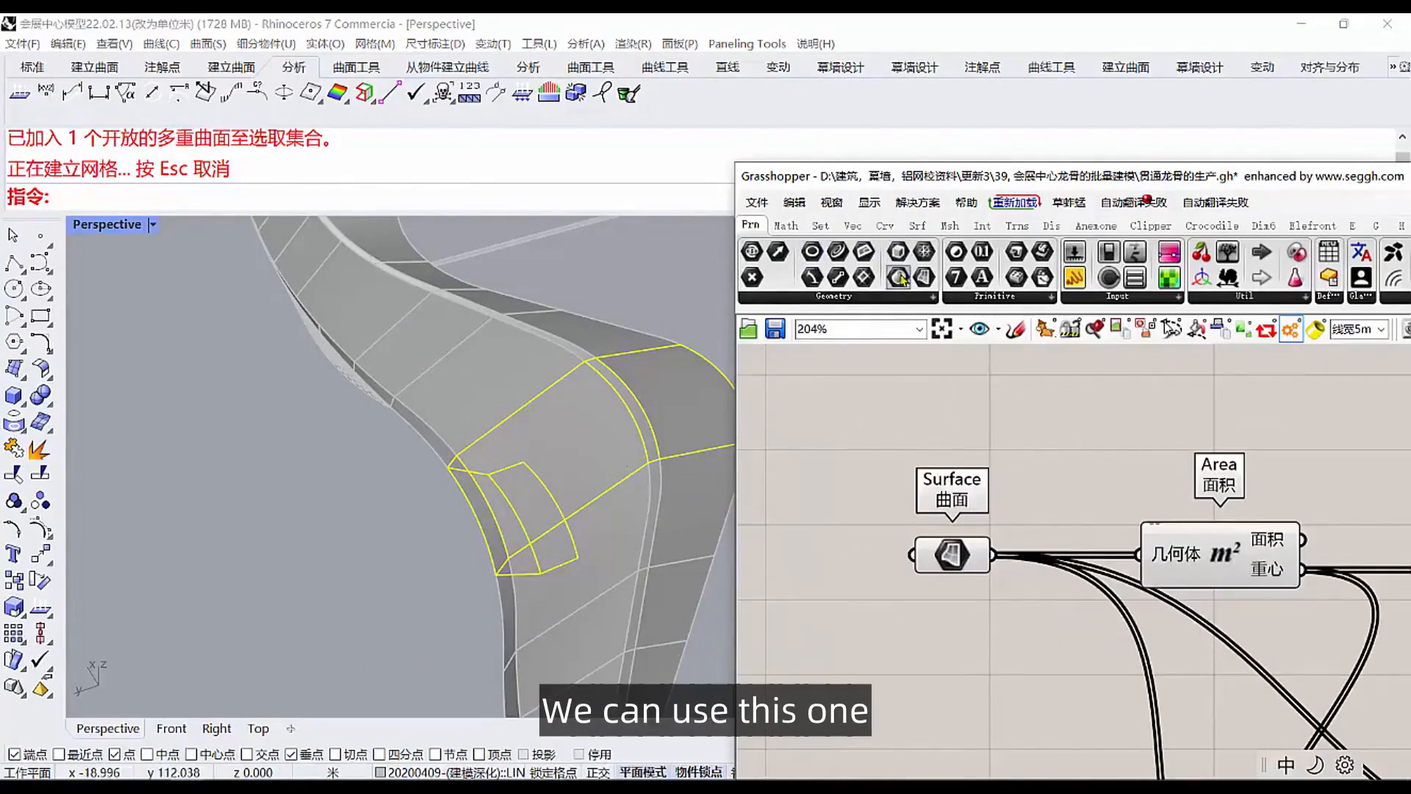
{"action": "mouse_move", "coordinate": [967, 360]}
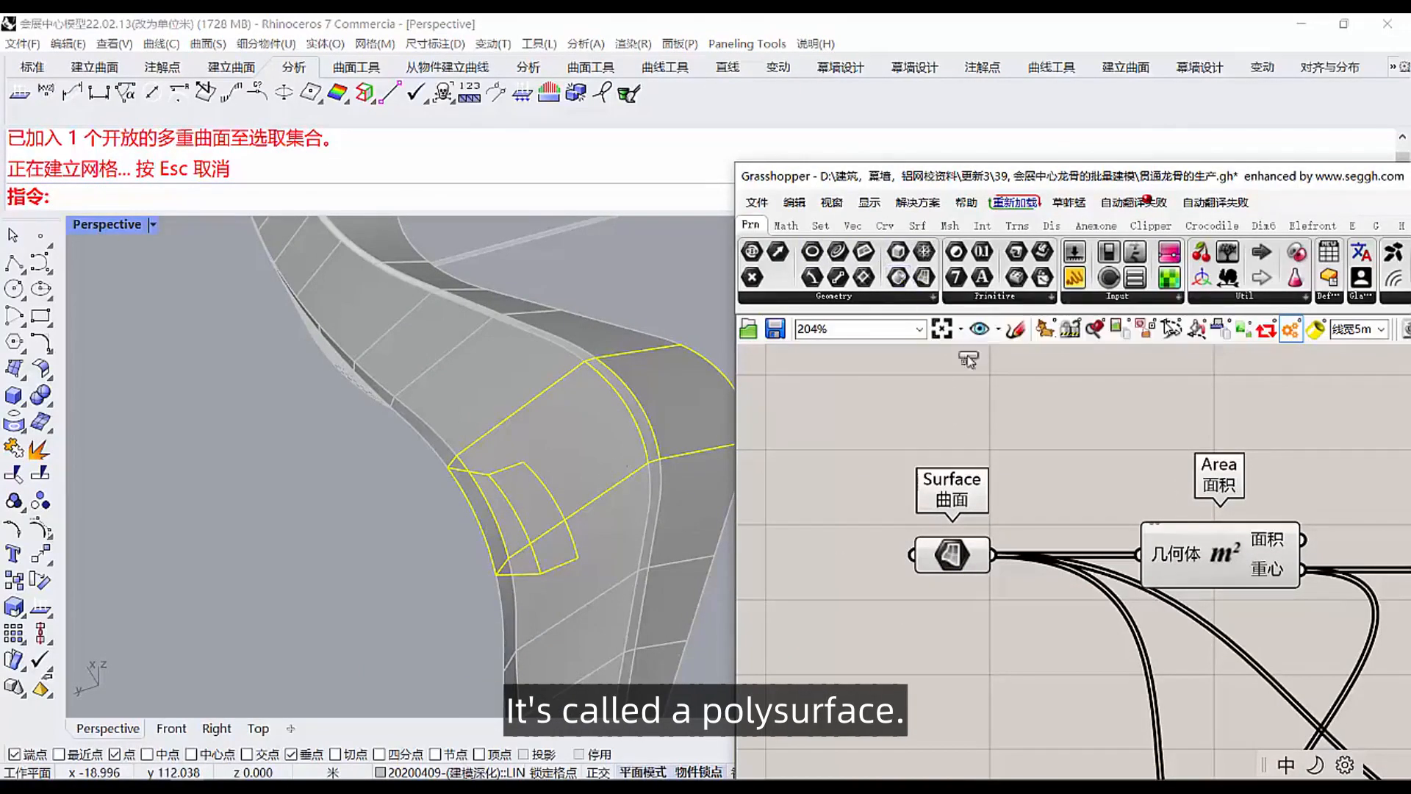
Internalise the roof polysurface in a Brep parameter and set the offset distance to 0.976.
{"action": "right_click", "coordinate": [1034, 388]}
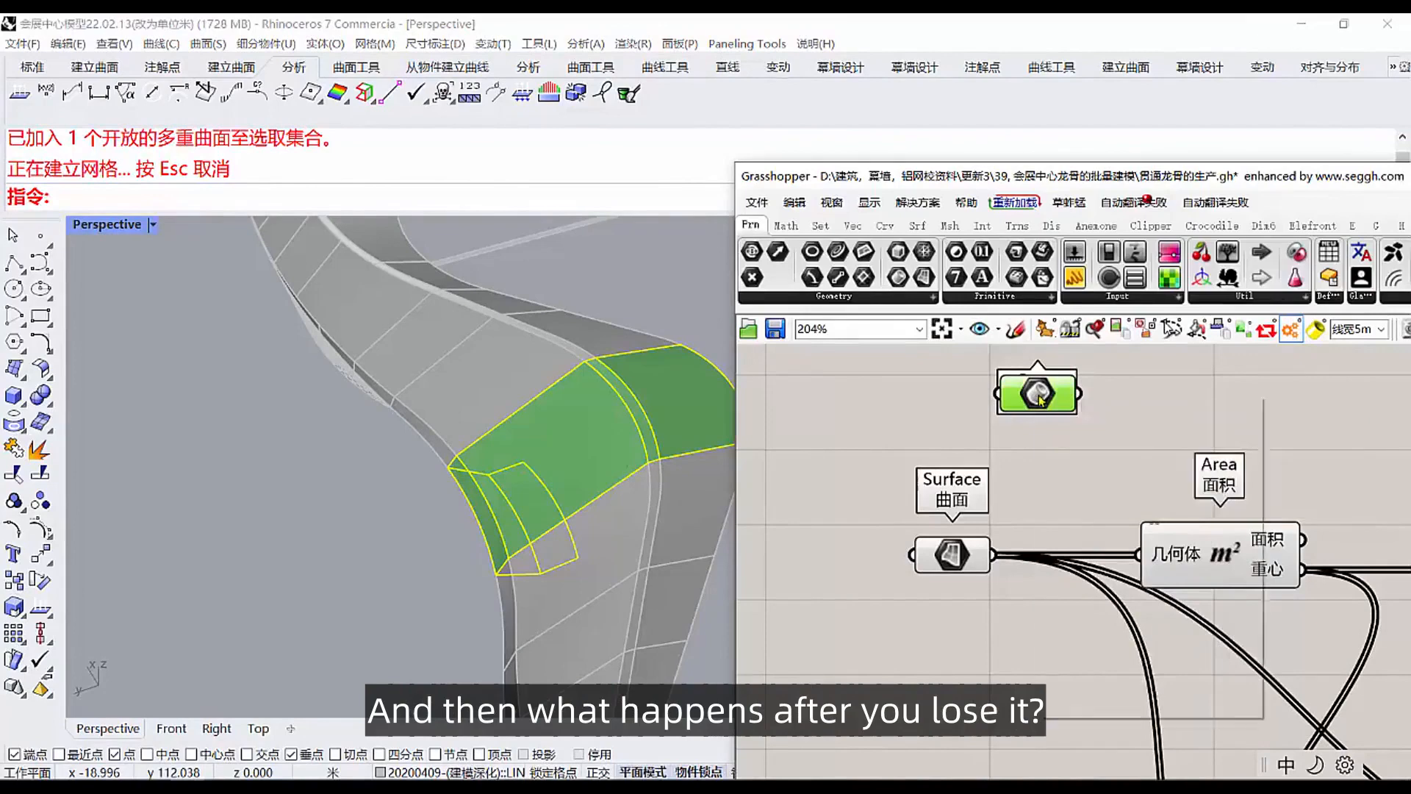
{"action": "right_click", "coordinate": [1036, 391]}
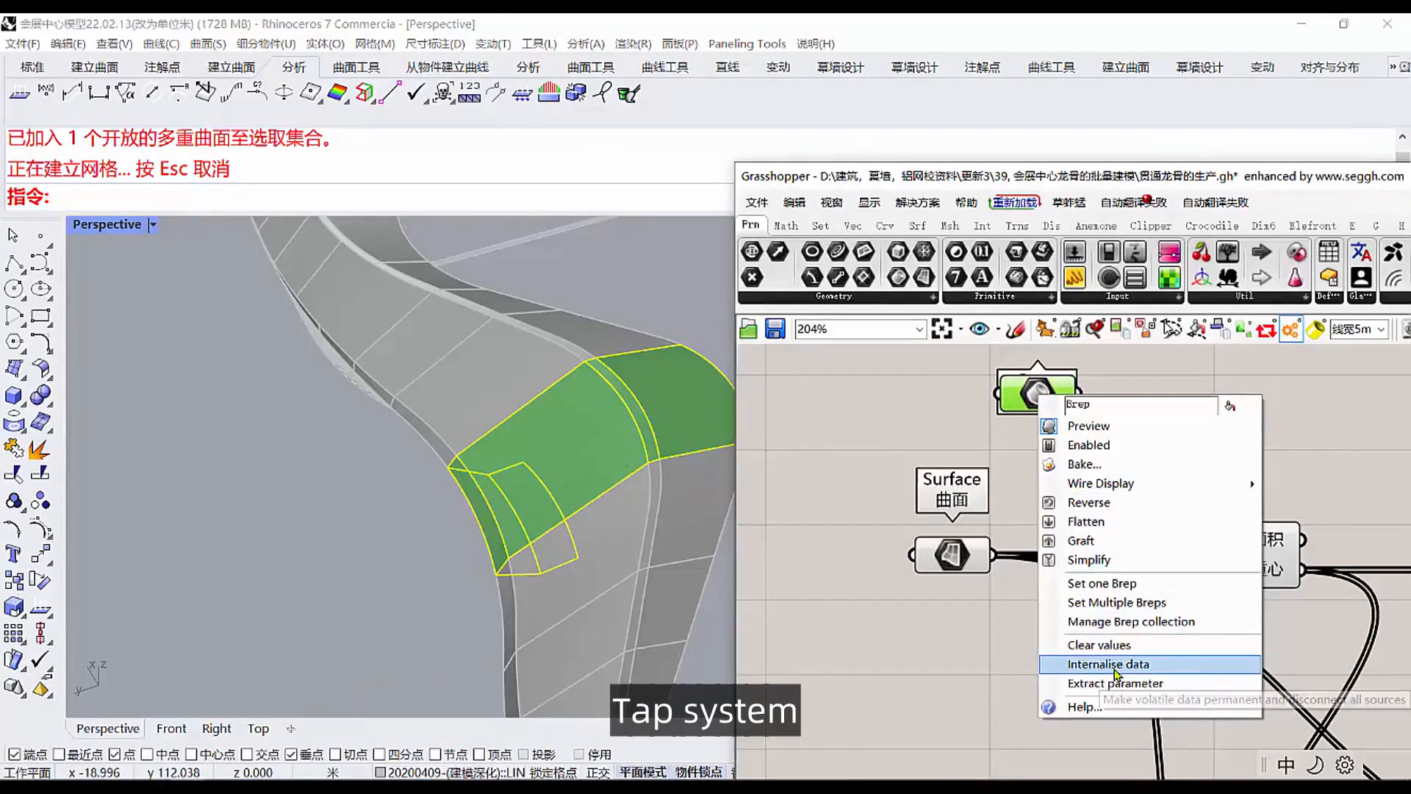
{"action": "left_click", "coordinate": [1108, 663]}
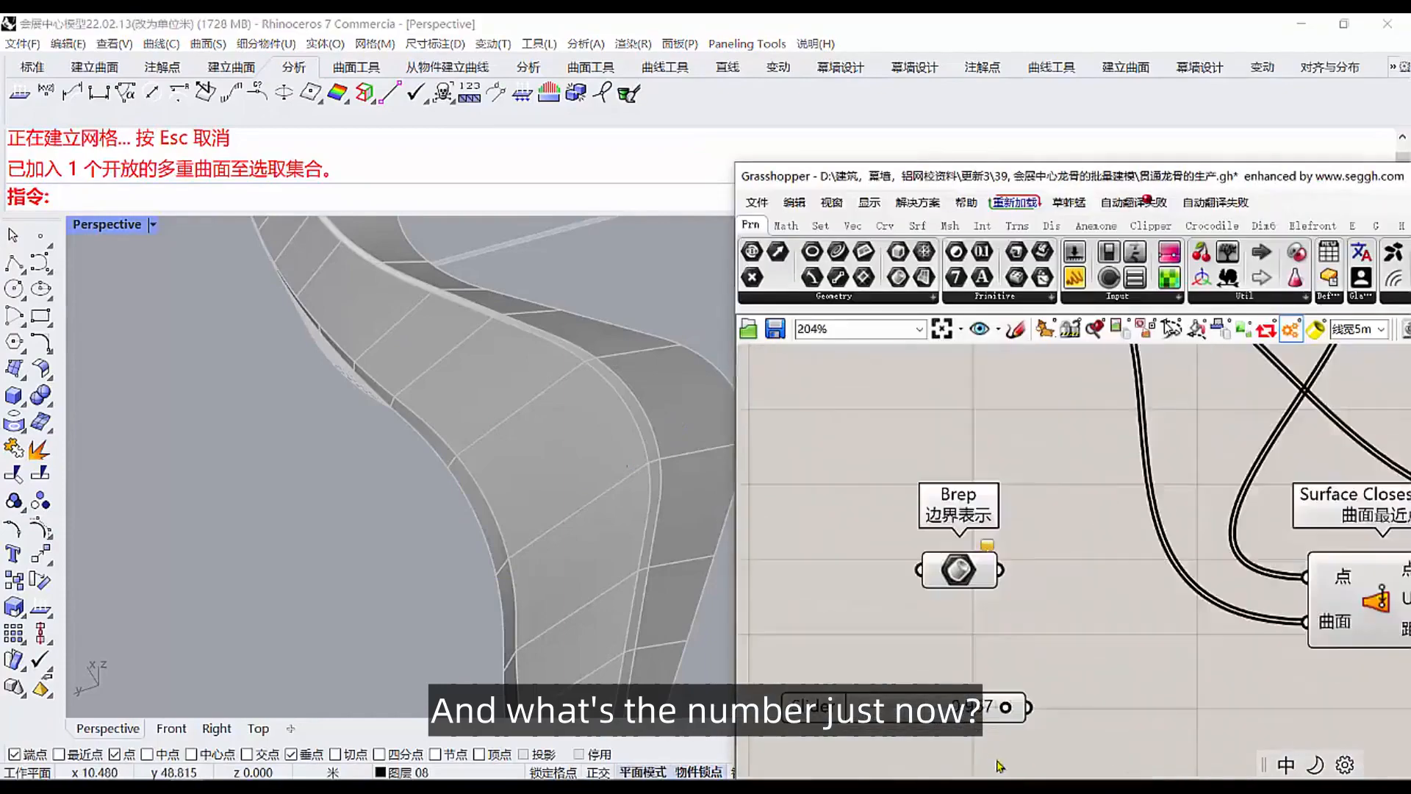
{"action": "scroll", "scroll_direction": "down", "scroll_amount": 3}
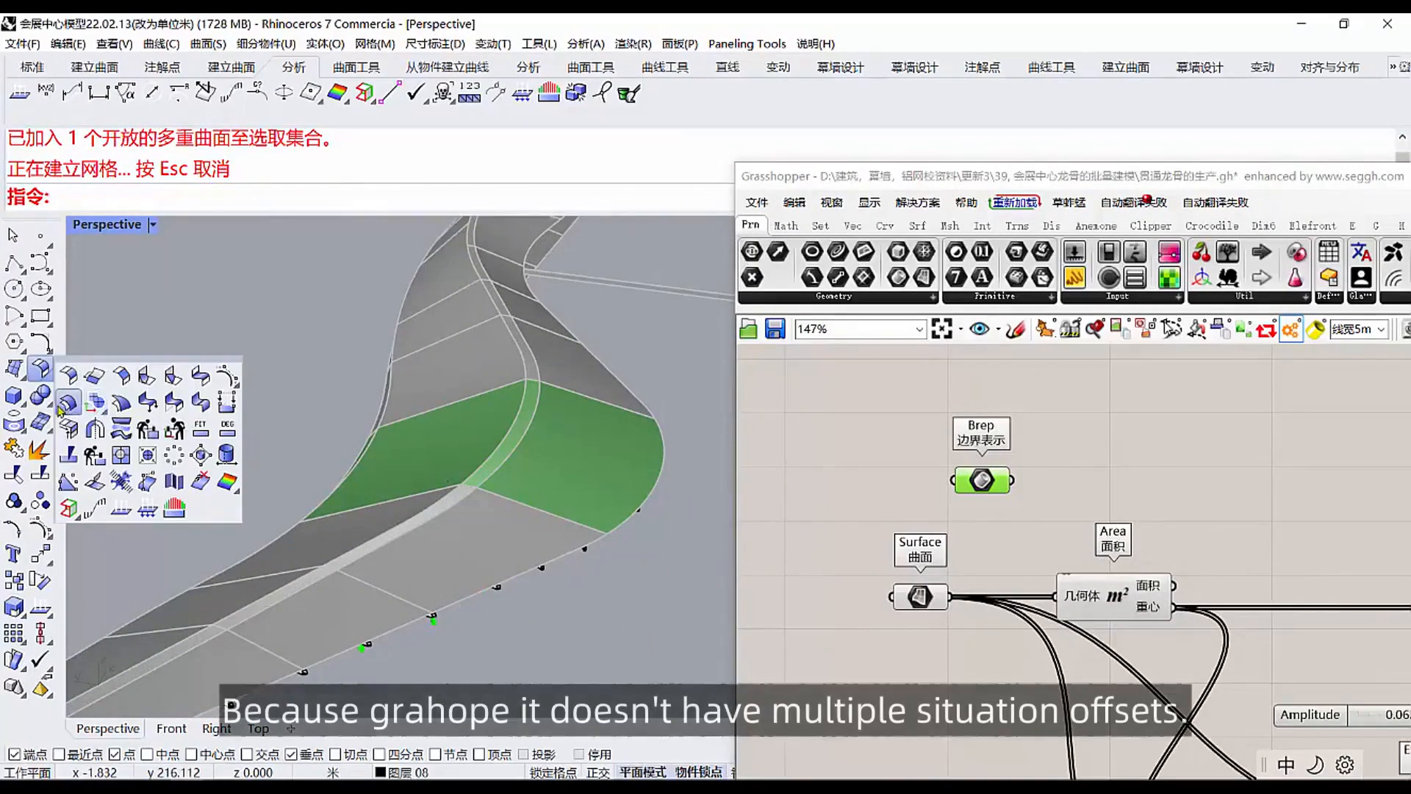
{"action": "mouse_move", "coordinate": [68, 403]}
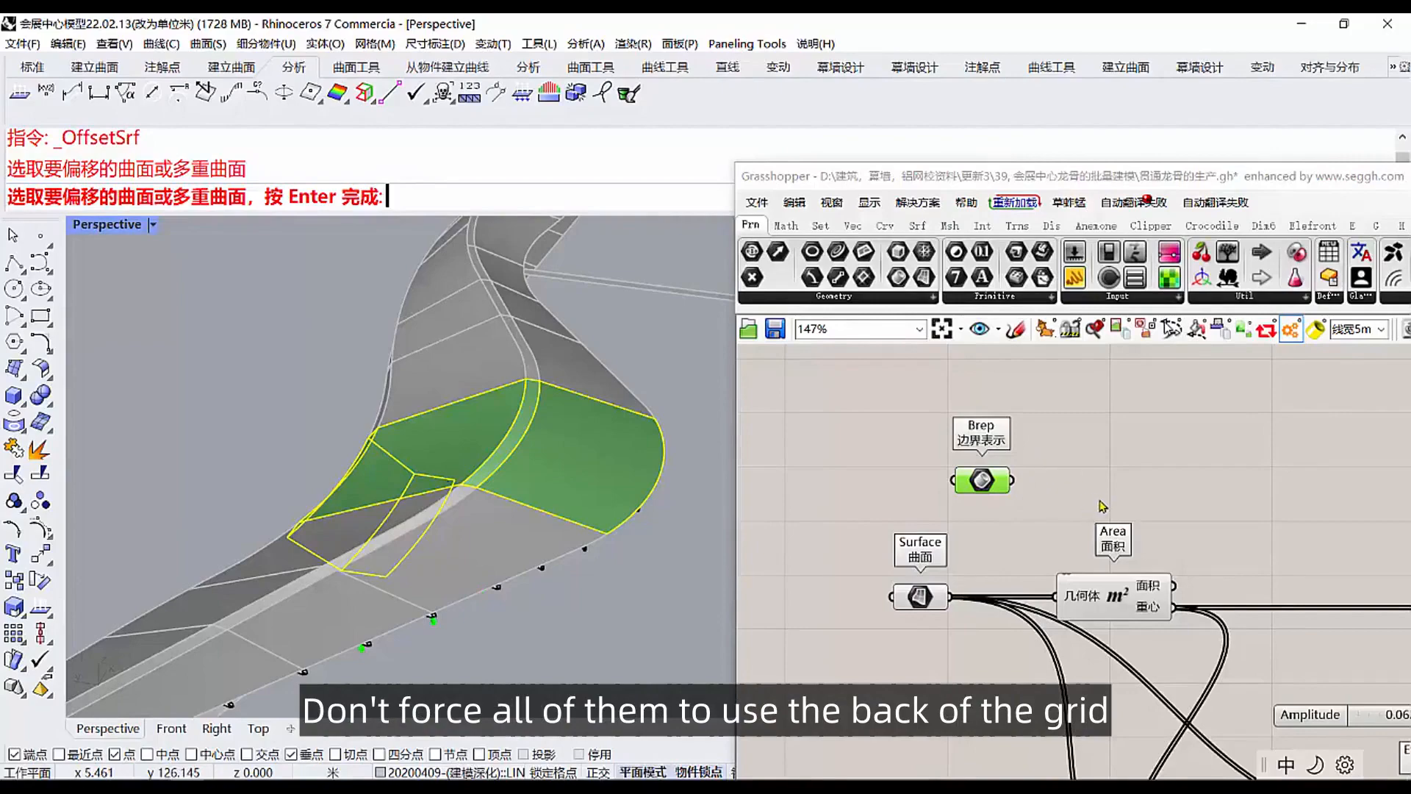
{"action": "mouse_move", "coordinate": [1354, 569]}
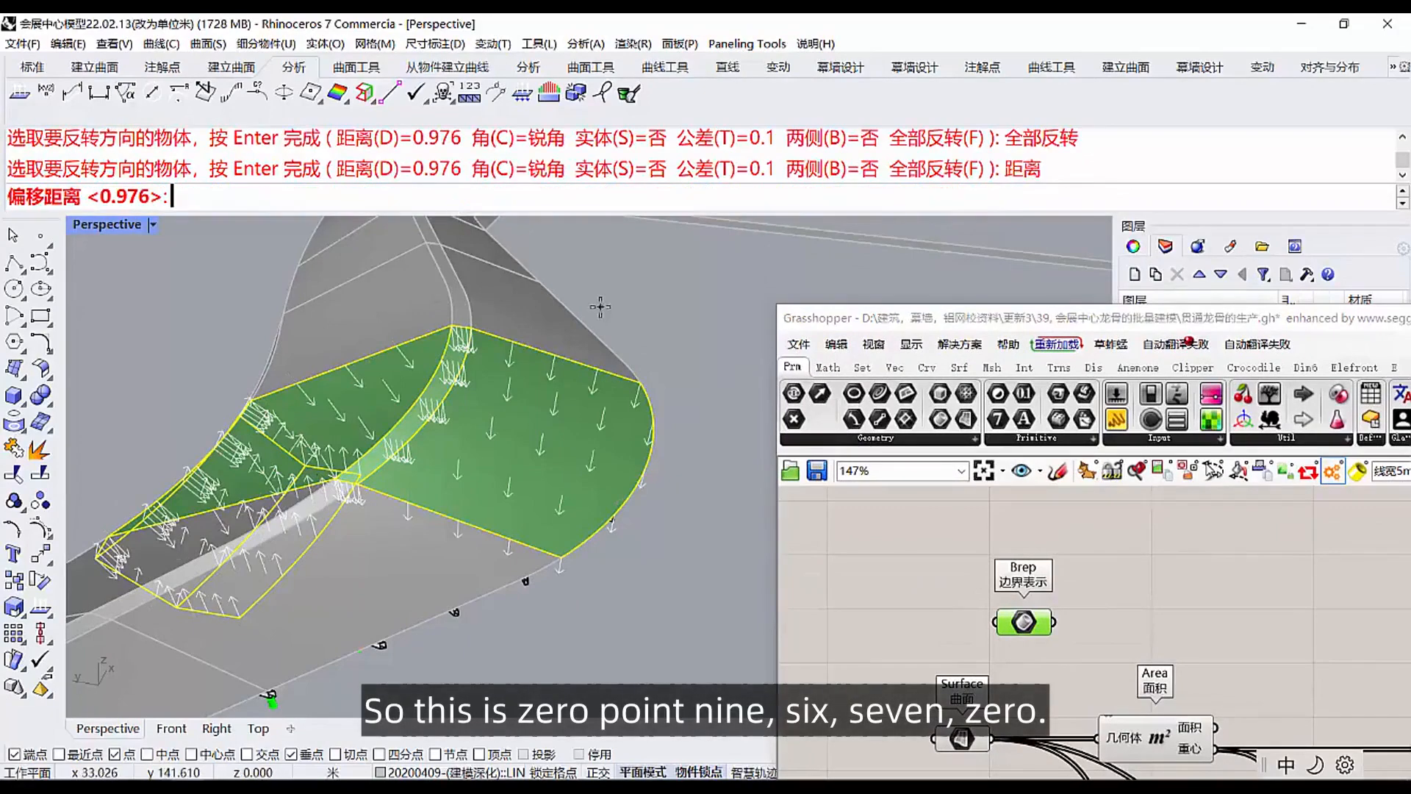
{"action": "type", "text": "0.9"}
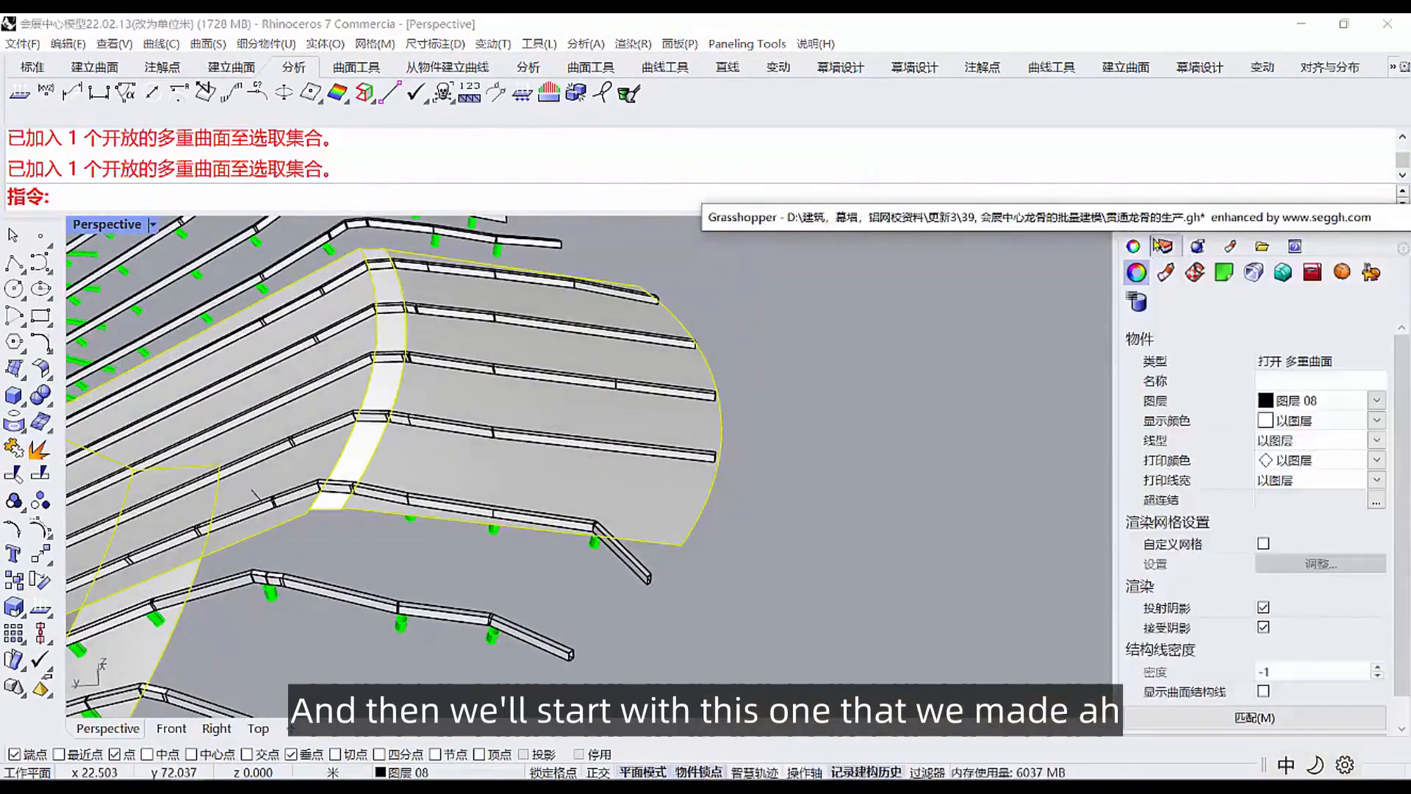
Select the offset roof surface to isolate the 112 green support tubes.
{"action": "left_click", "coordinate": [1136, 246]}
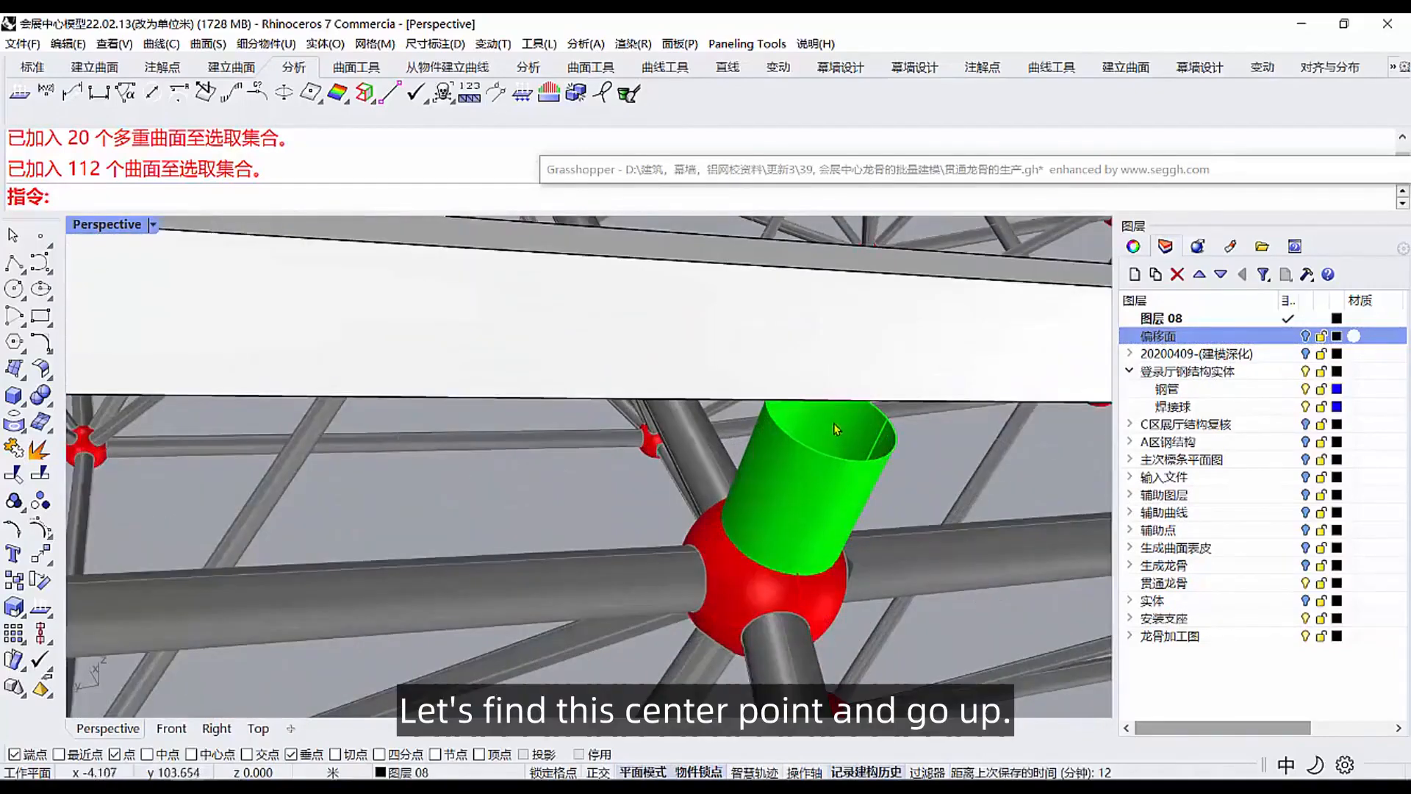
{"action": "mouse_move", "coordinate": [834, 374]}
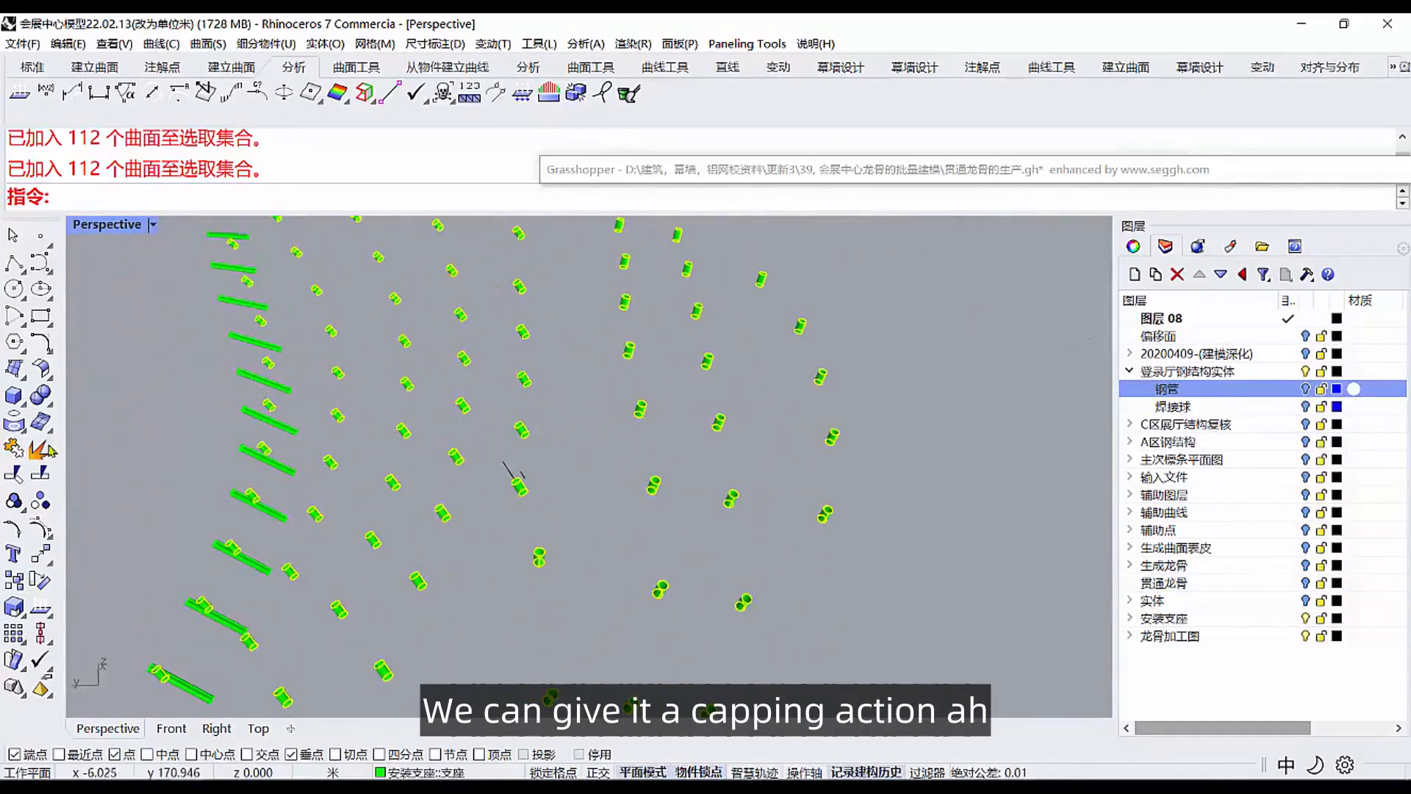
Cap the 112 tubes' open ends and reference their end disks via Set Multiple Surfaces.
{"action": "left_click", "coordinate": [15, 395]}
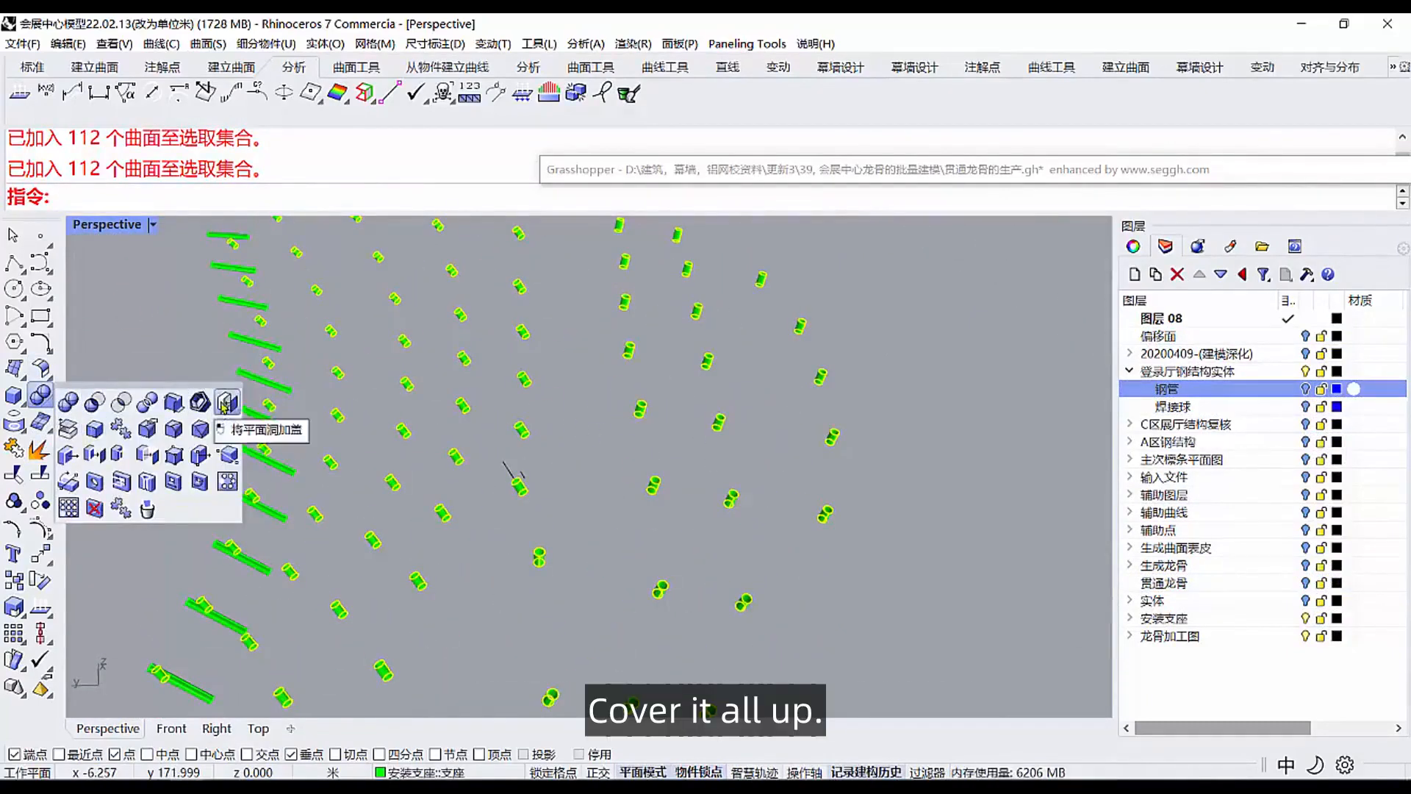
{"action": "left_click", "coordinate": [226, 401]}
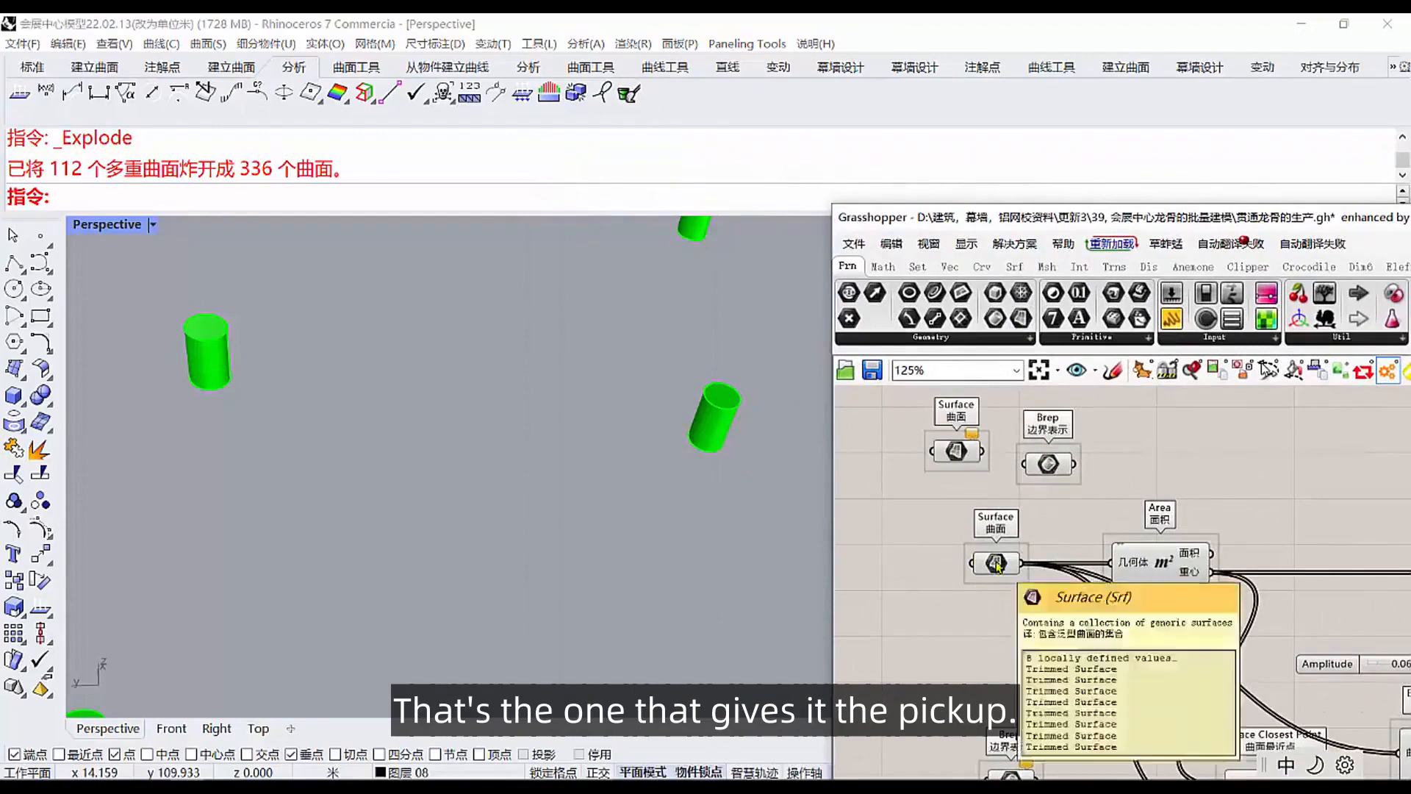
{"action": "right_click", "coordinate": [995, 450]}
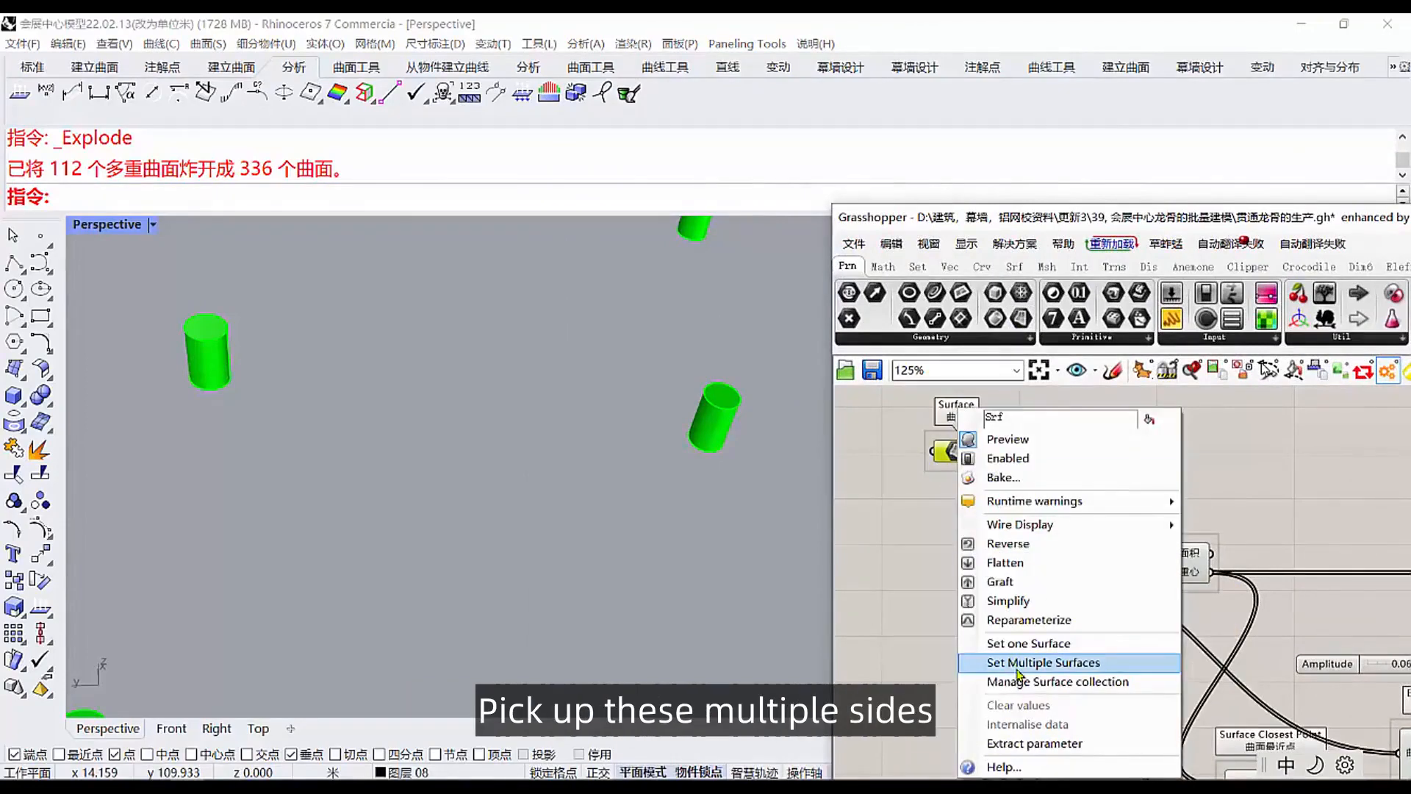
{"action": "left_click", "coordinate": [1043, 663]}
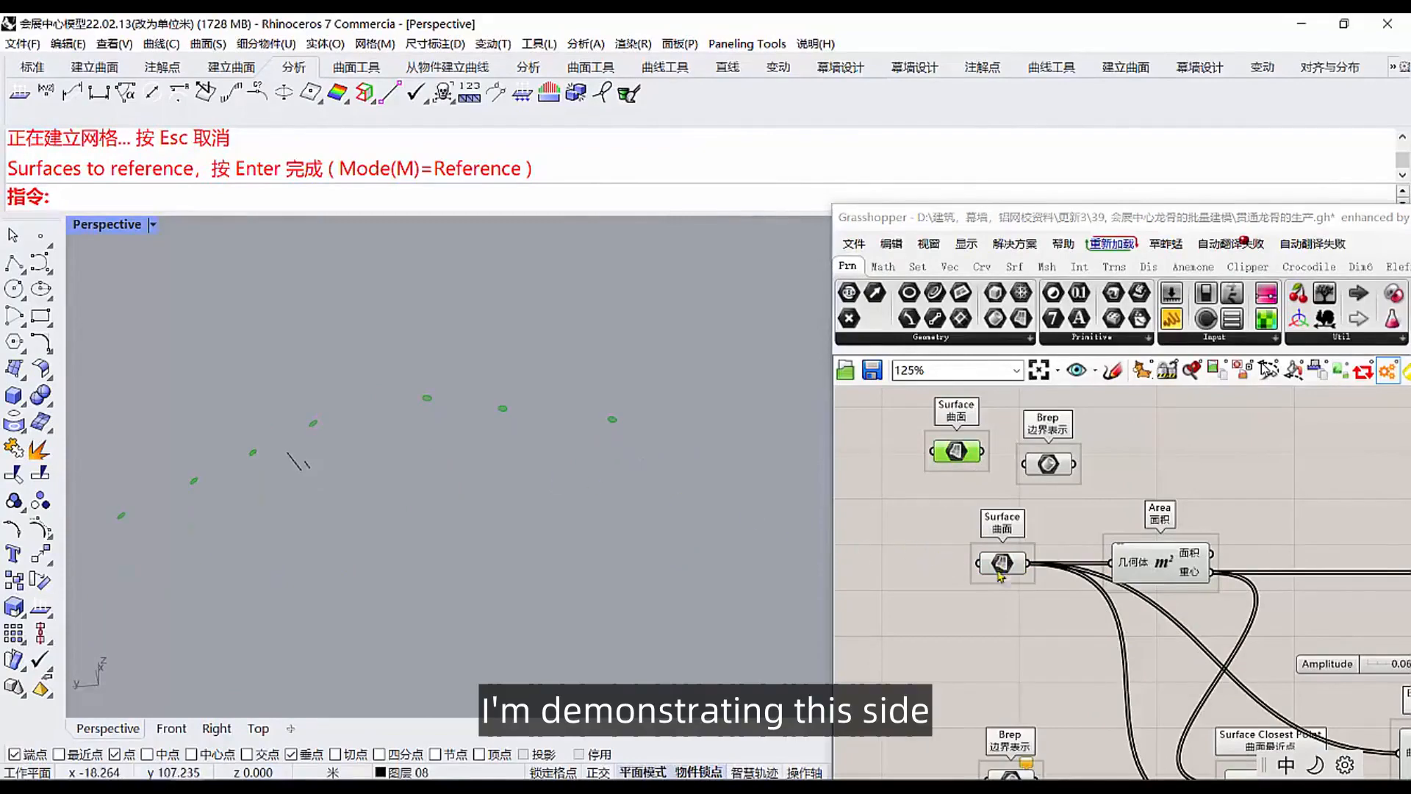
{"action": "left_click", "coordinate": [1000, 562]}
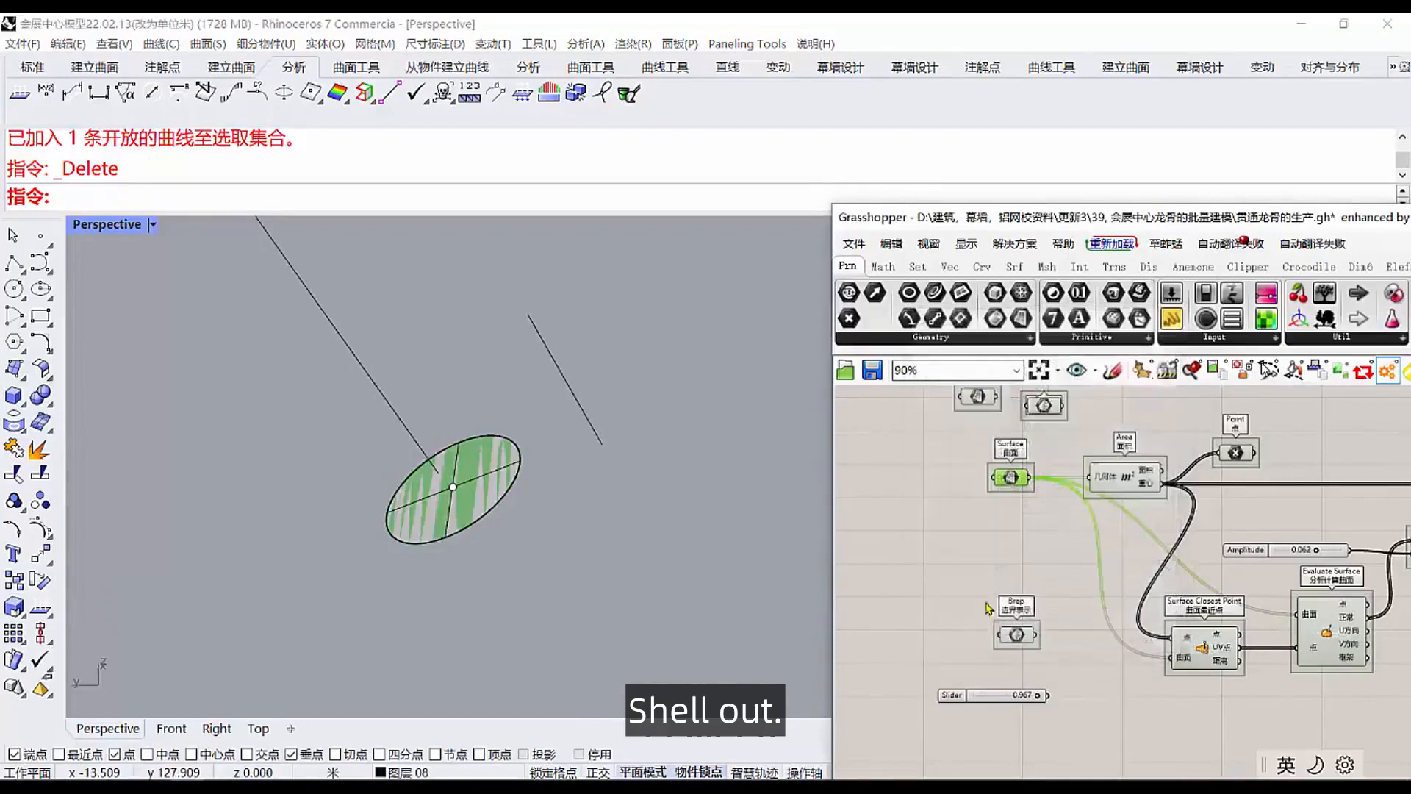
Measure the 0.05 m keel gap and place a 0.05 Number Slider beside the 0.062 Amplitude slider.
{"action": "left_click", "coordinate": [15, 288]}
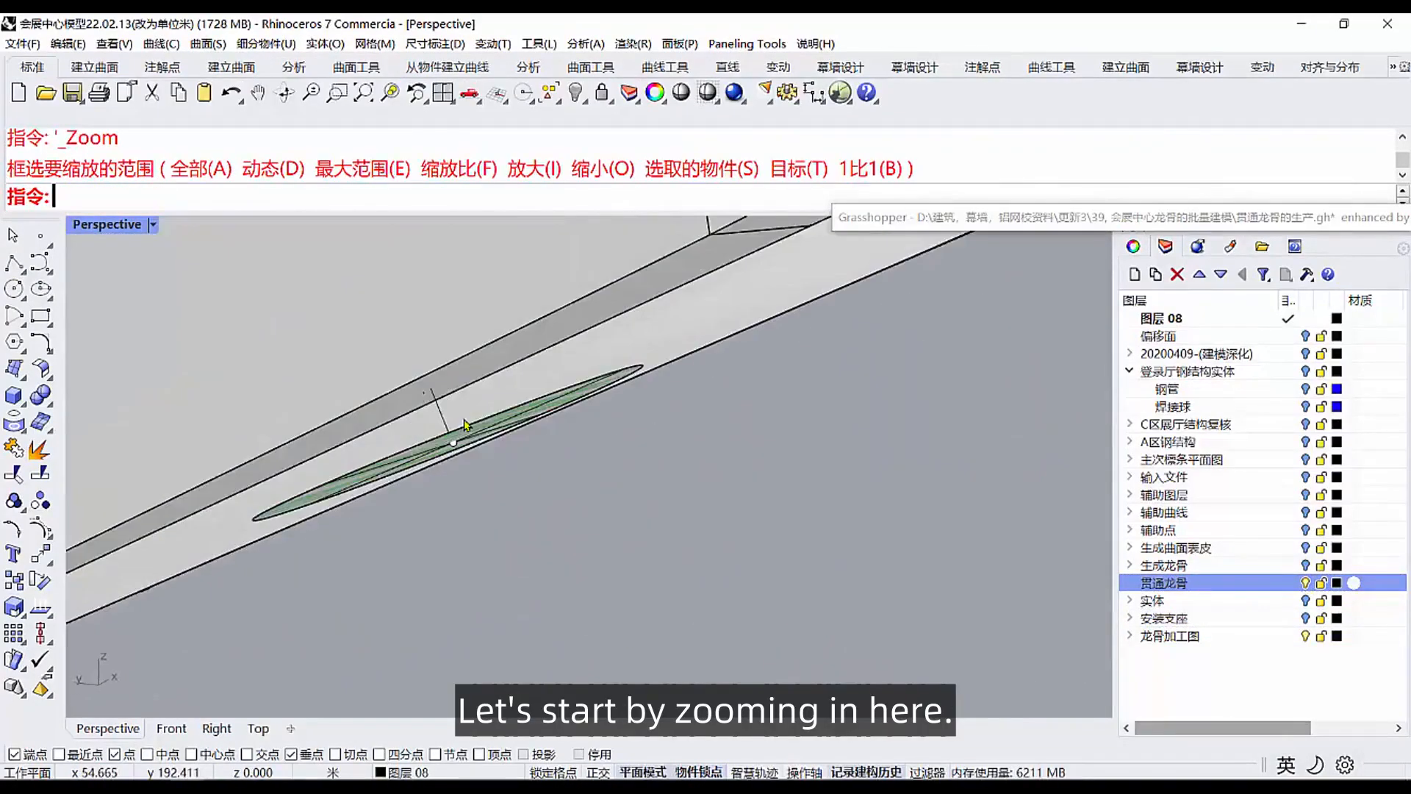
{"action": "mouse_move", "coordinate": [41, 450]}
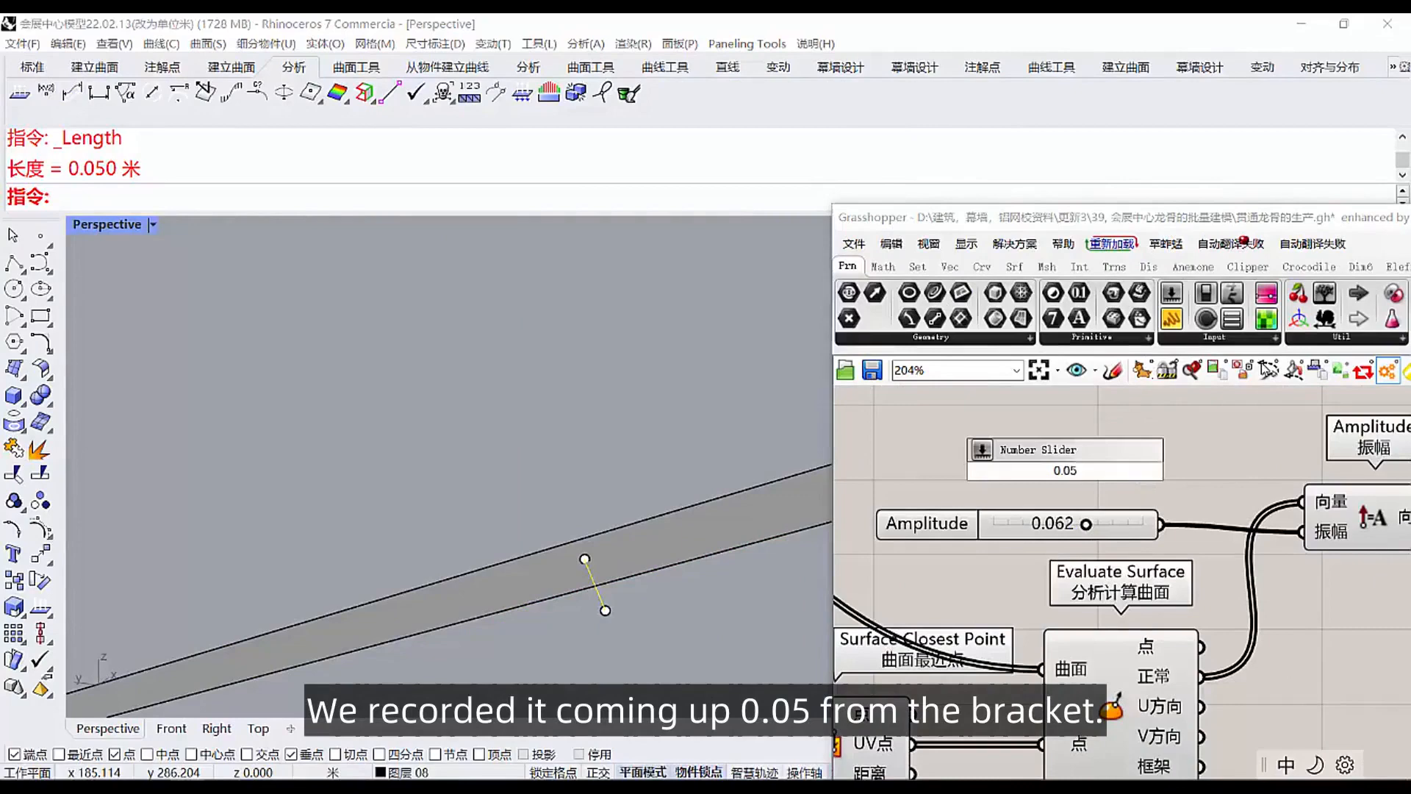
{"action": "left_click", "coordinate": [1064, 460]}
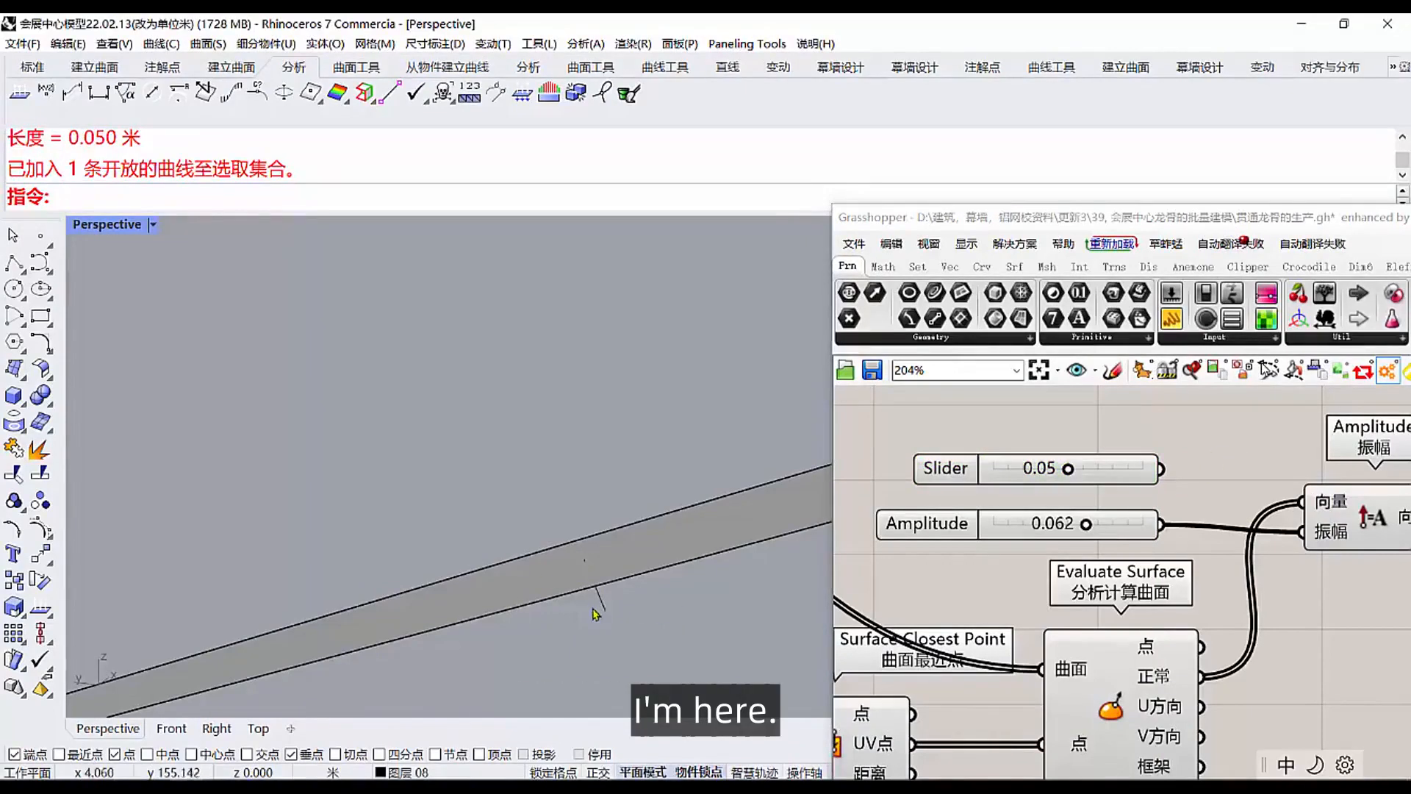
{"action": "mouse_move", "coordinate": [607, 611]}
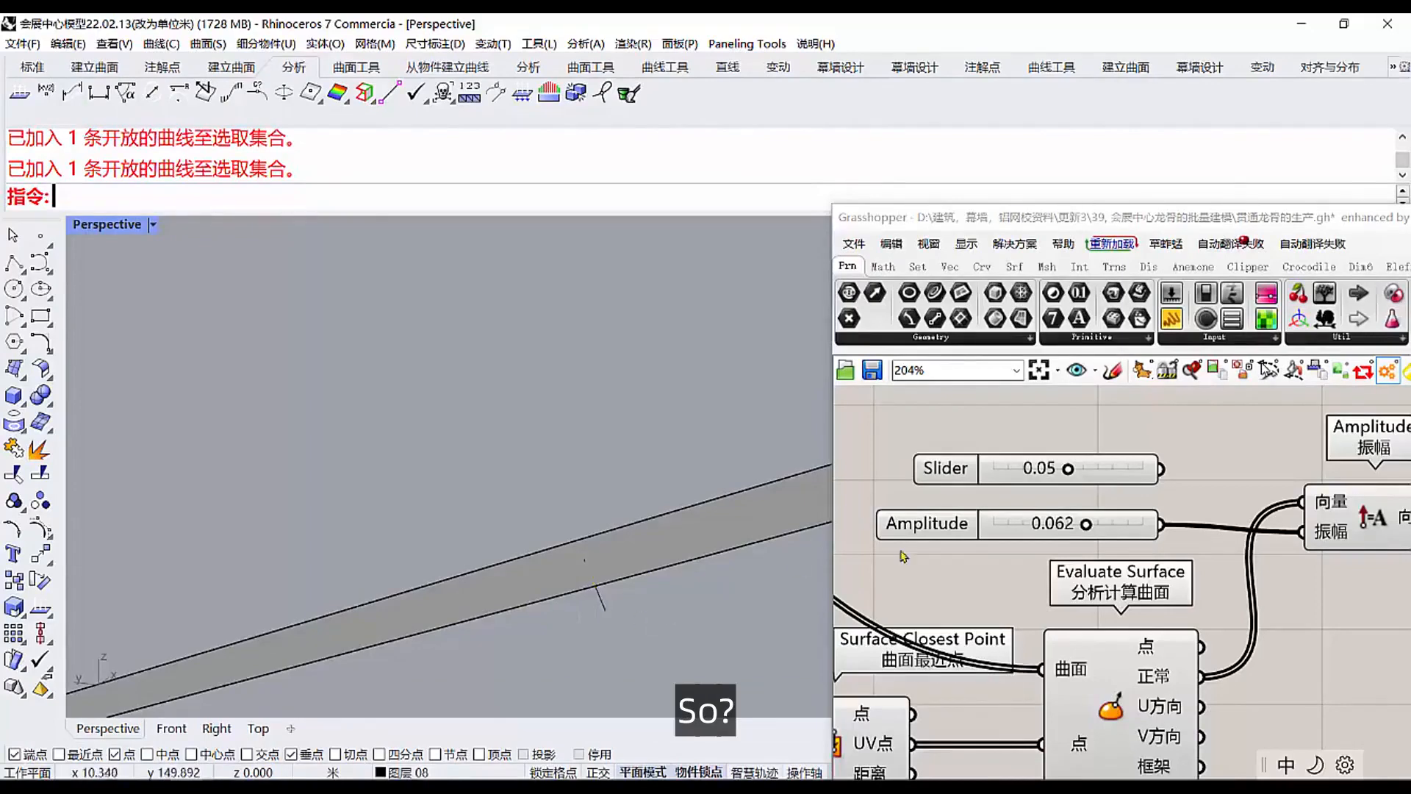
{"action": "left_click", "coordinate": [945, 467]}
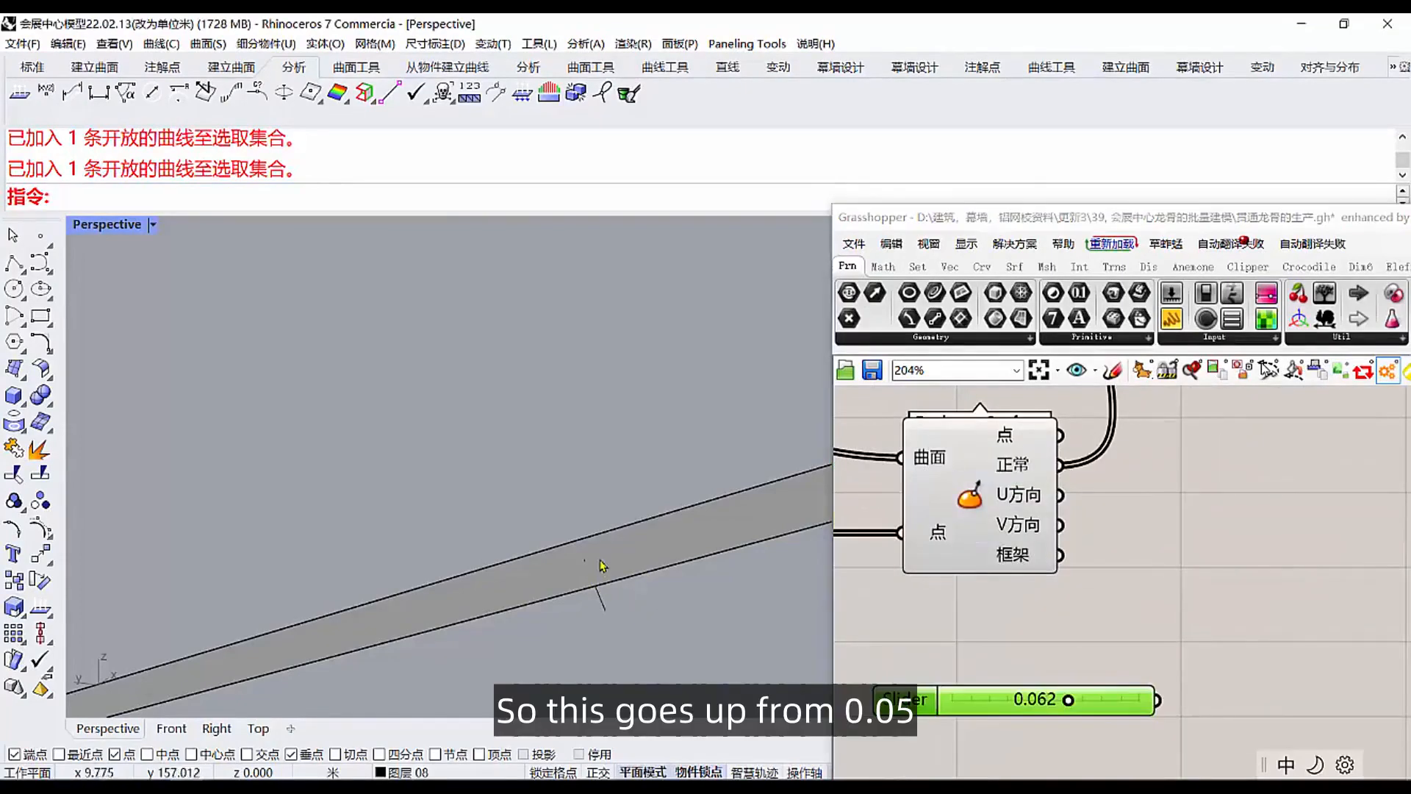
Hide the swept keel and keel curve so only the green end-face points remain.
{"action": "scroll", "scroll_direction": "down", "scroll_amount": 3}
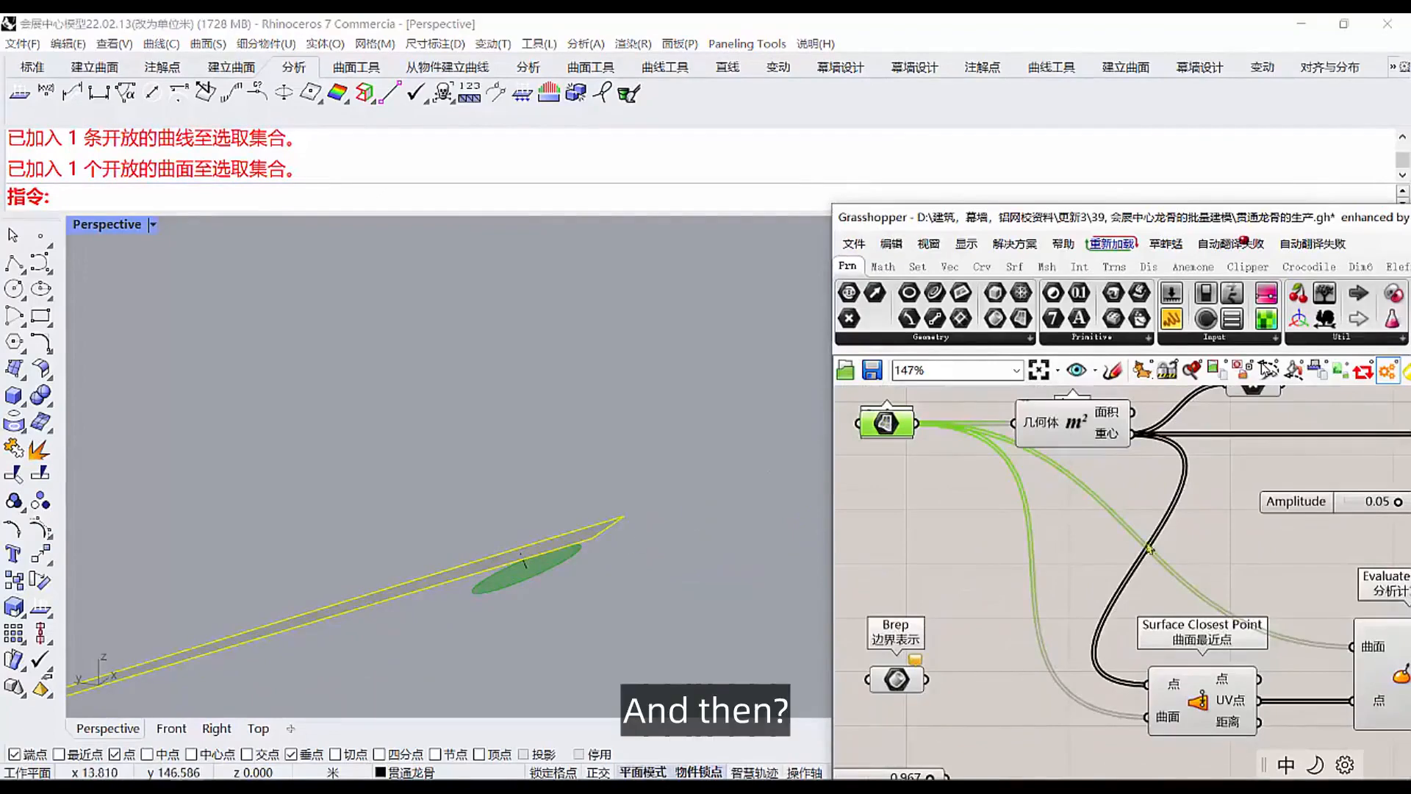
{"action": "scroll", "scroll_direction": "down", "scroll_amount": 3}
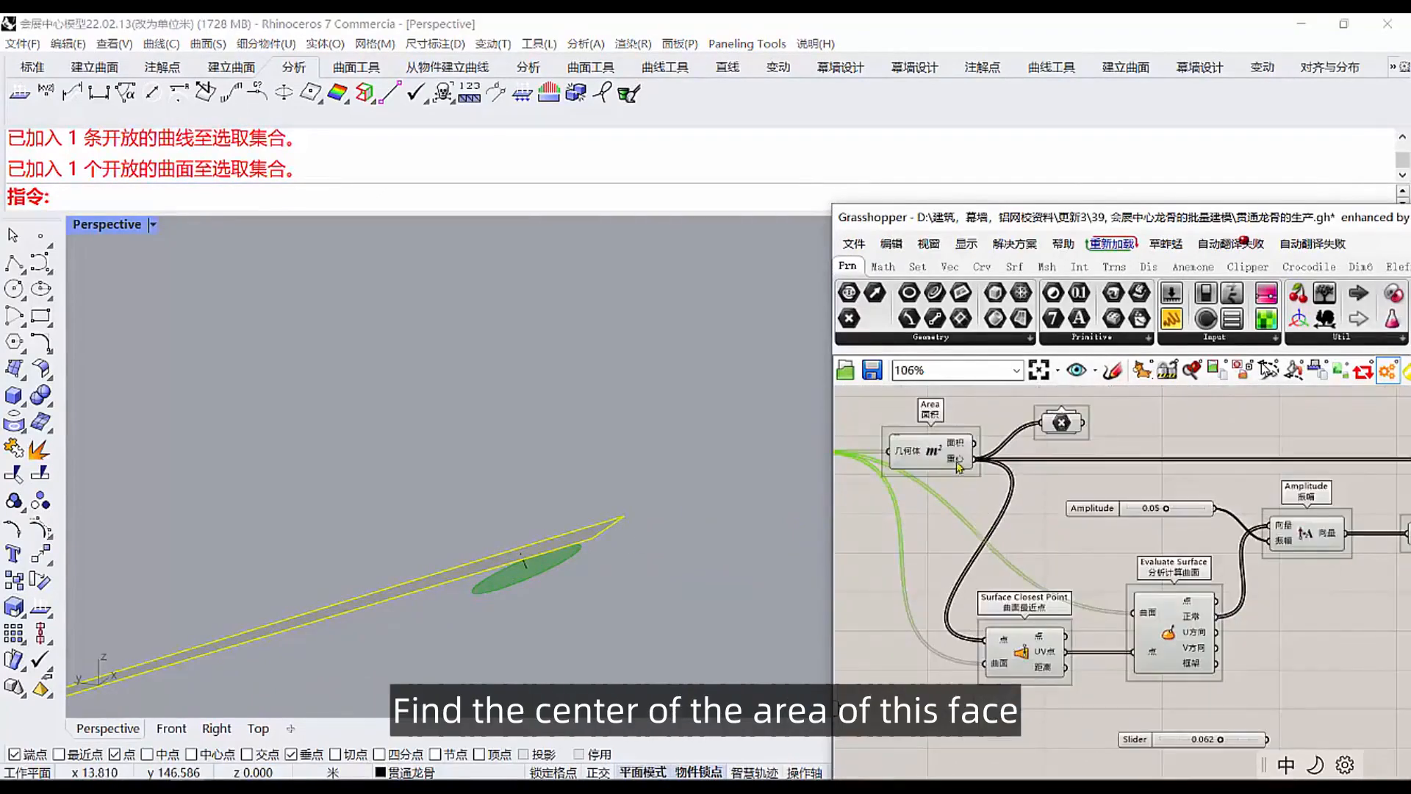
{"action": "scroll", "scroll_direction": "down", "scroll_amount": 3}
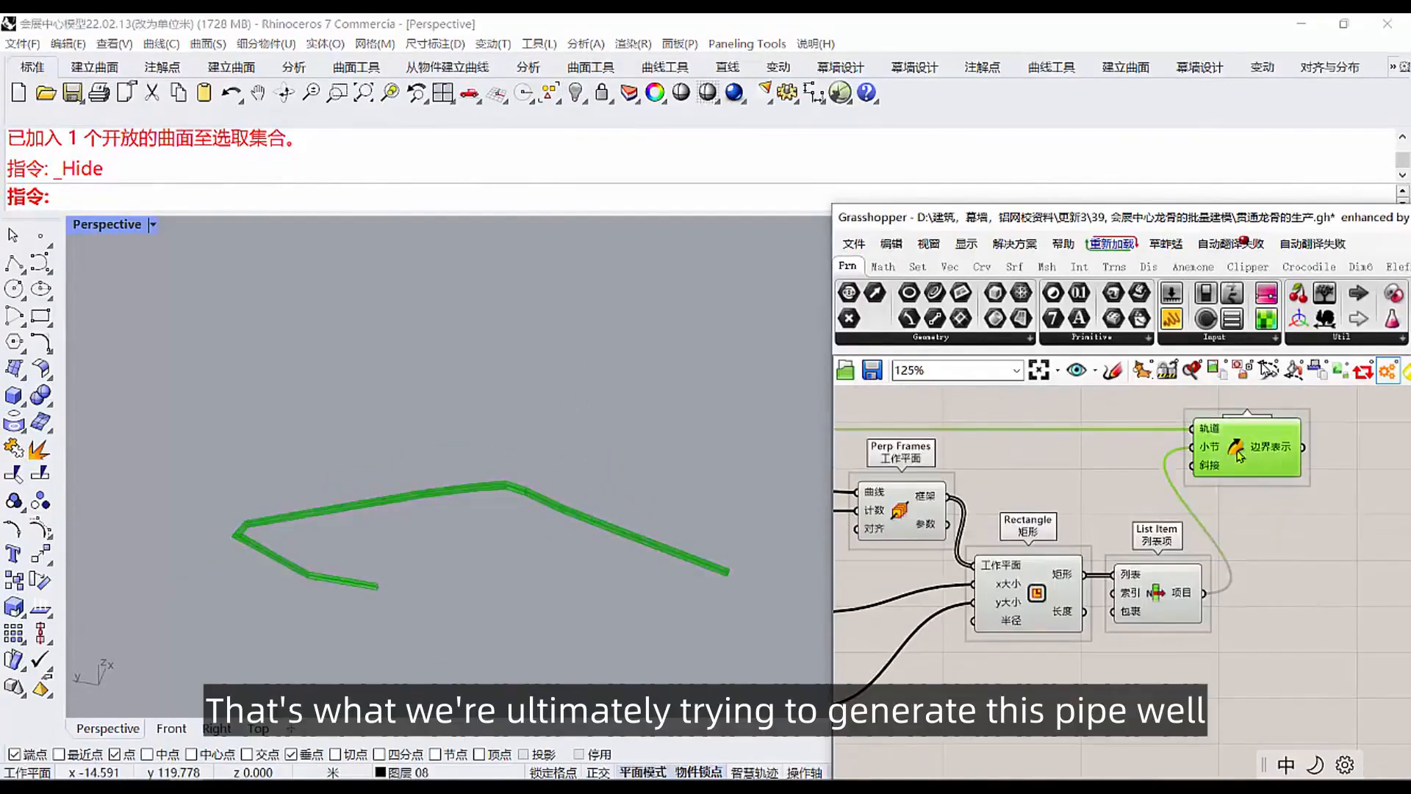
{"action": "scroll", "scroll_direction": "down", "scroll_amount": 3}
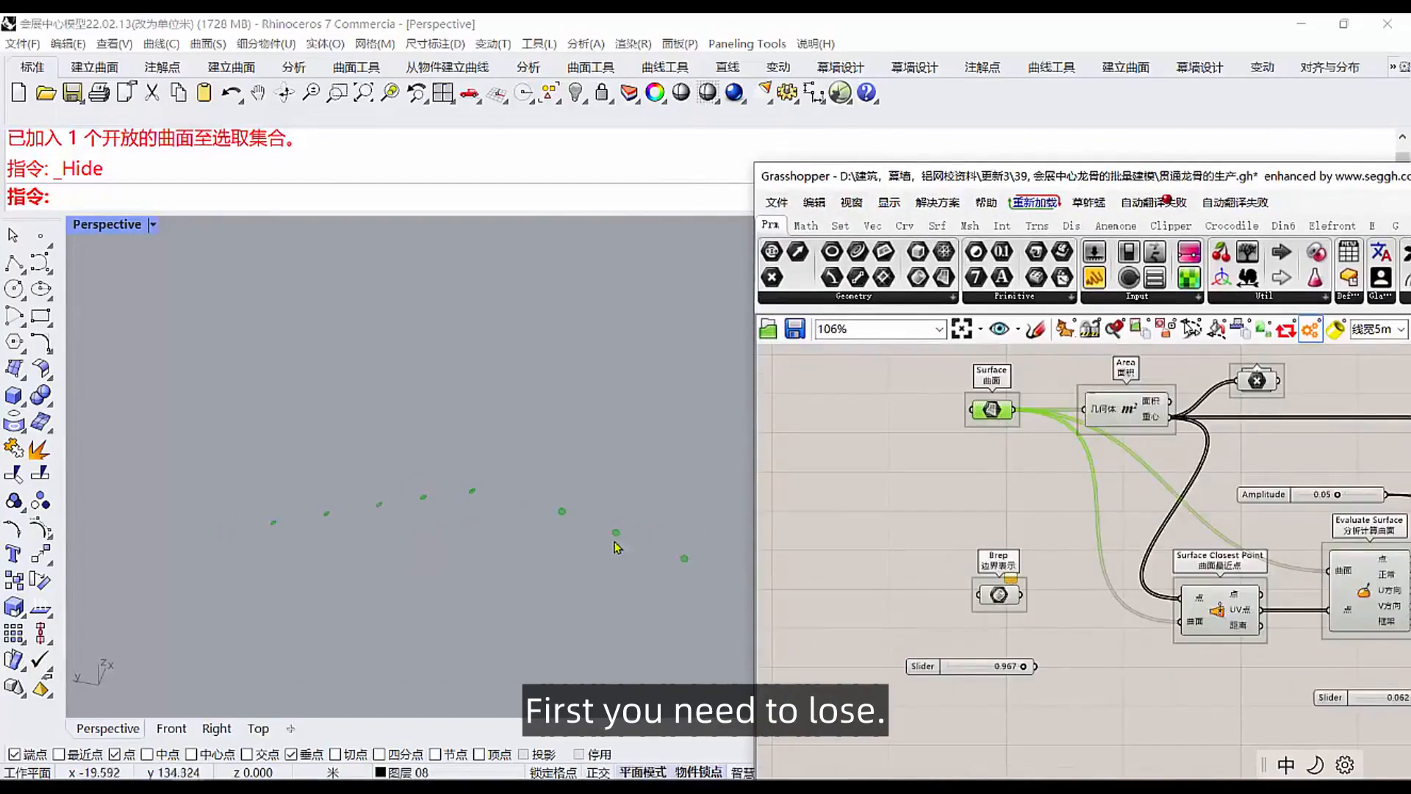
{"action": "left_click", "coordinate": [472, 491]}
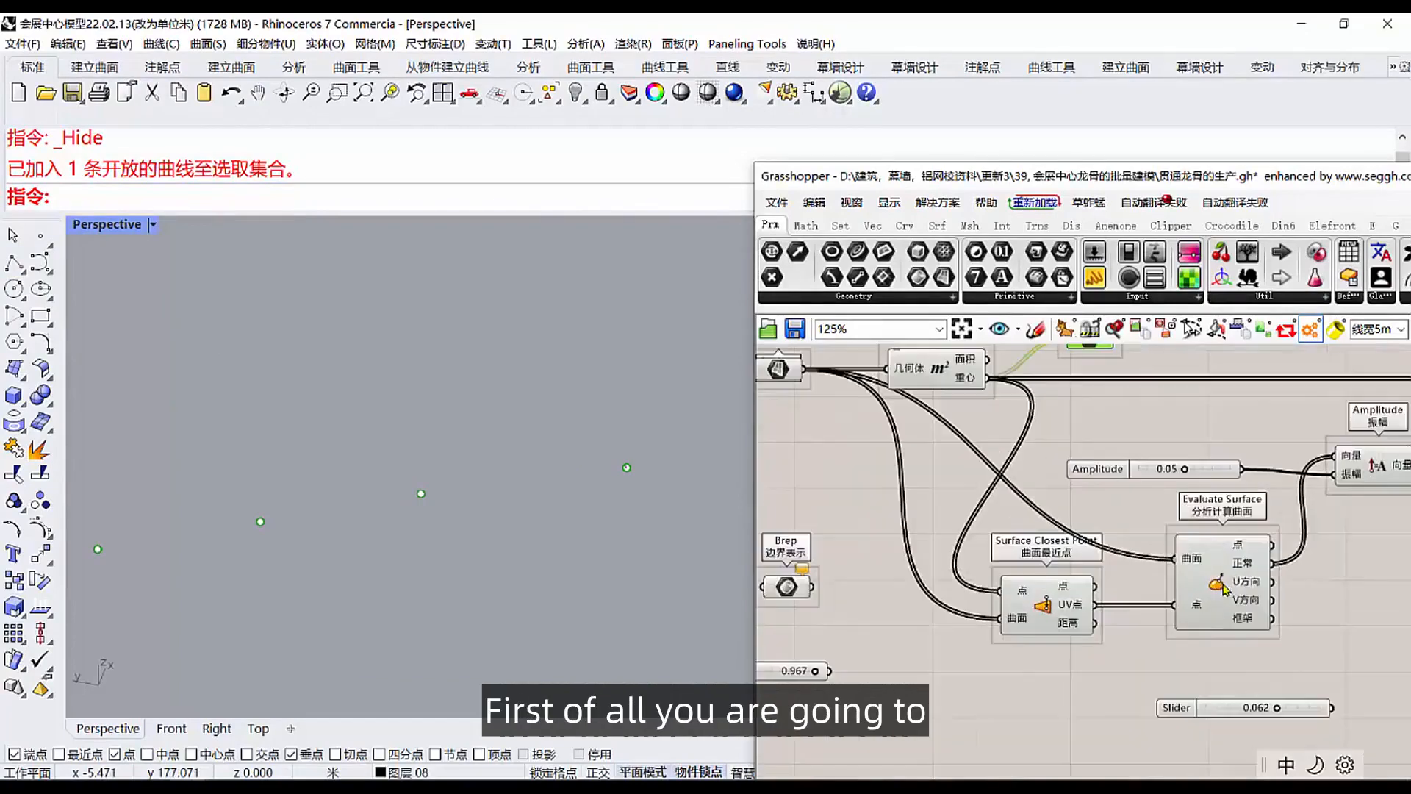
{"action": "mouse_move", "coordinate": [1203, 607]}
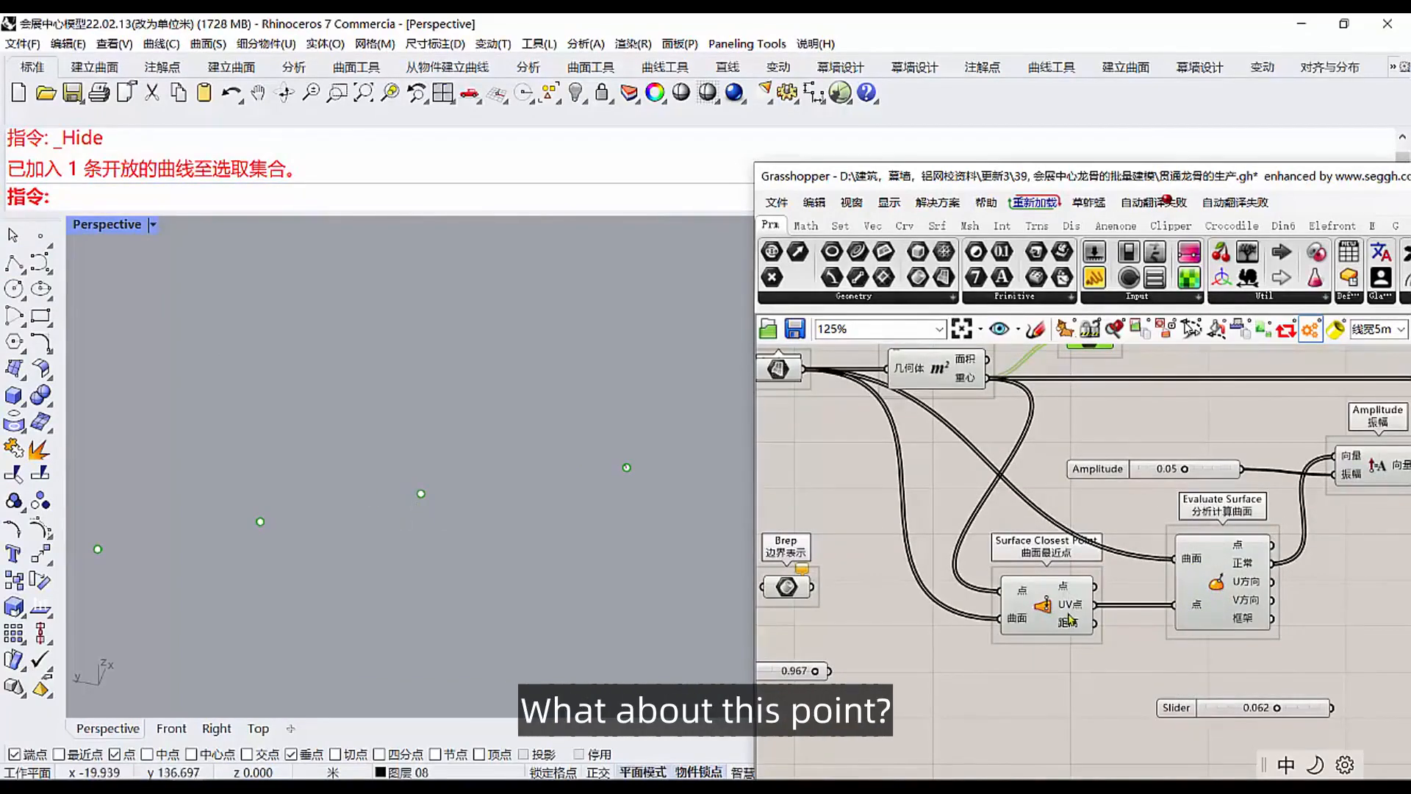
{"action": "mouse_move", "coordinate": [386, 504]}
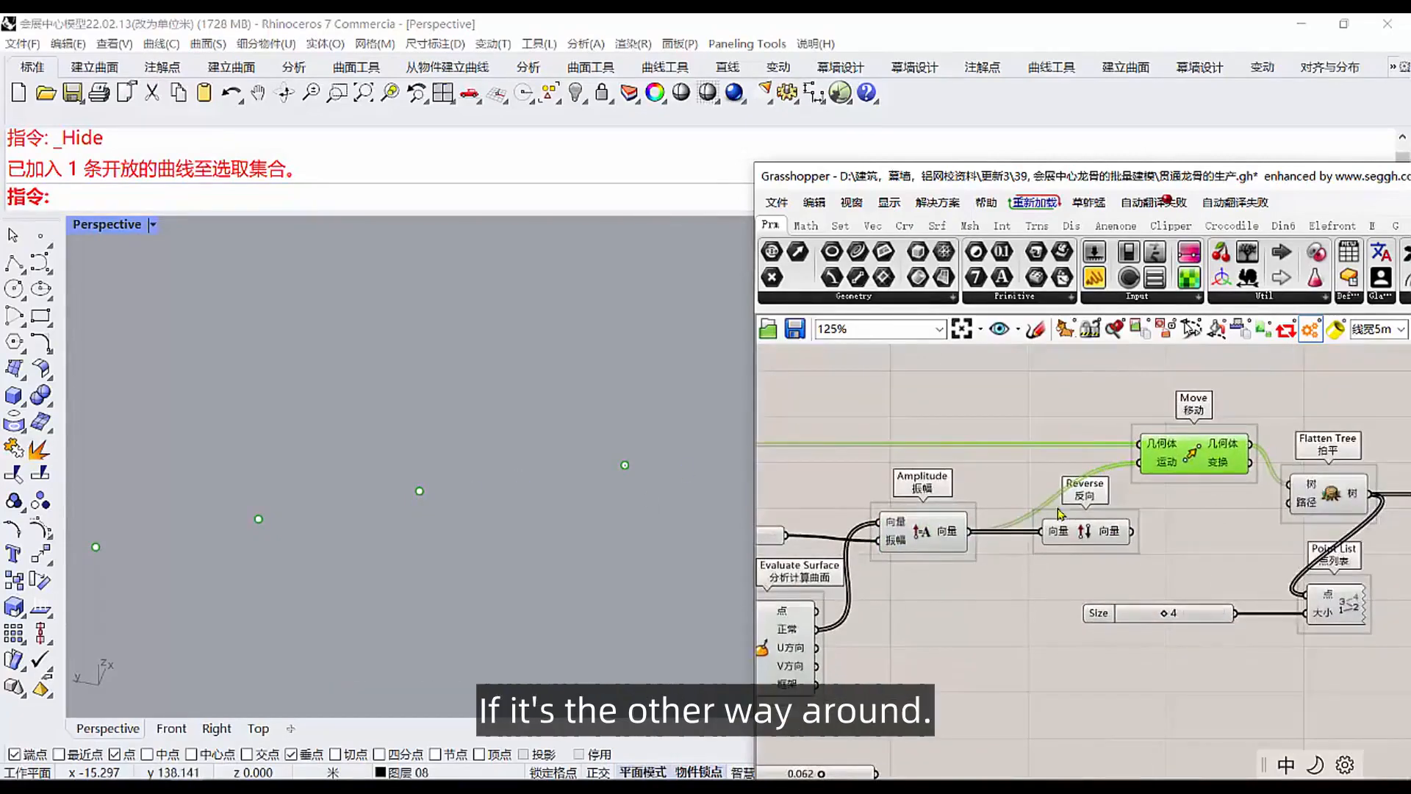
Zoom the viewport to read the Point List indices 0 through 7 on the keel points.
{"action": "scroll", "scroll_direction": "up", "scroll_amount": 3}
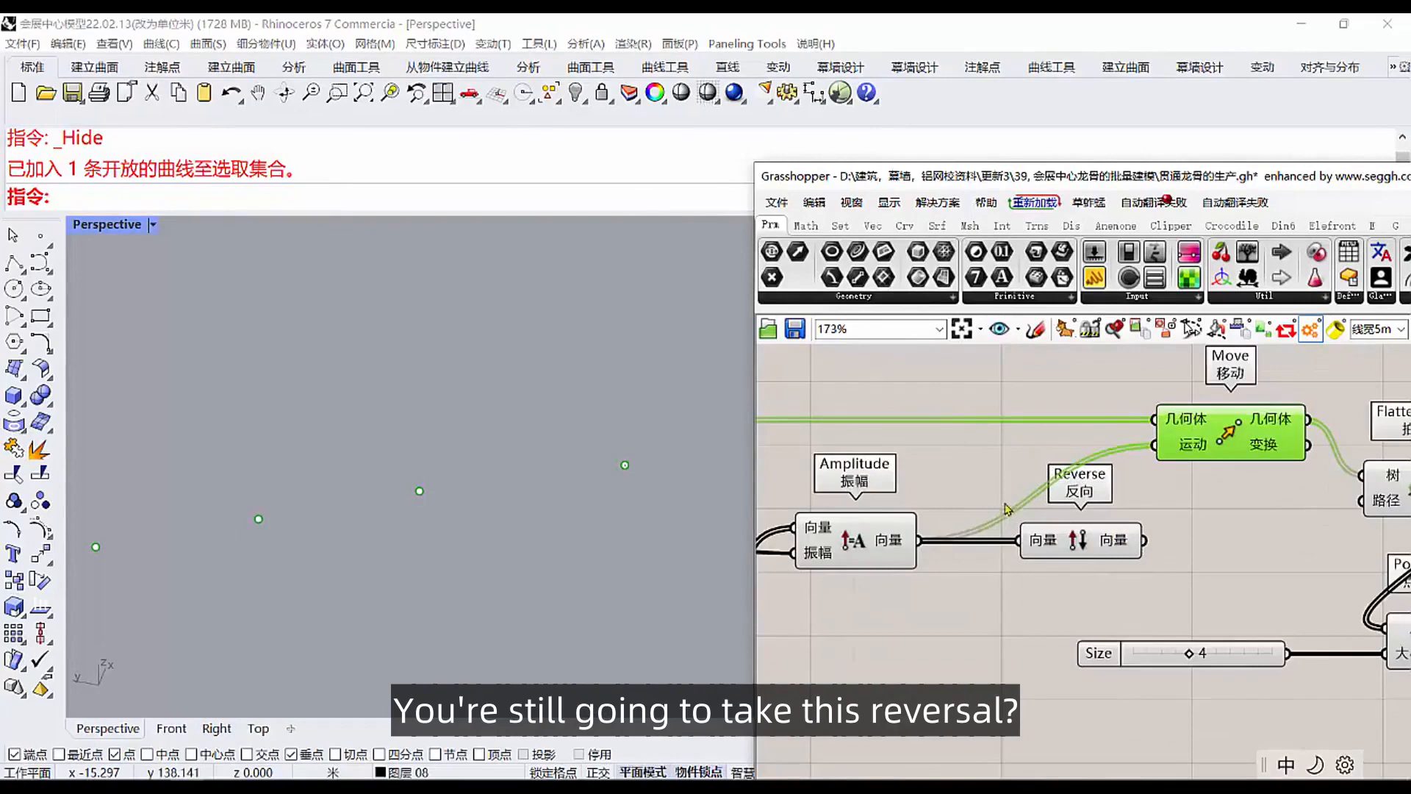
{"action": "scroll", "scroll_direction": "down", "scroll_amount": 3}
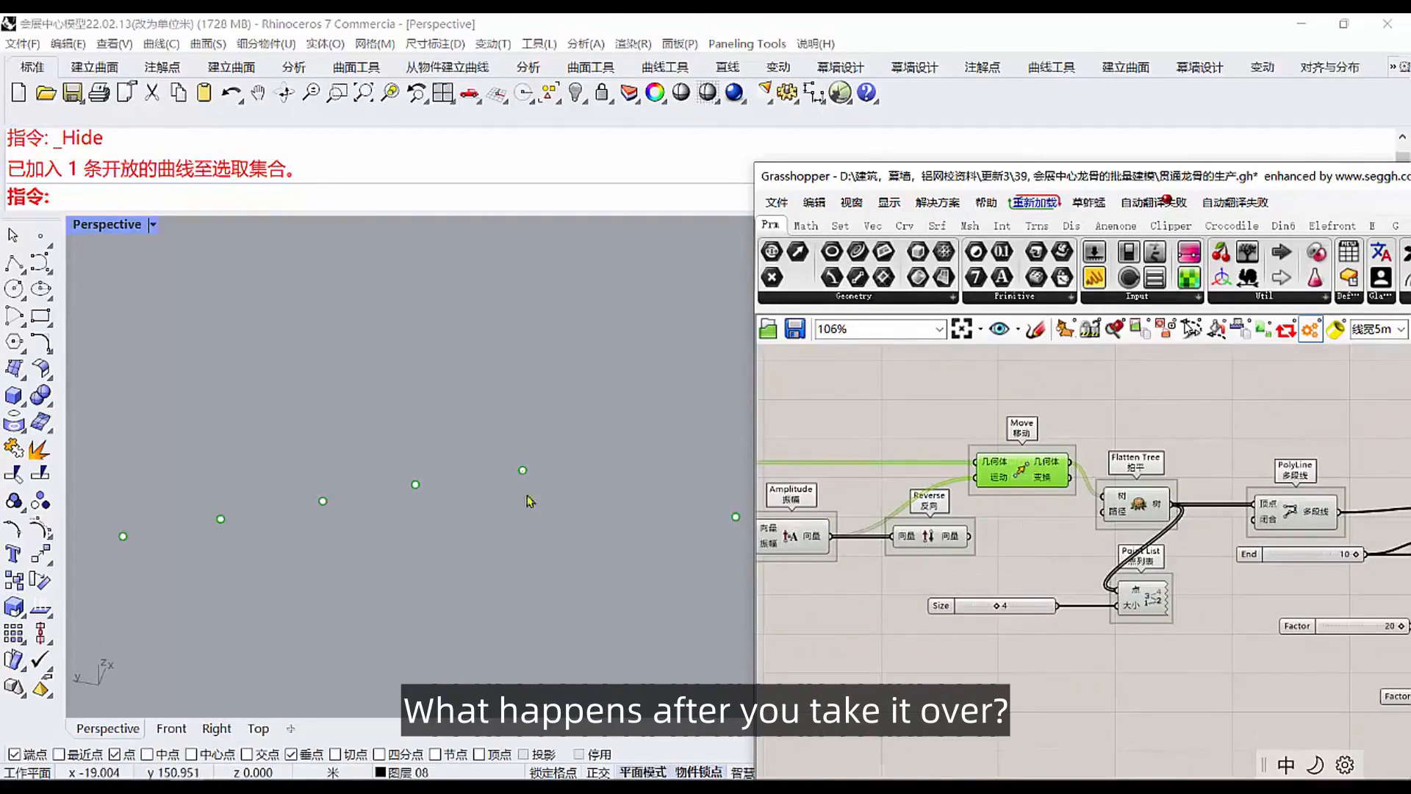
{"action": "scroll", "scroll_direction": "up", "scroll_amount": 3}
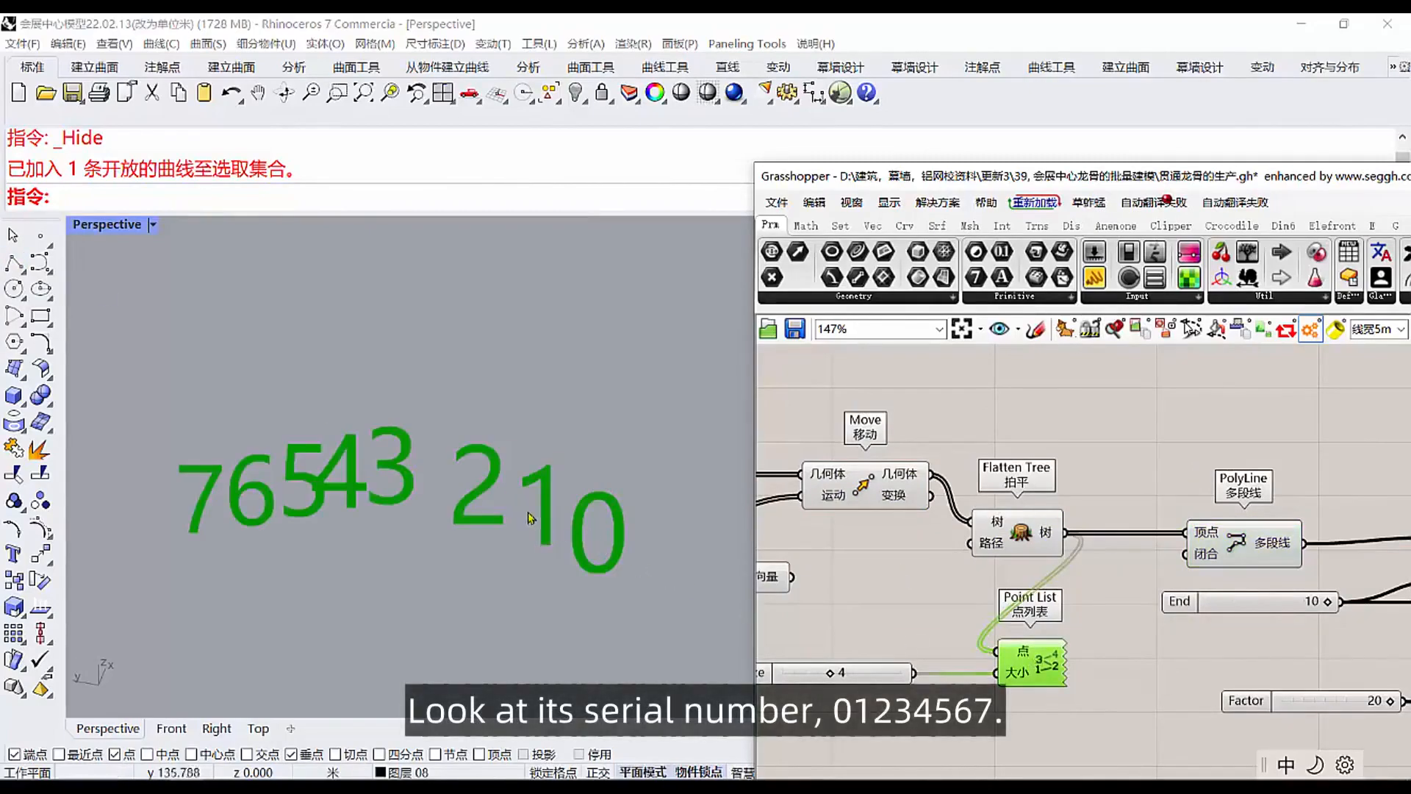
{"action": "mouse_move", "coordinate": [396, 524]}
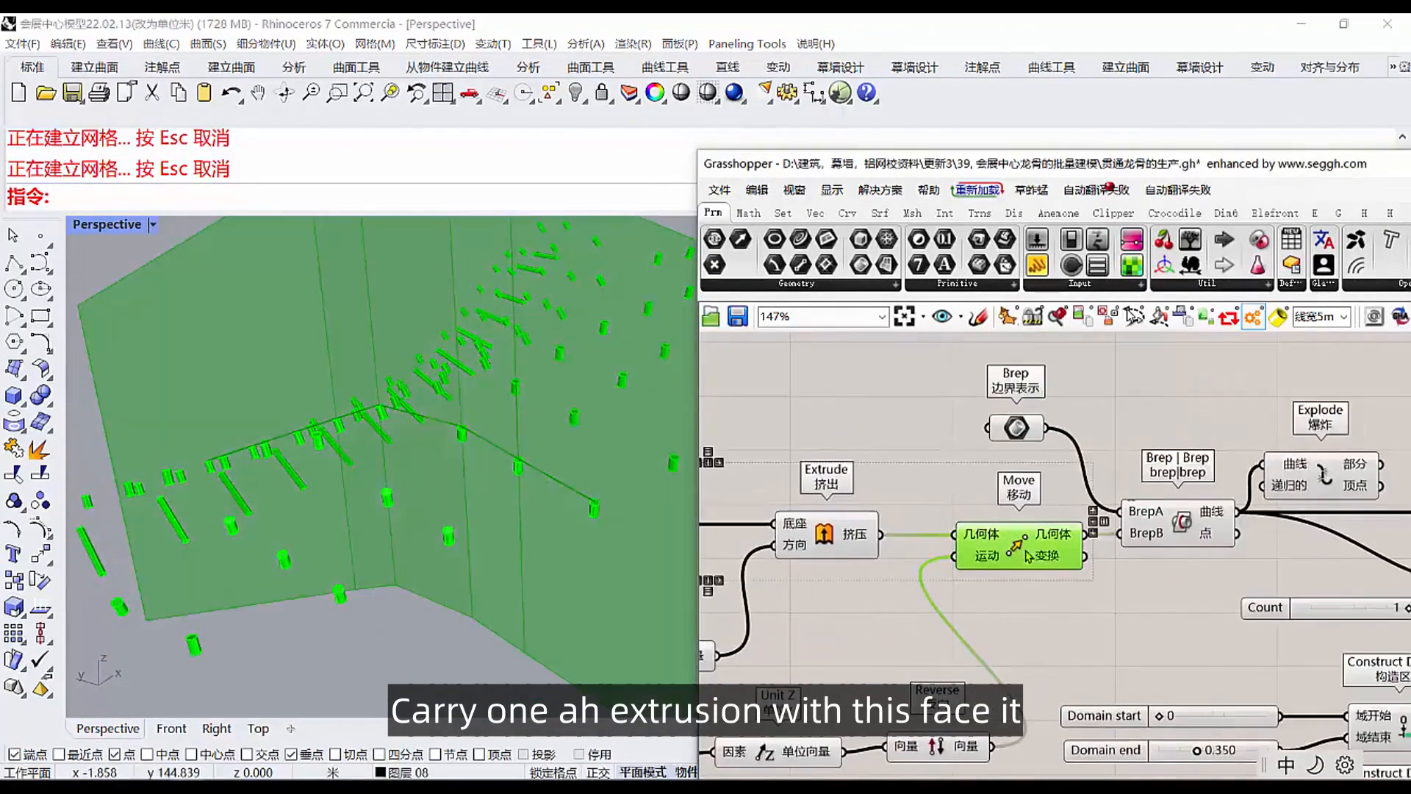
Sweep Perp Frames rectangles along the keel and set the miter option to Rotate.
{"action": "left_click", "coordinate": [1177, 526]}
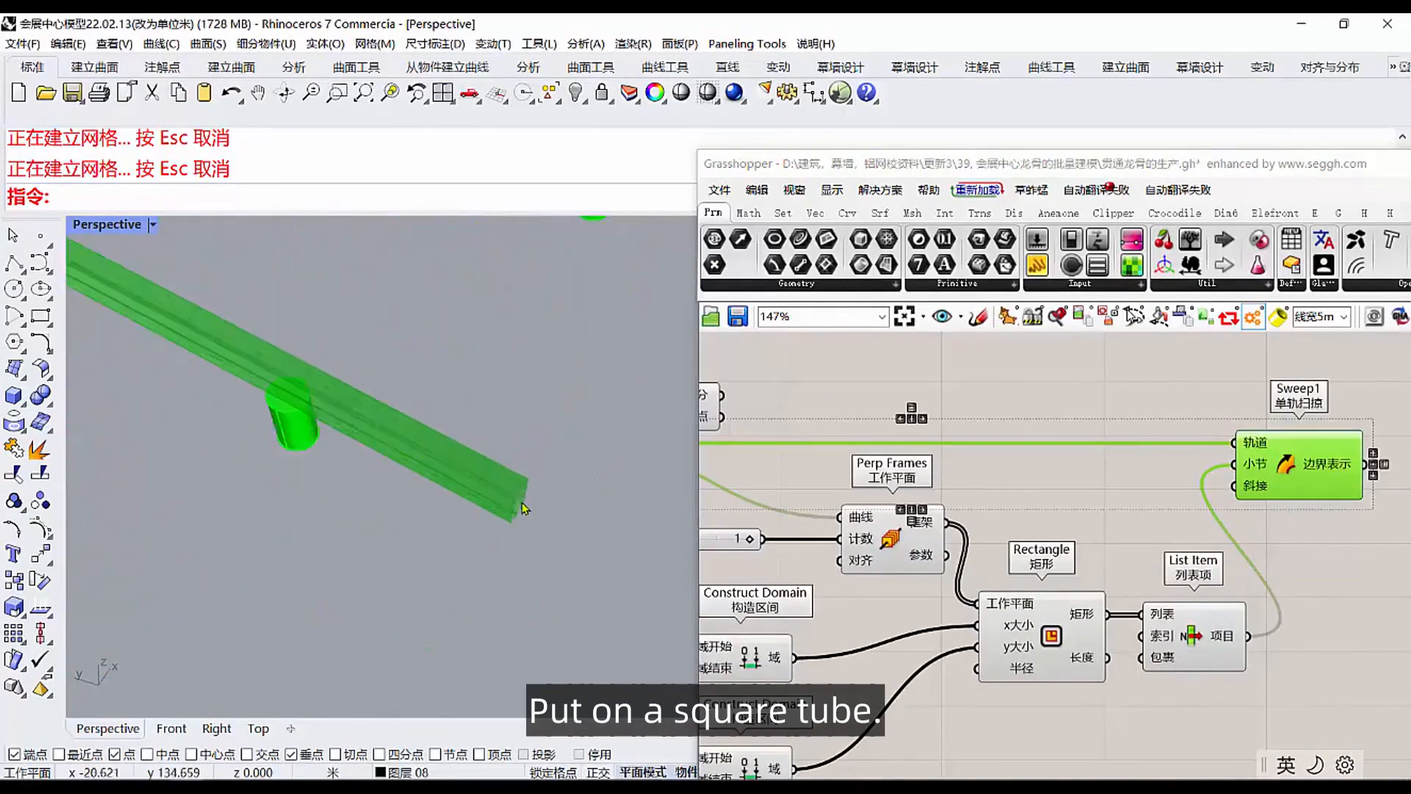
{"action": "scroll", "scroll_direction": "up", "scroll_amount": 3}
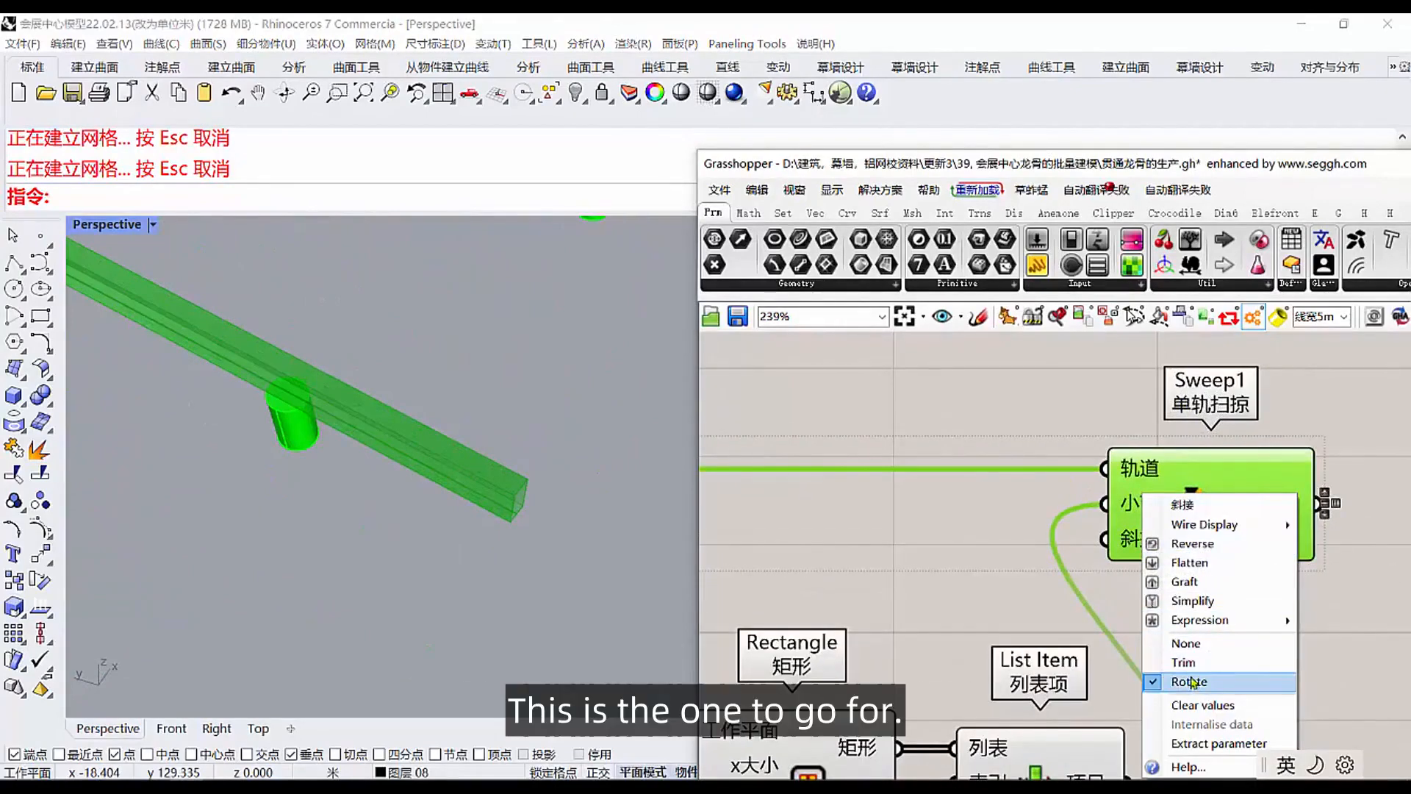
{"action": "left_click", "coordinate": [1188, 680]}
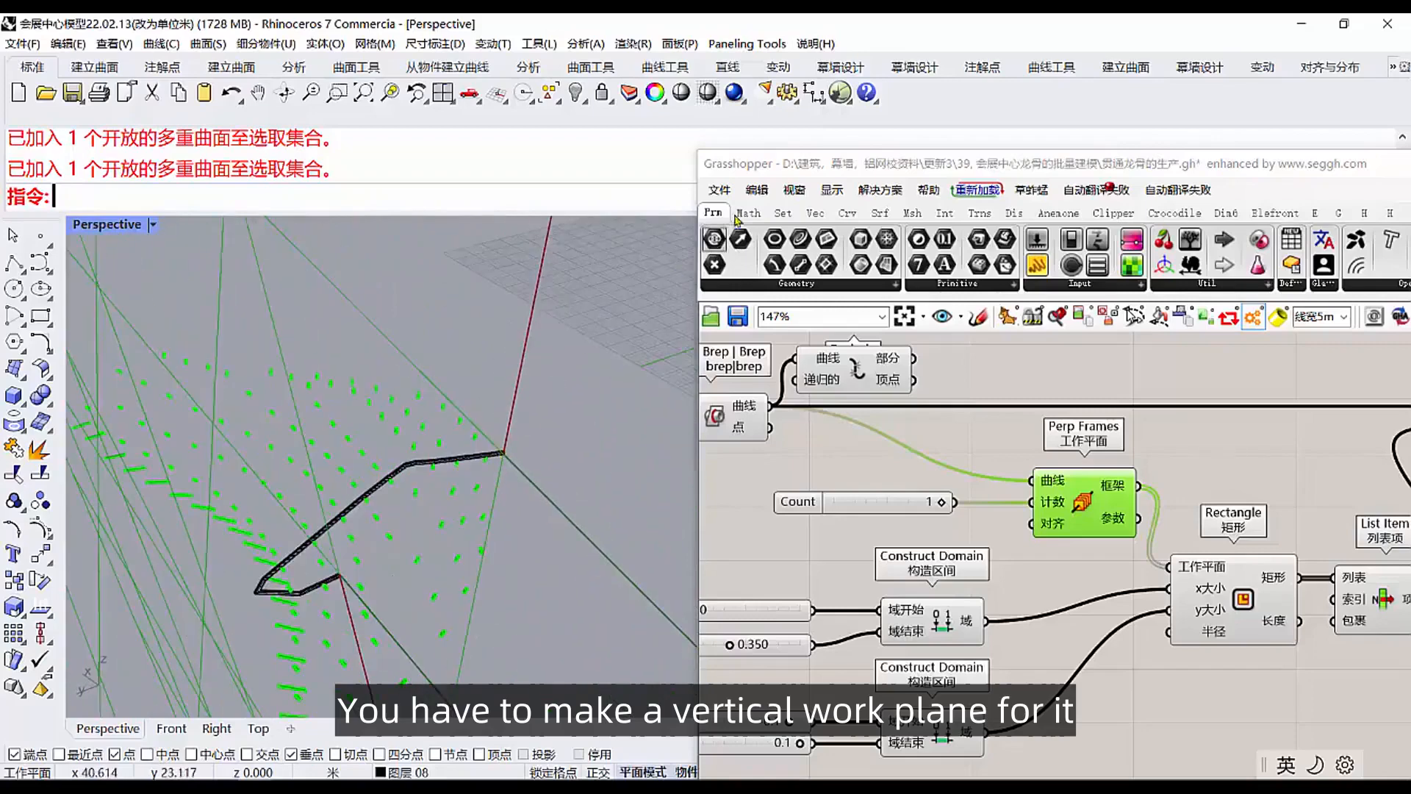
Check the keel tube's 0.35 by 0.2 m section against the Construct Domain sliders 0–0.35 and -0.1–0.1.
{"action": "left_click", "coordinate": [829, 190]}
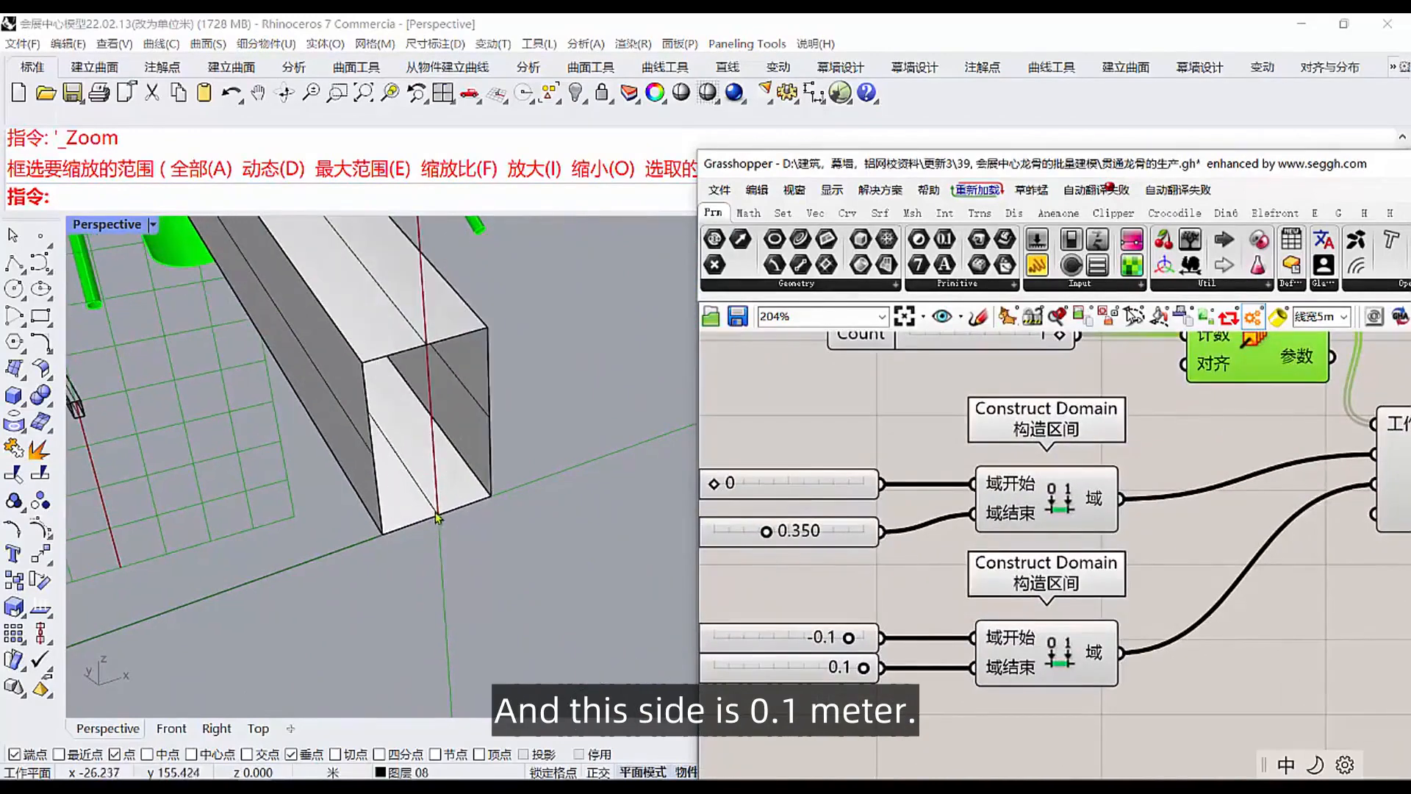
{"action": "mouse_move", "coordinate": [449, 520]}
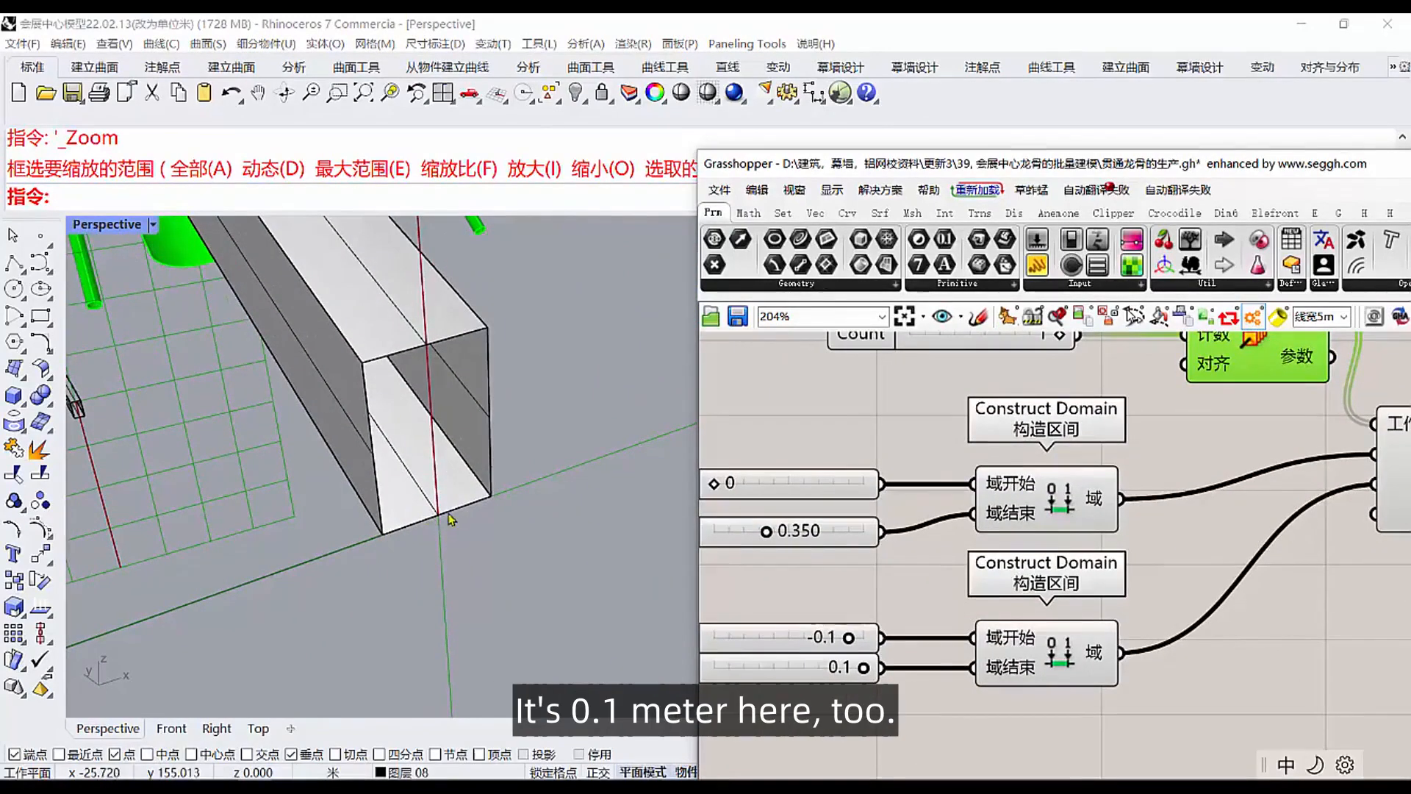
{"action": "mouse_move", "coordinate": [791, 548]}
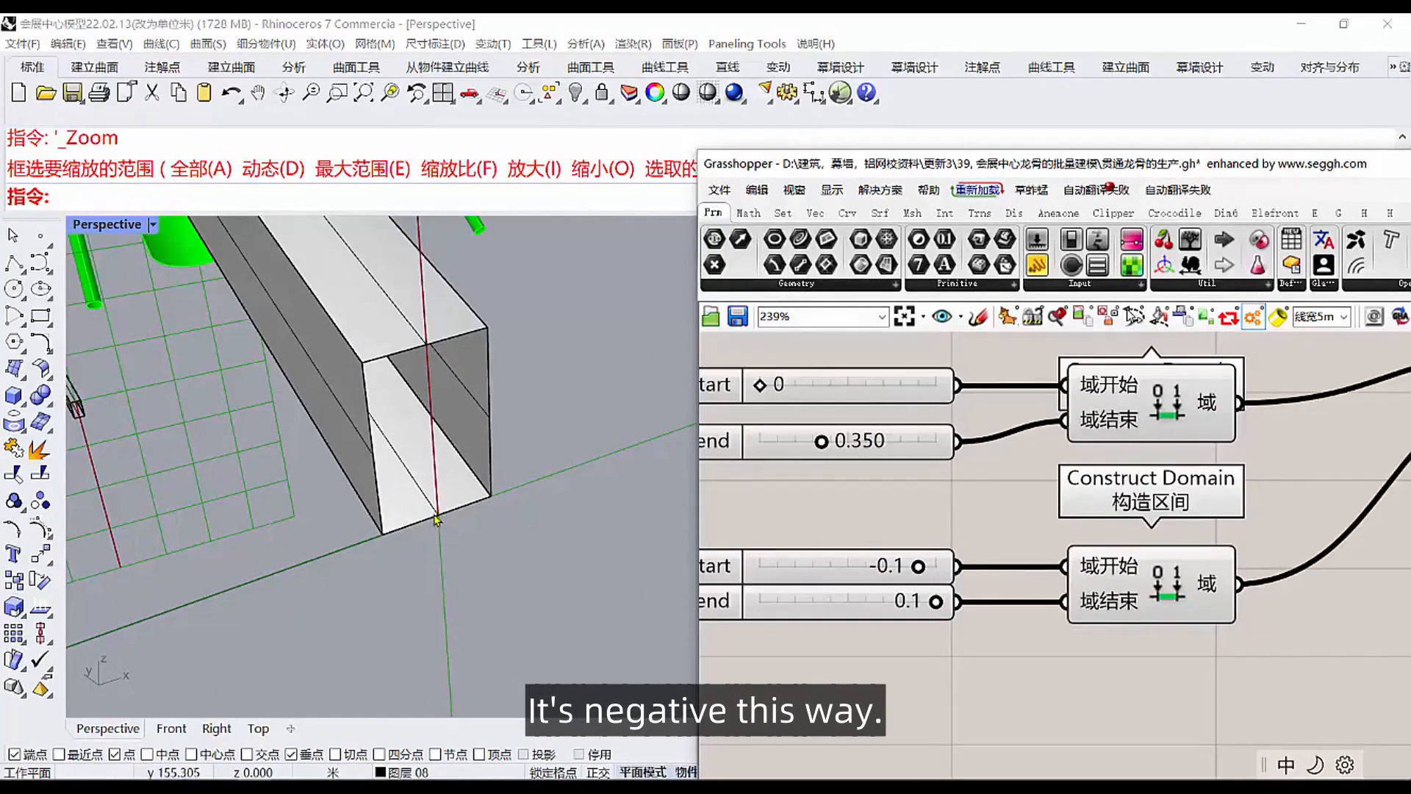
{"action": "mouse_move", "coordinate": [491, 505]}
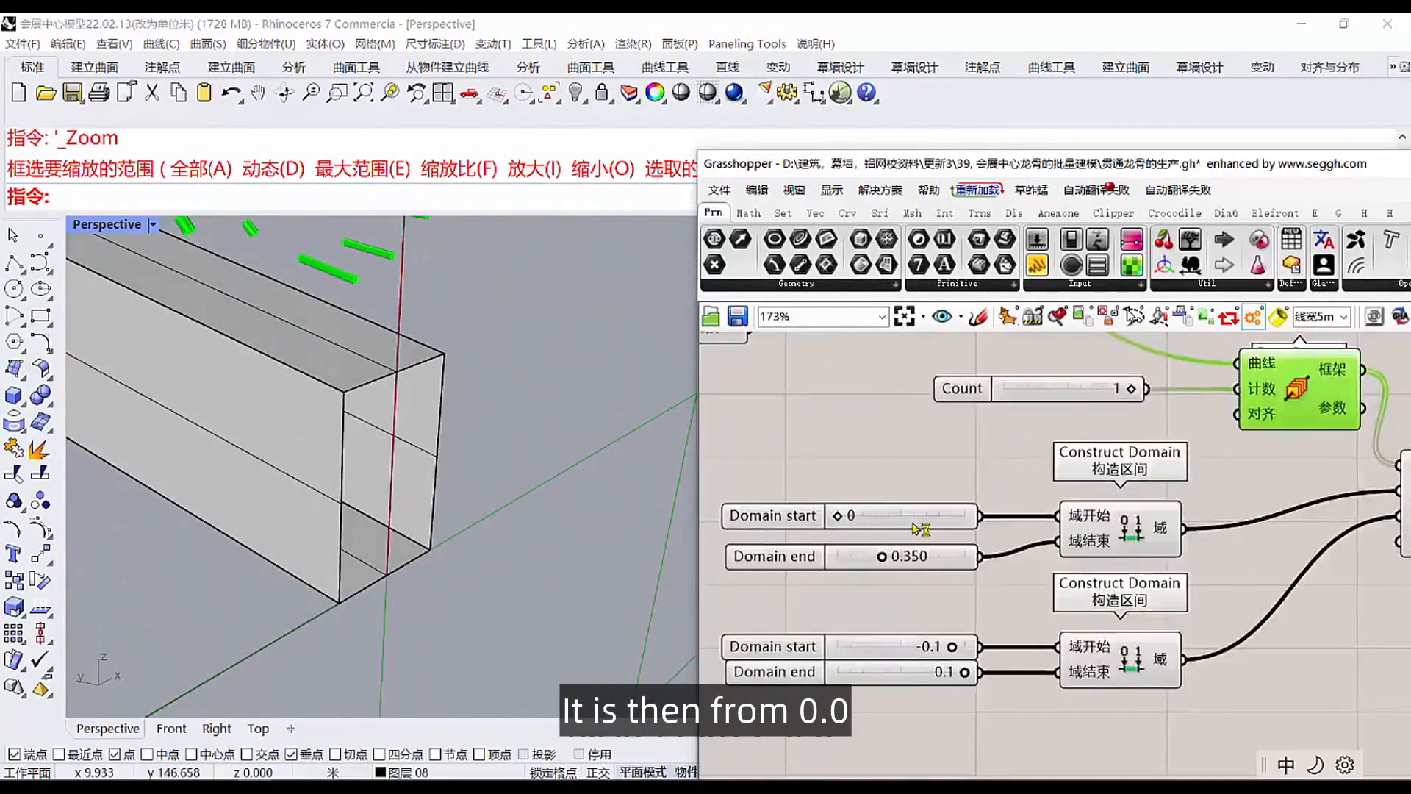
{"action": "scroll", "scroll_direction": "up", "scroll_amount": 3}
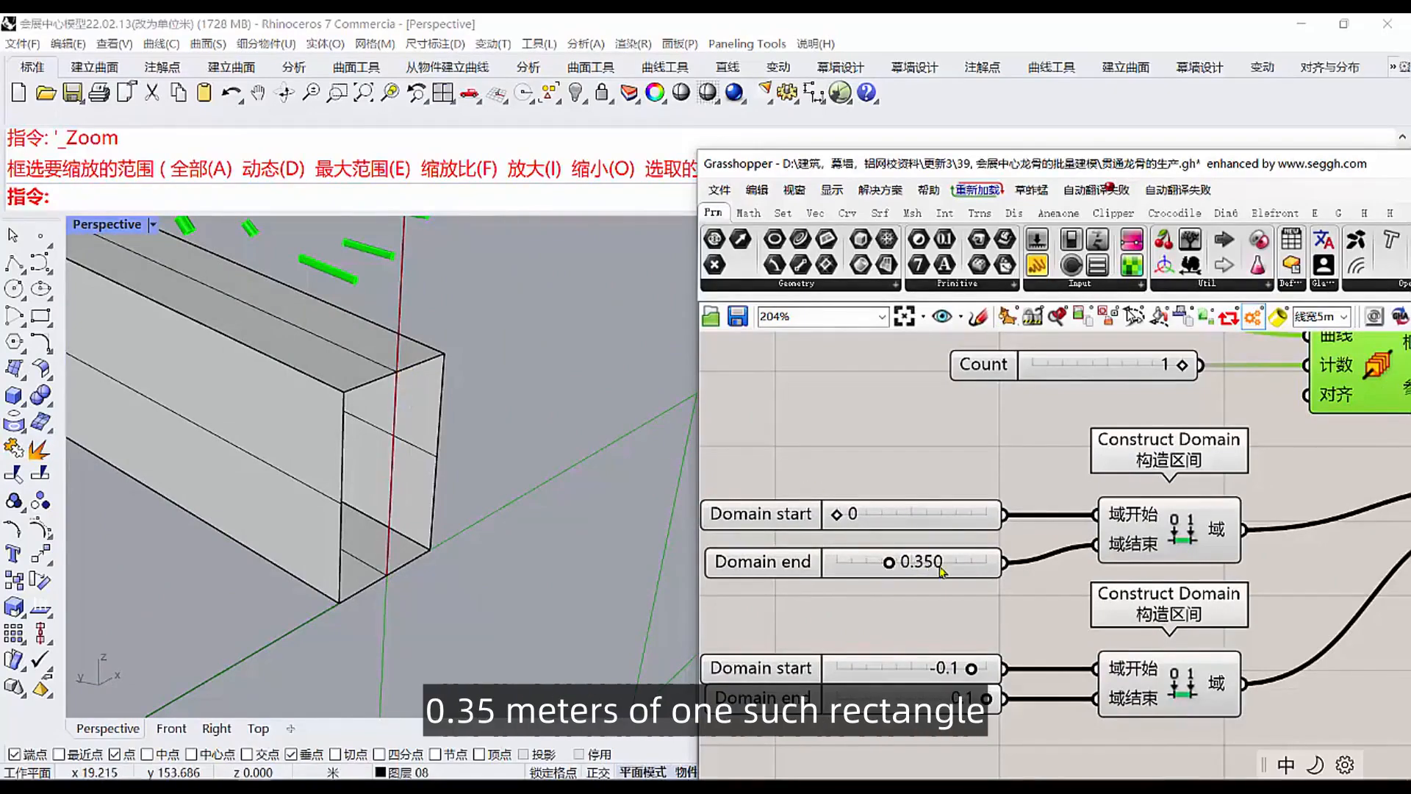
{"action": "scroll", "scroll_direction": "down", "scroll_amount": 3}
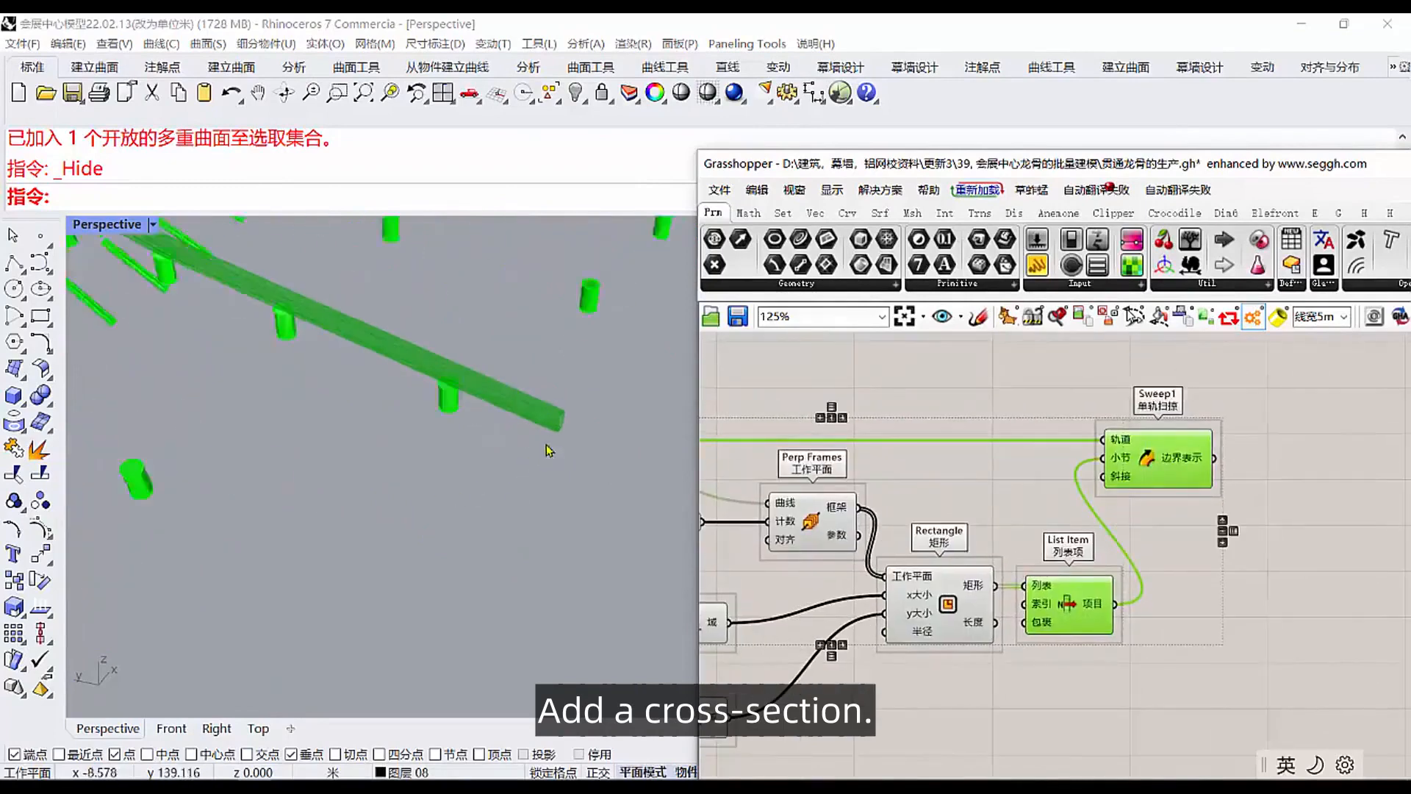
Bake the Sweep1 keel tube result onto the chosen layer via the Attributes dialog.
{"action": "scroll", "scroll_direction": "up", "scroll_amount": 3}
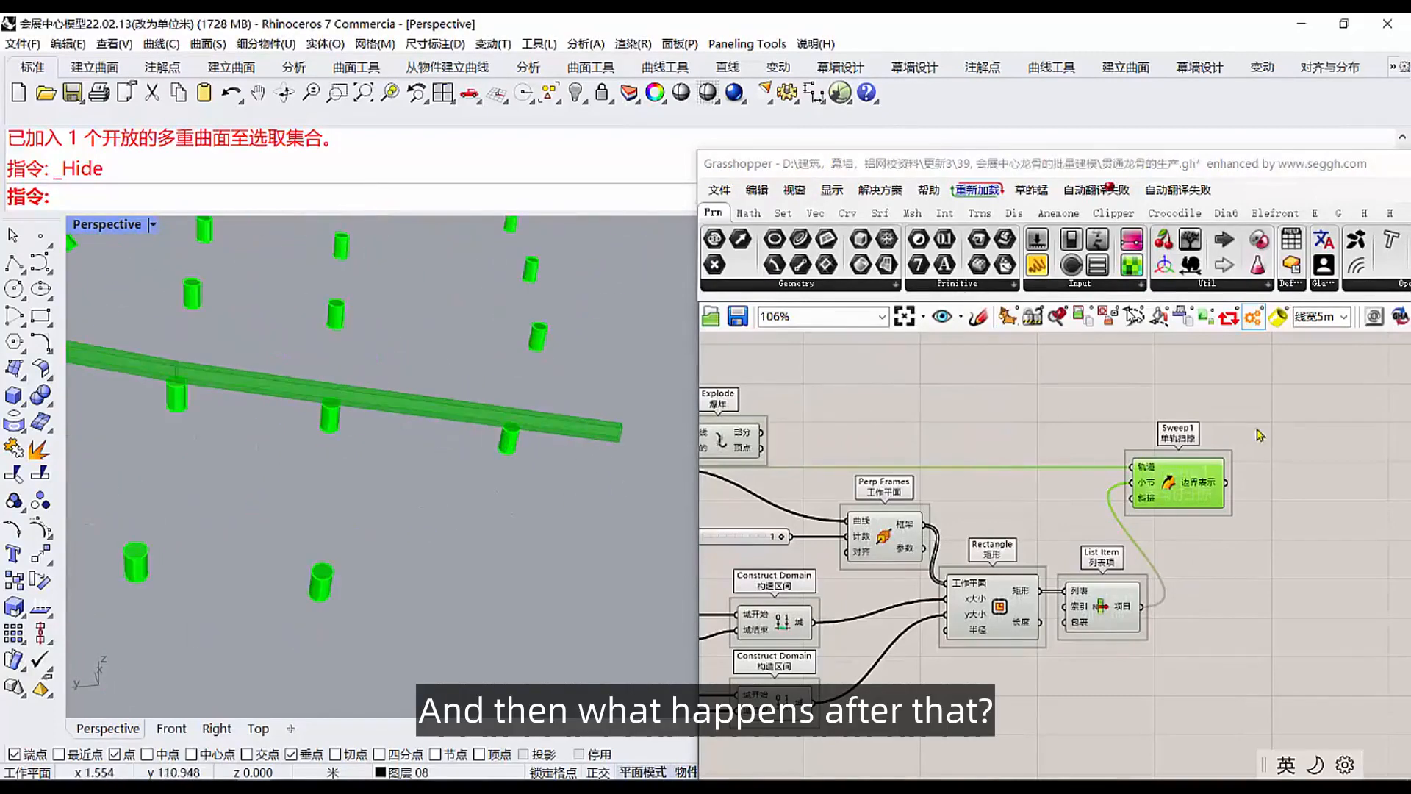
{"action": "right_click", "coordinate": [1176, 482]}
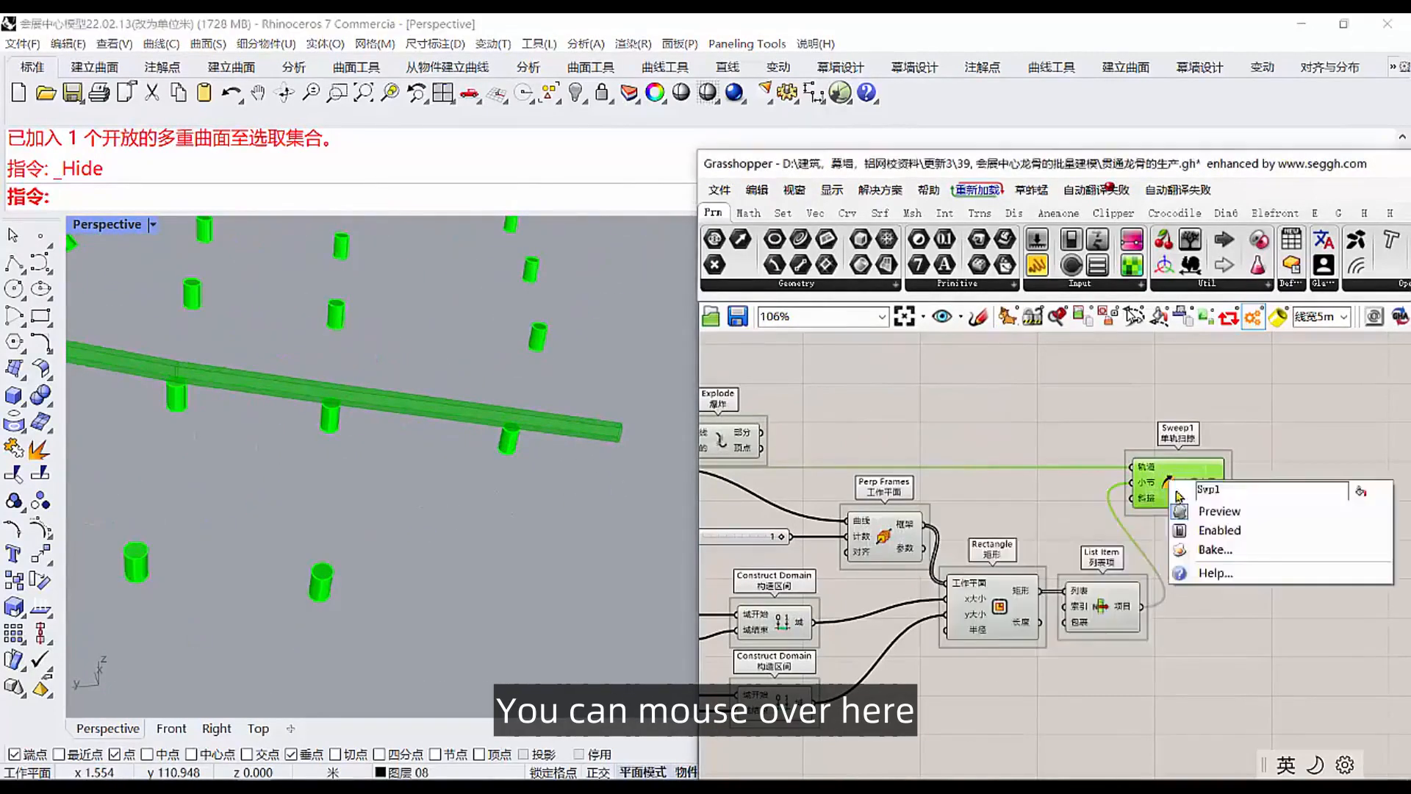
{"action": "left_click", "coordinate": [1214, 548]}
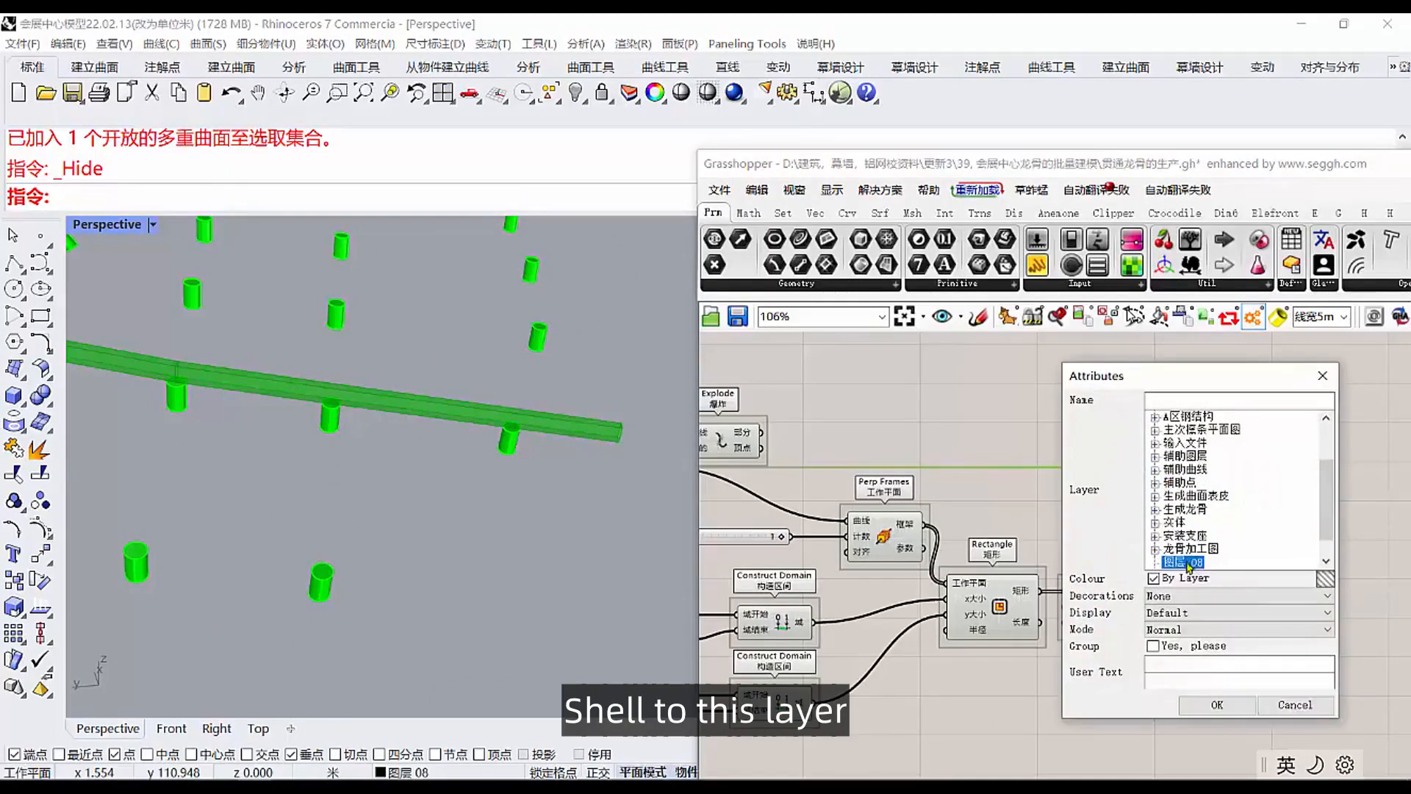
{"action": "left_click", "coordinate": [1216, 704]}
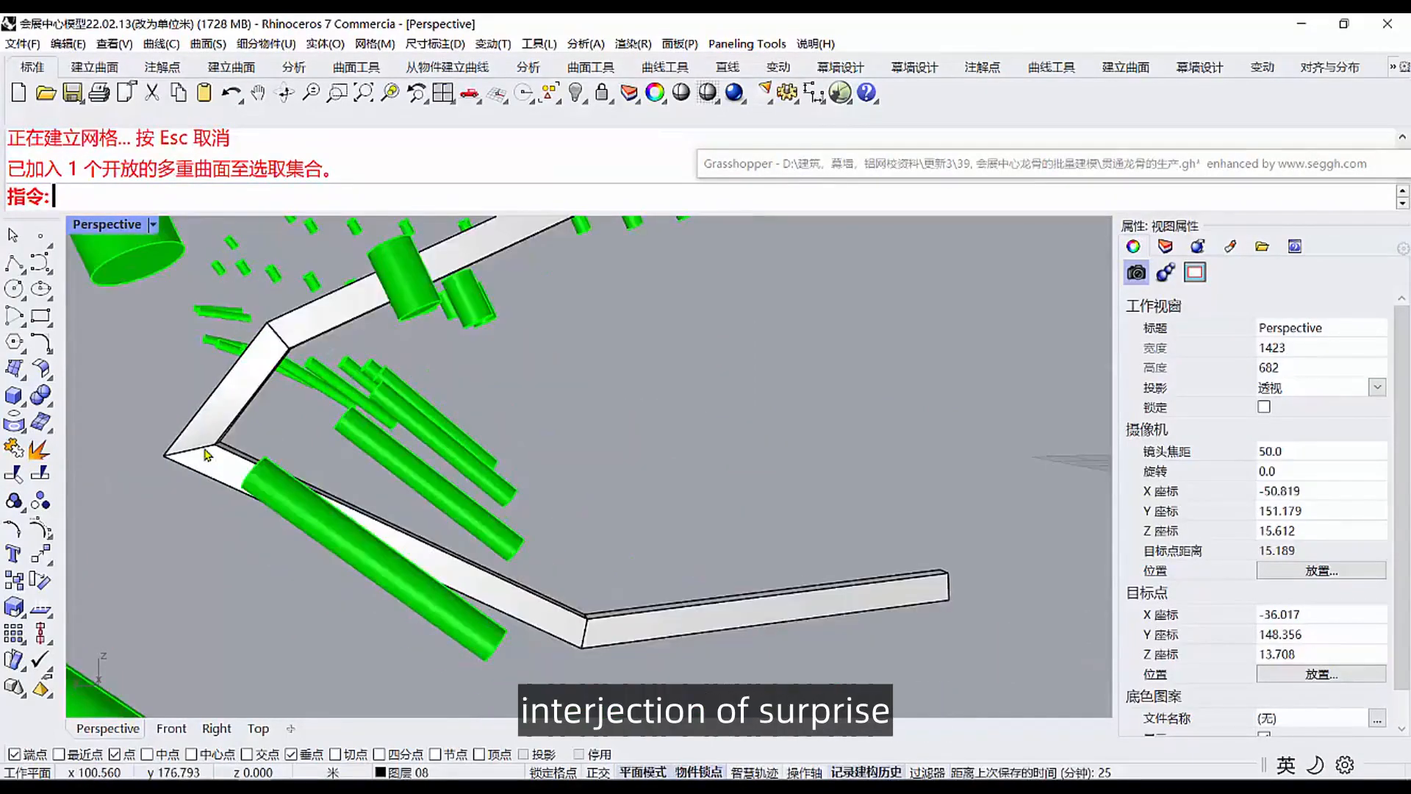
Review the labelling definition of Point On Curve, Move, Length, Concatenate and Text Tag 3D.
{"action": "scroll", "scroll_direction": "down", "scroll_amount": 3}
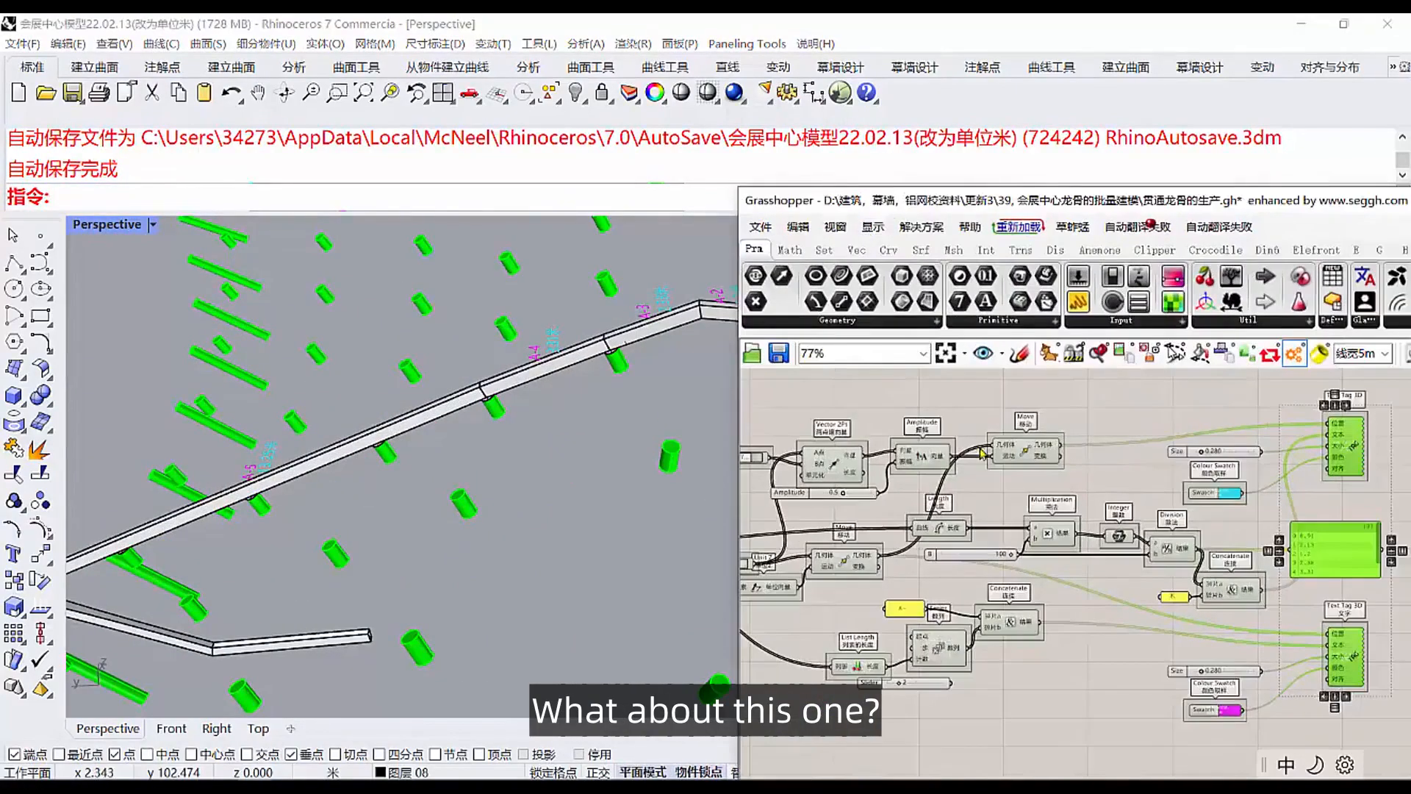
Switch the Curve parameter to Set Multiple Curves so several keel curves feed the definition.
{"action": "scroll", "scroll_direction": "up", "scroll_amount": 3}
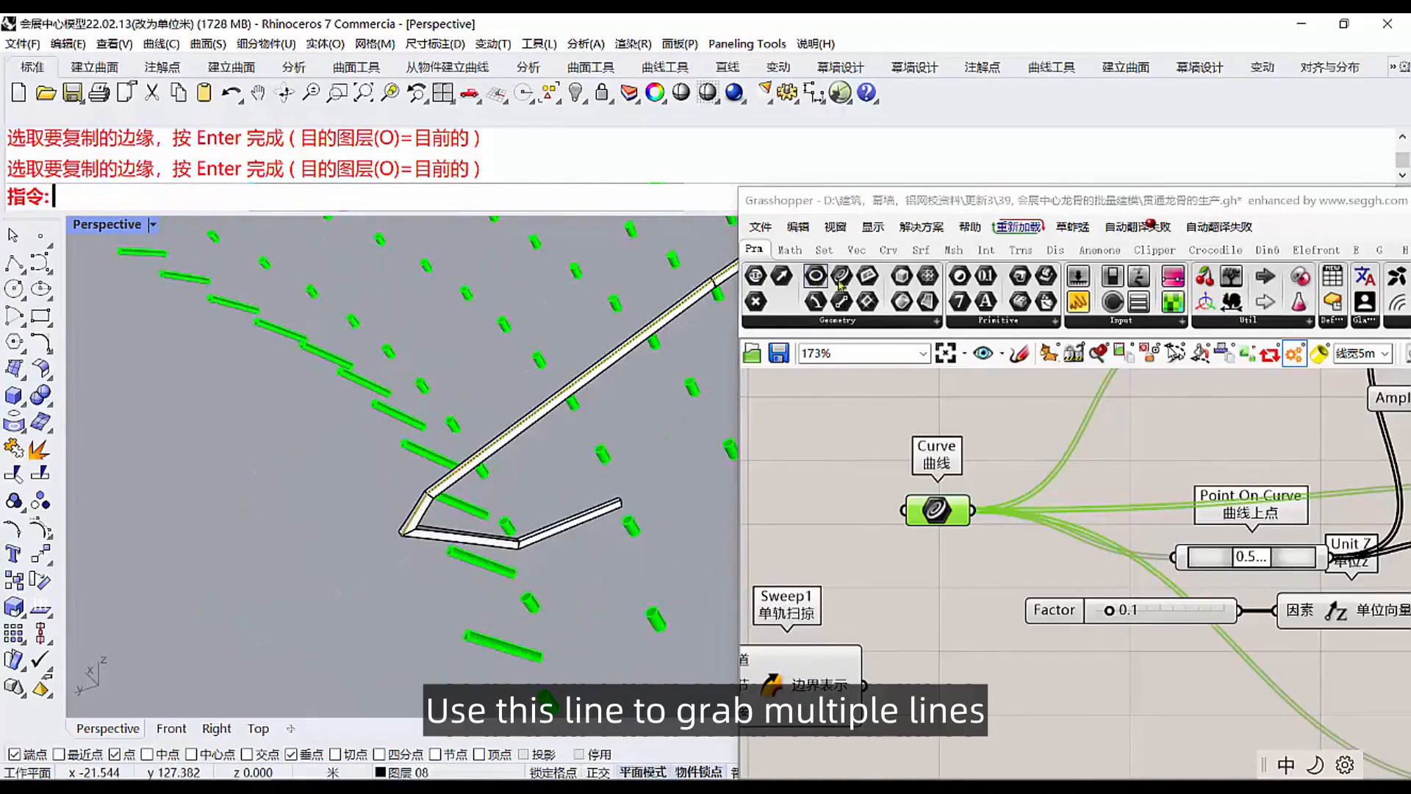
{"action": "right_click", "coordinate": [936, 510]}
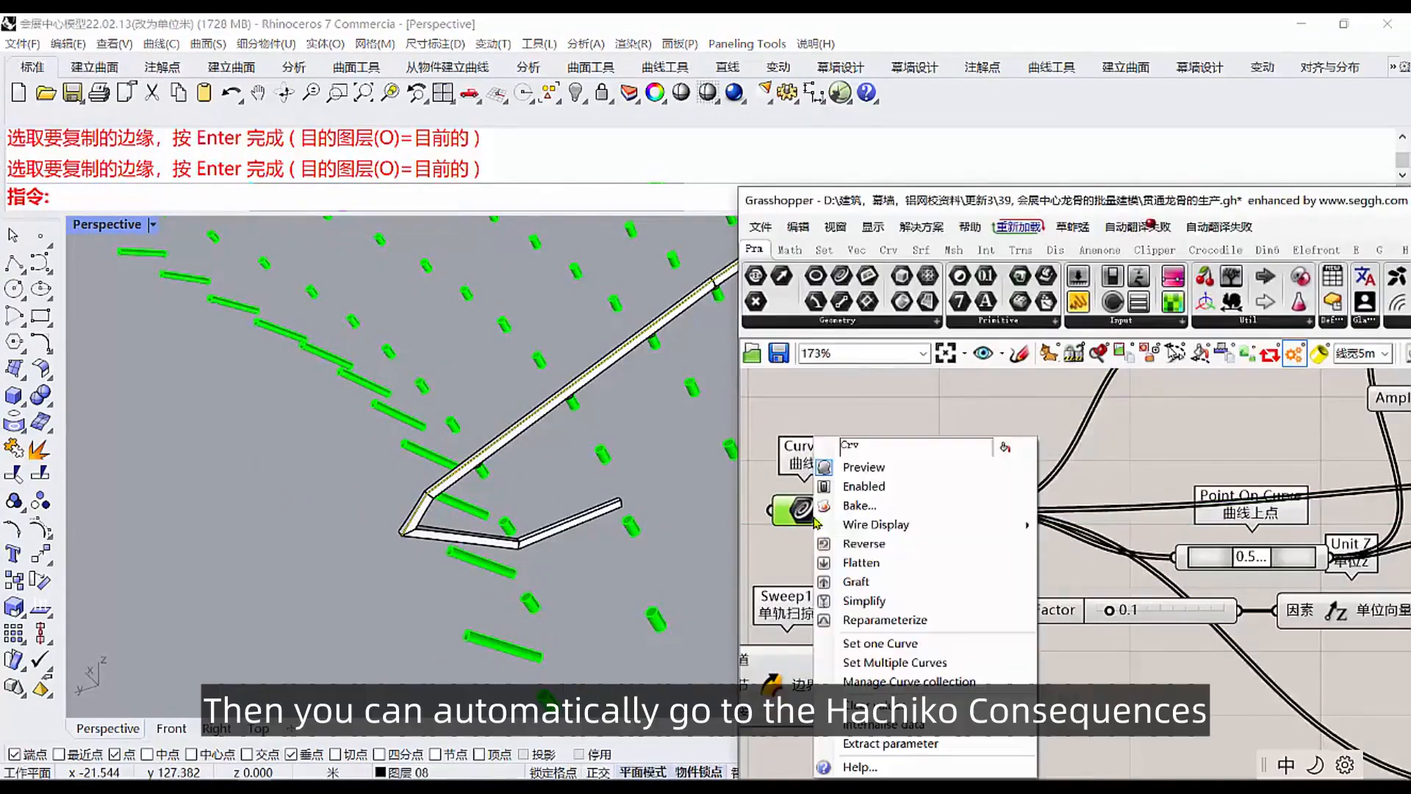
{"action": "left_click", "coordinate": [871, 563]}
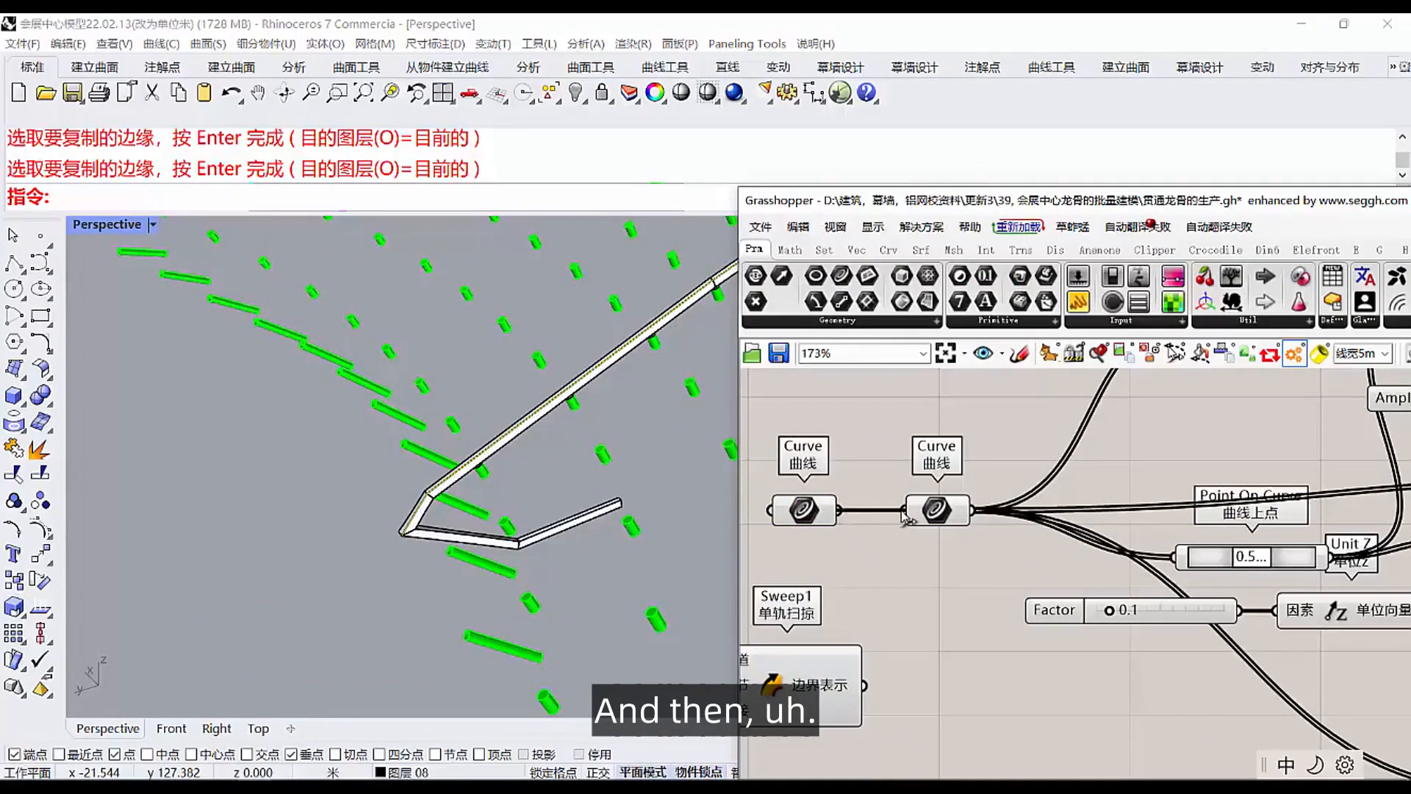
{"action": "scroll", "scroll_direction": "down", "scroll_amount": 3}
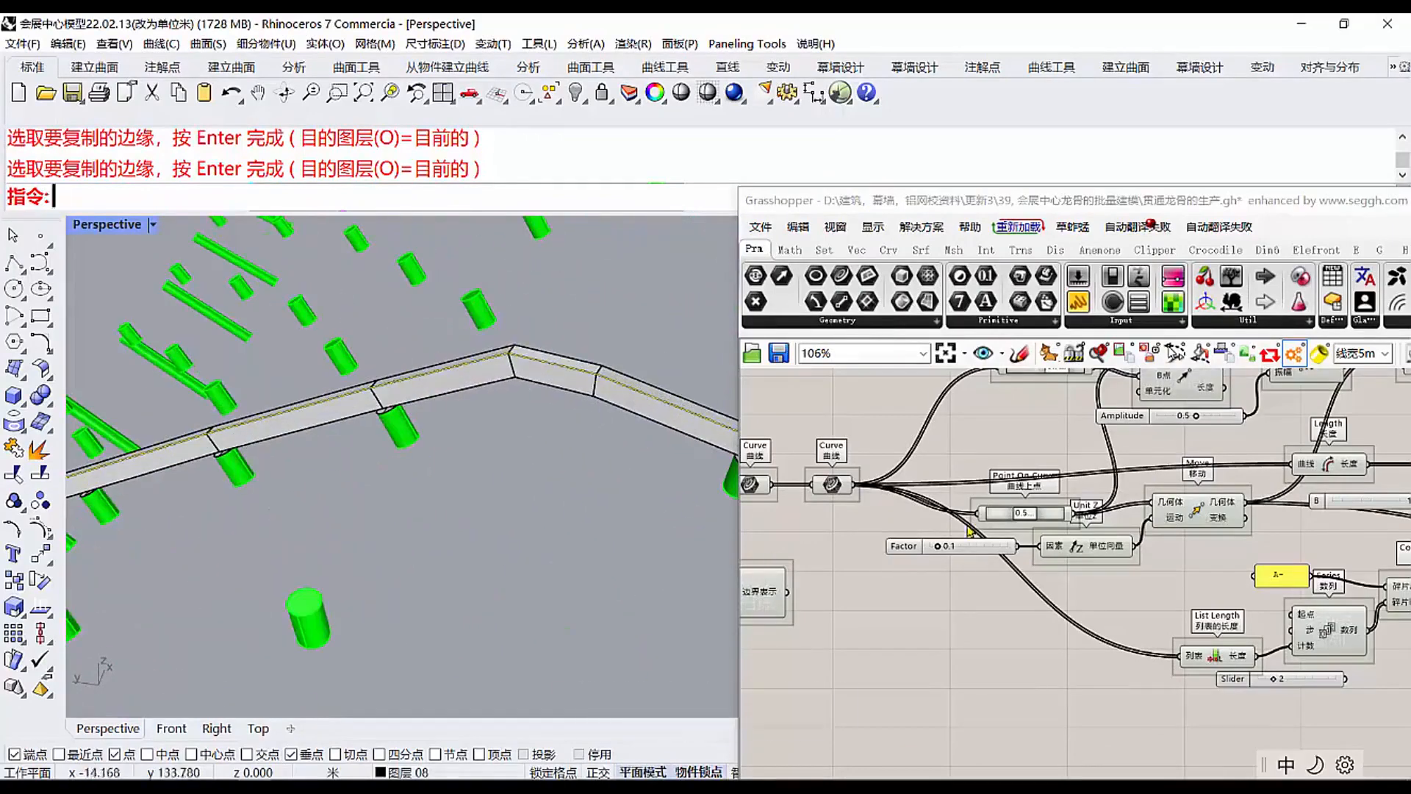
Review the length-in-metres tag chain with 米 suffix and choose a new Colour Swatch for the label text.
{"action": "scroll", "scroll_direction": "up", "scroll_amount": 3}
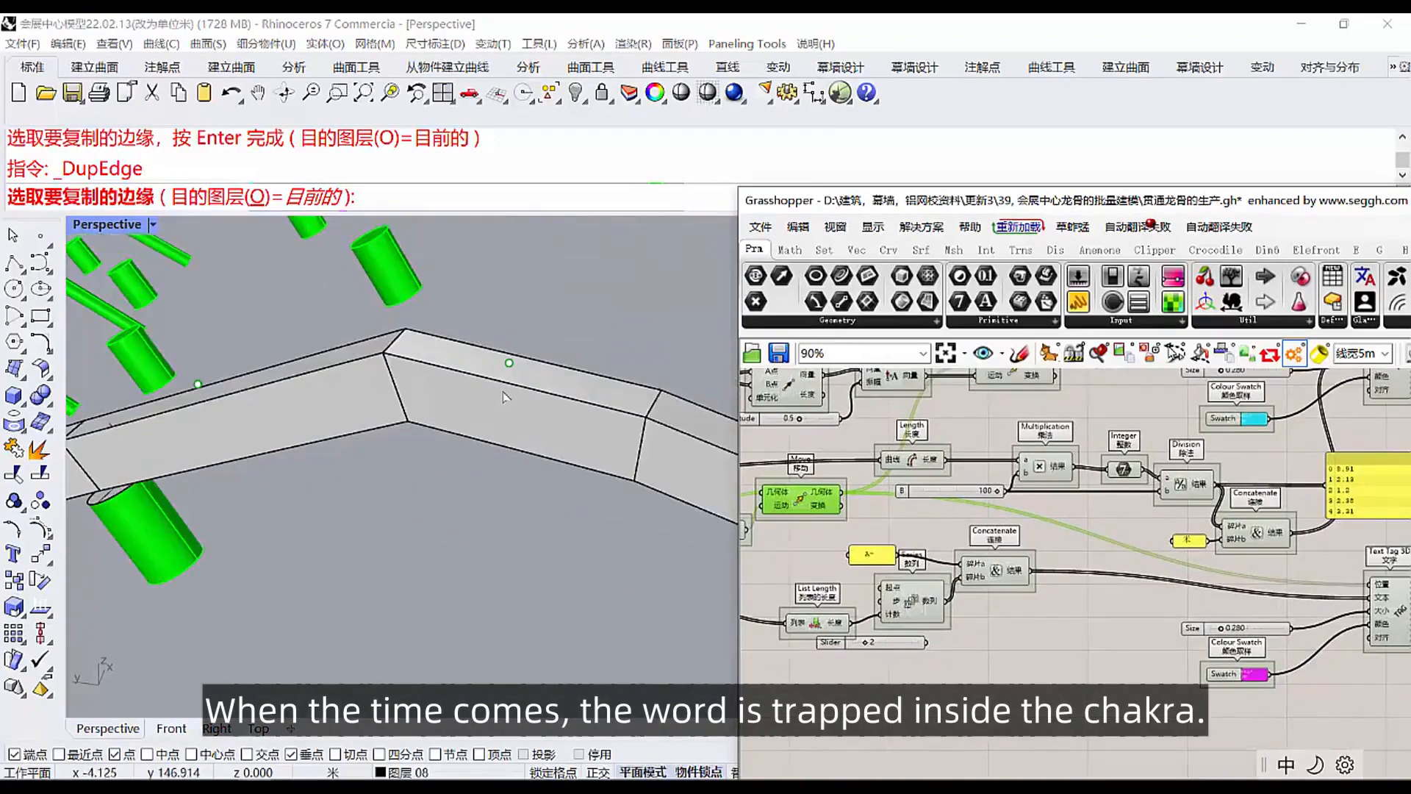
{"action": "scroll", "scroll_direction": "up", "scroll_amount": 3}
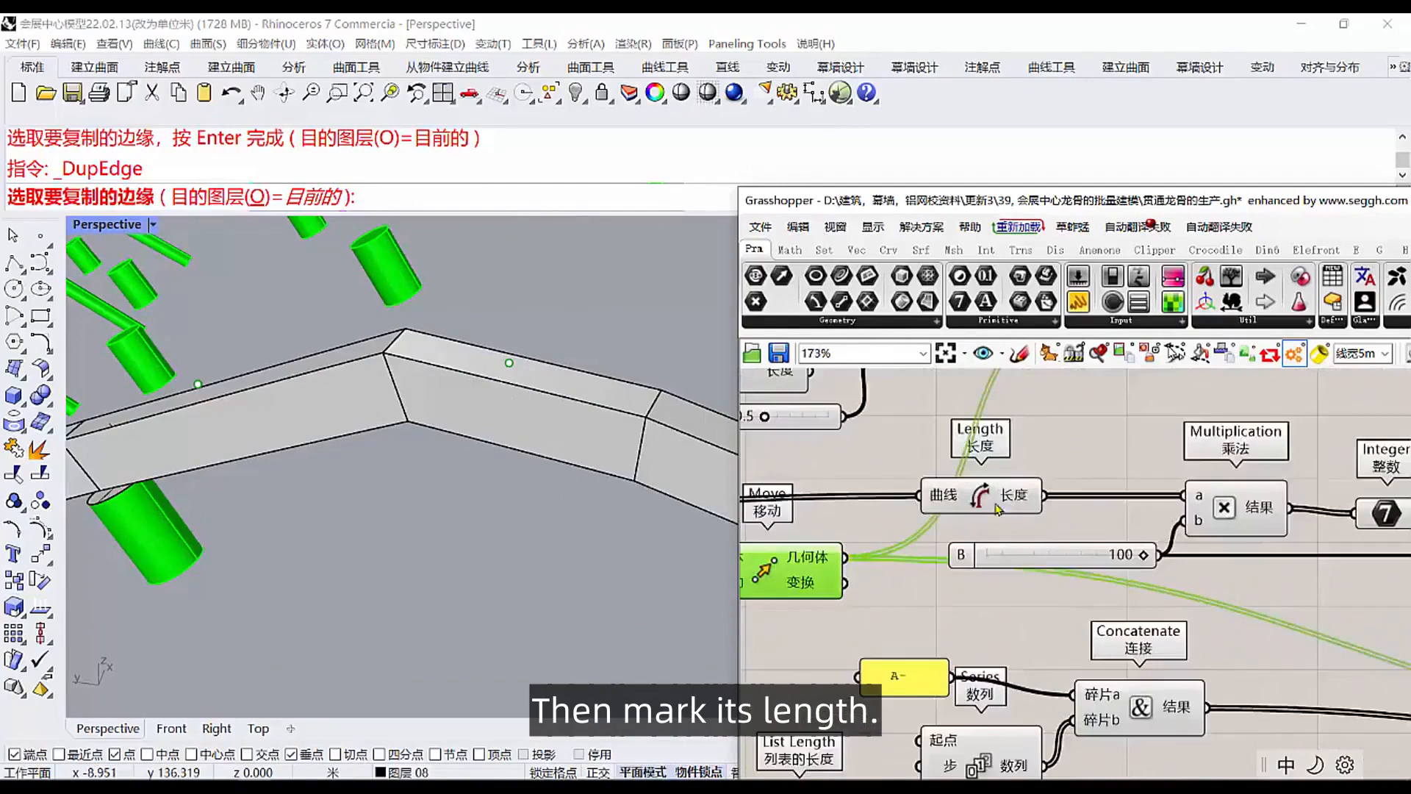
{"action": "scroll", "scroll_direction": "down", "scroll_amount": 3}
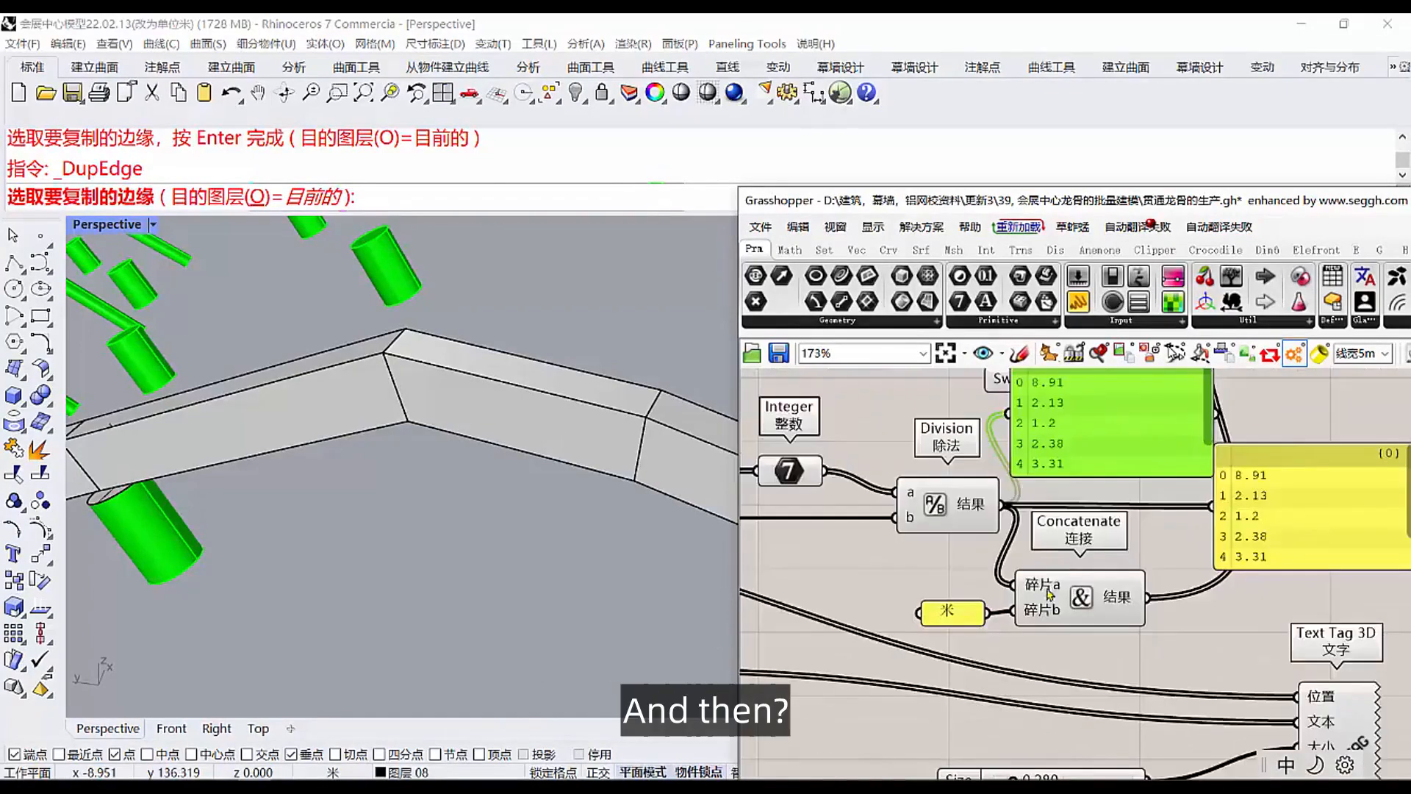
{"action": "scroll", "scroll_direction": "up", "scroll_amount": 3}
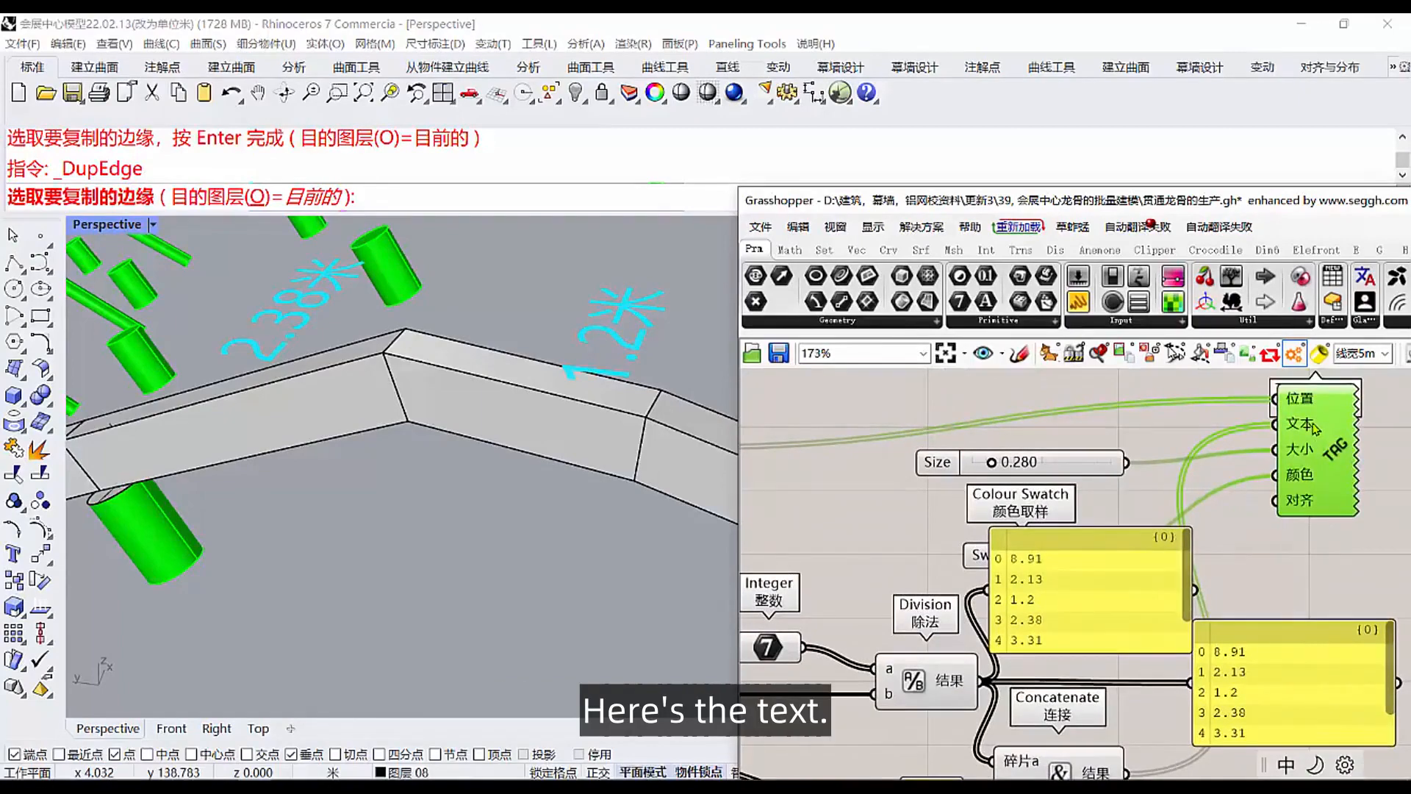
{"action": "scroll", "scroll_direction": "down", "scroll_amount": 3}
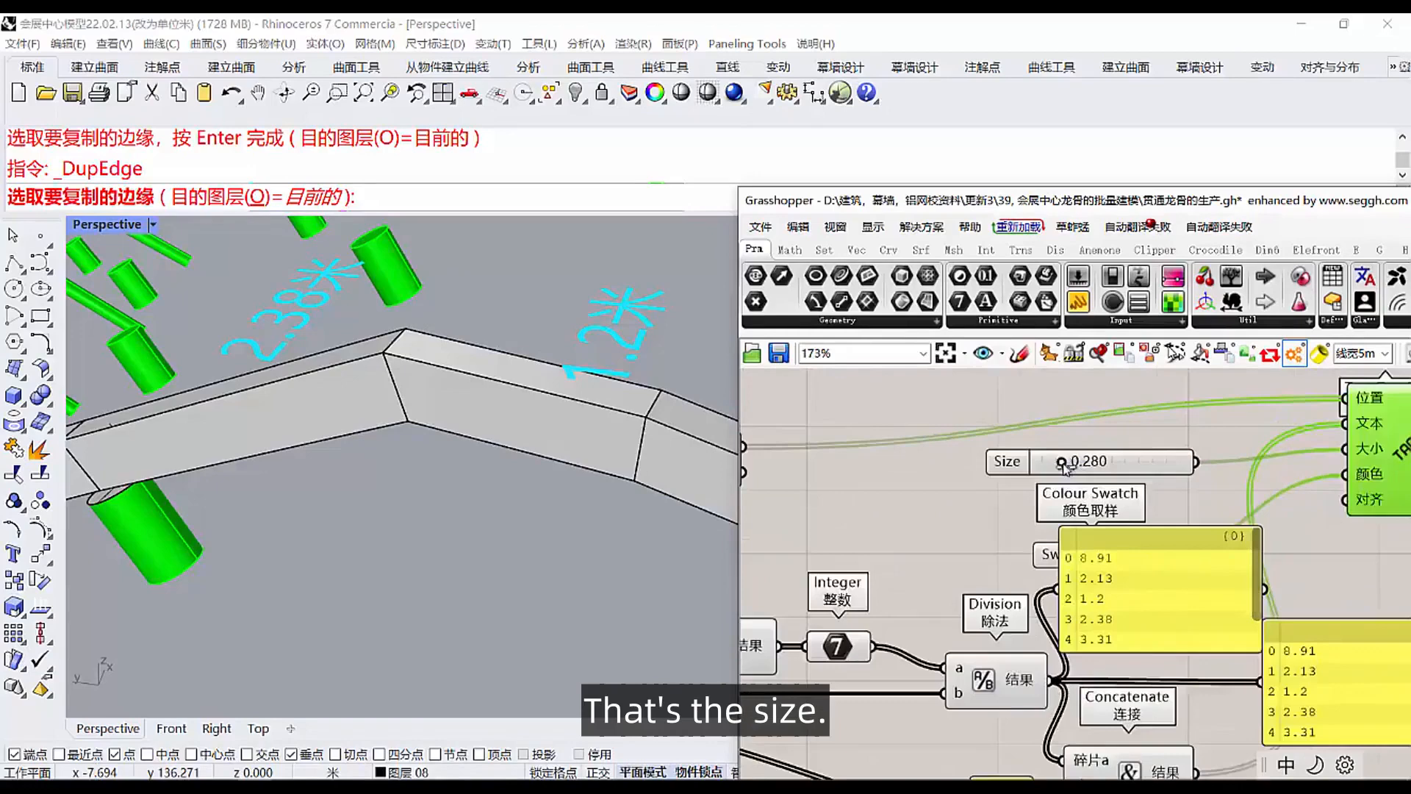
{"action": "scroll", "scroll_direction": "down", "scroll_amount": 3}
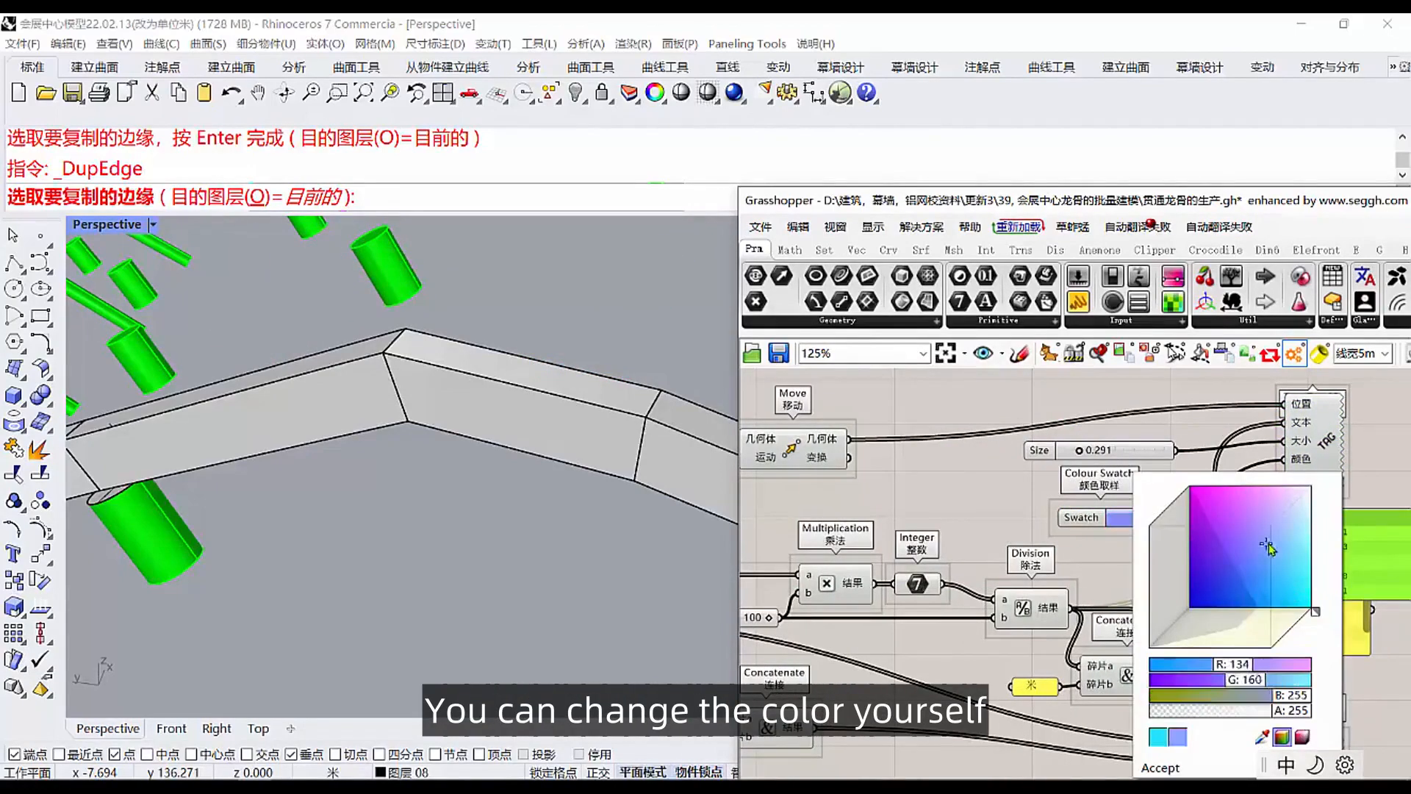
{"action": "left_click", "coordinate": [1160, 767]}
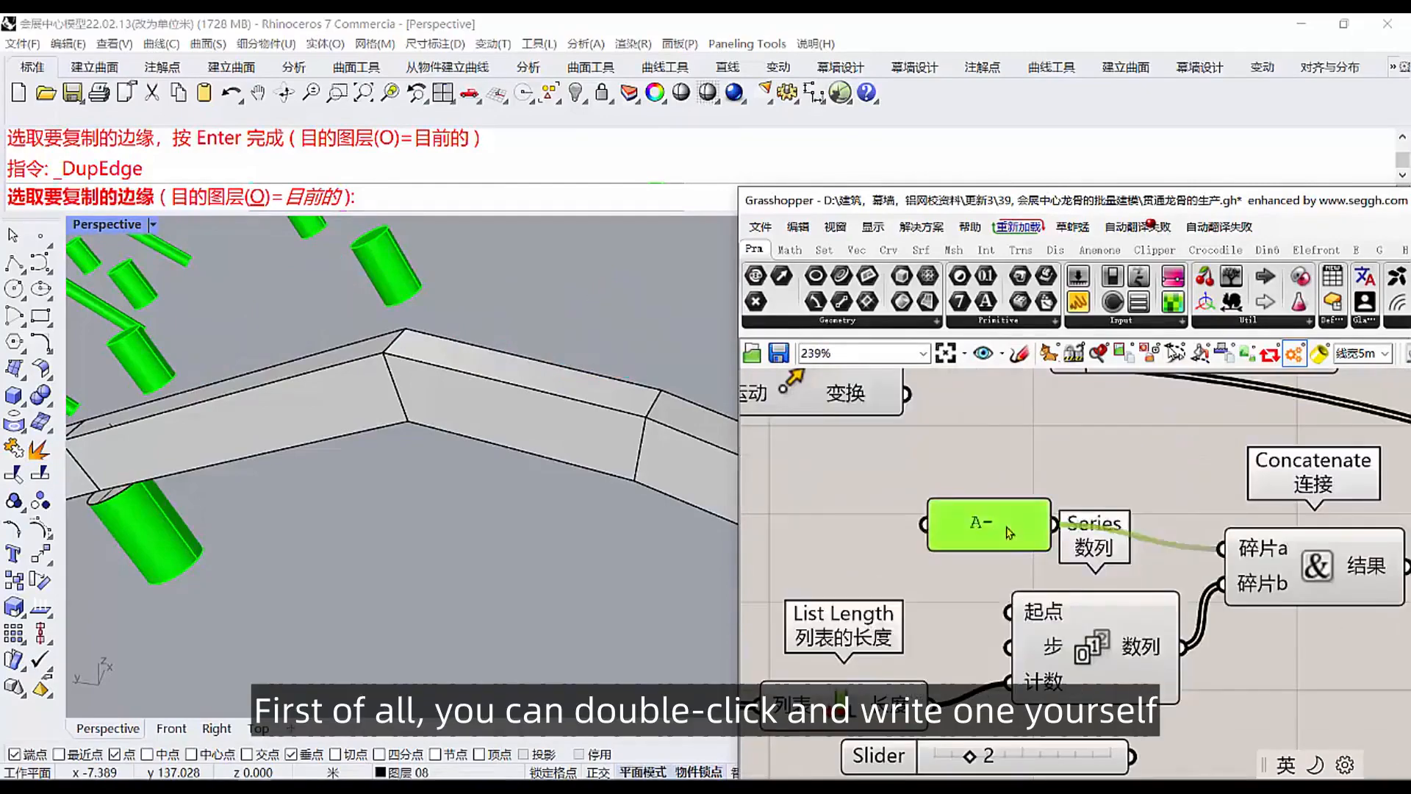
Edit the 'A-' prefix panel feeding the Series and Concatenate for the numbered segment tags.
{"action": "double_click", "coordinate": [988, 523]}
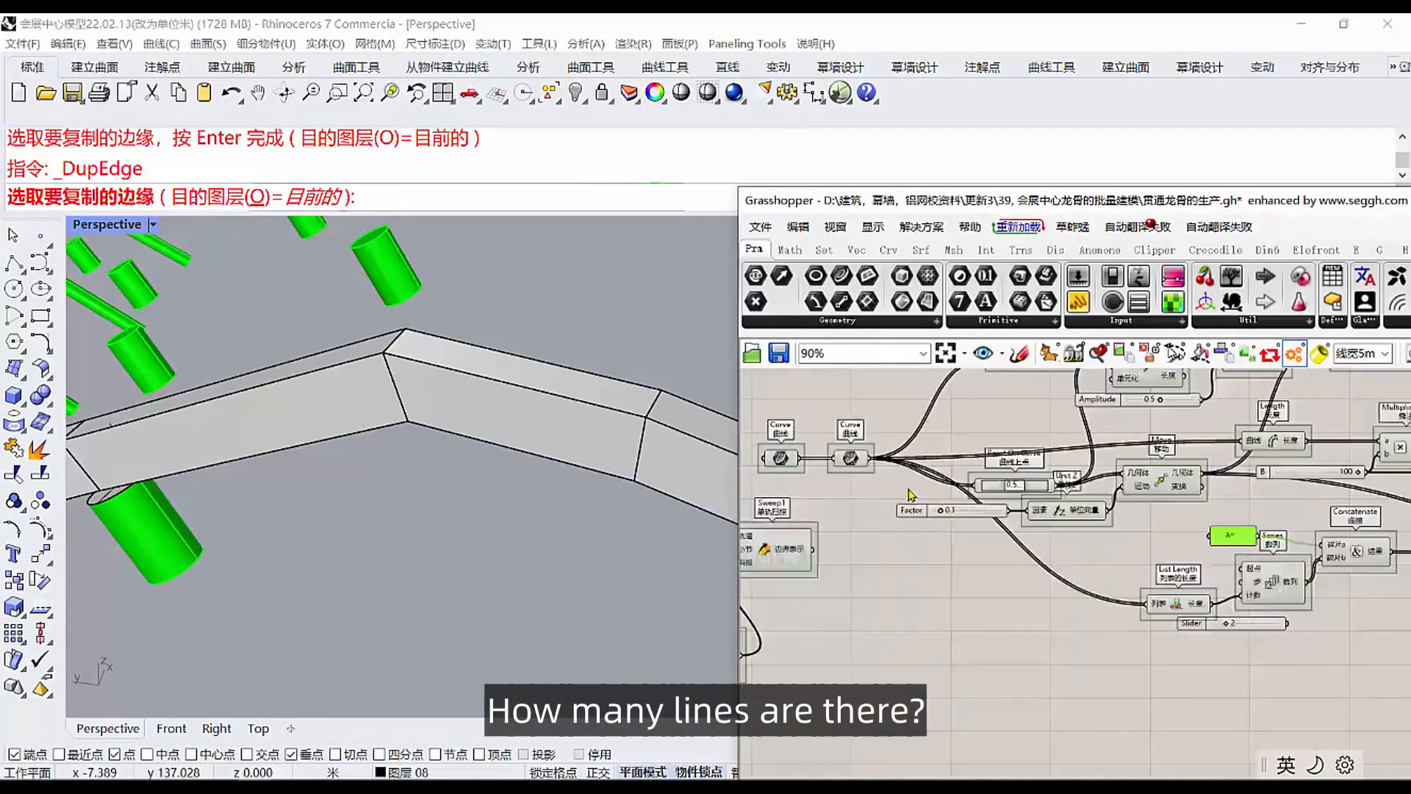
{"action": "scroll", "scroll_direction": "up", "scroll_amount": 3}
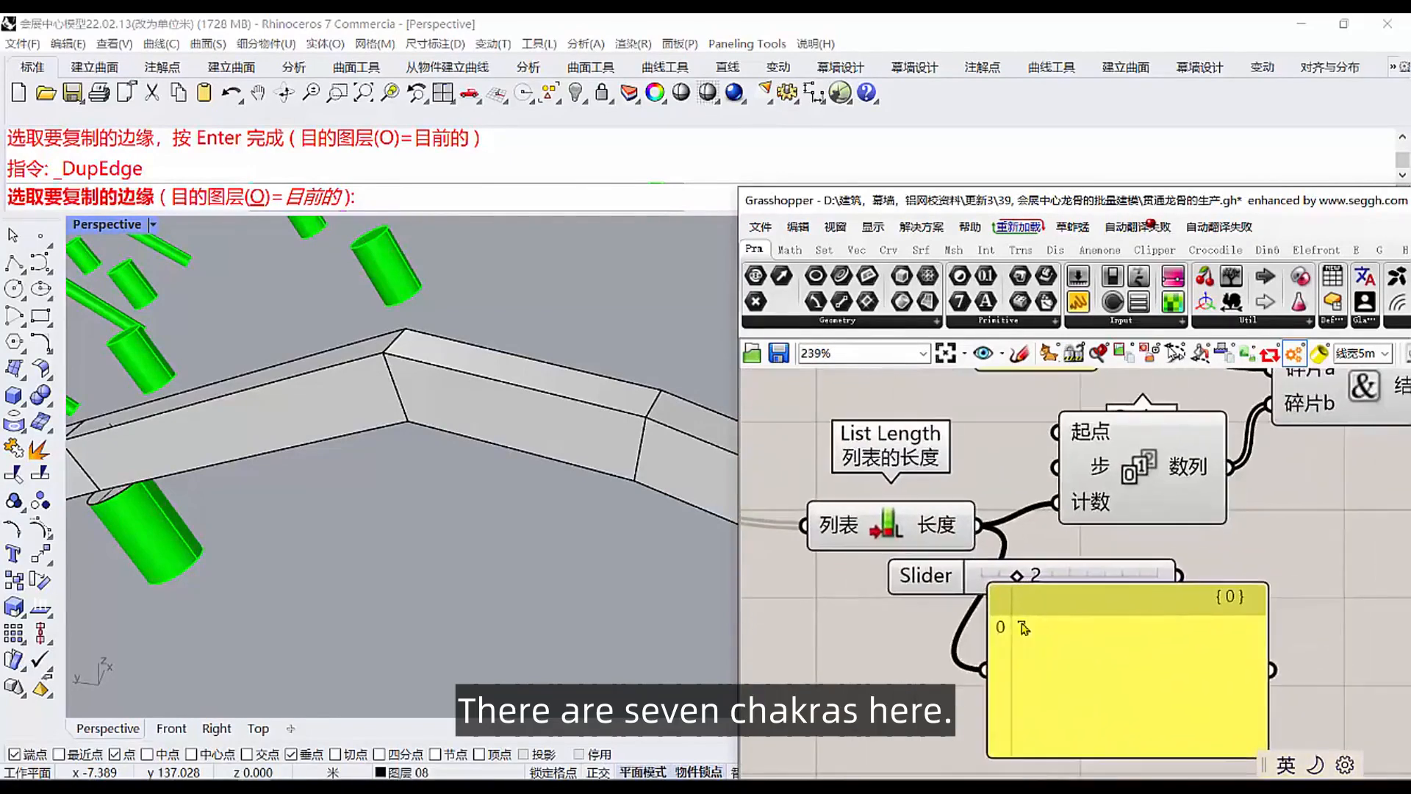
{"action": "scroll", "scroll_direction": "down", "scroll_amount": 3}
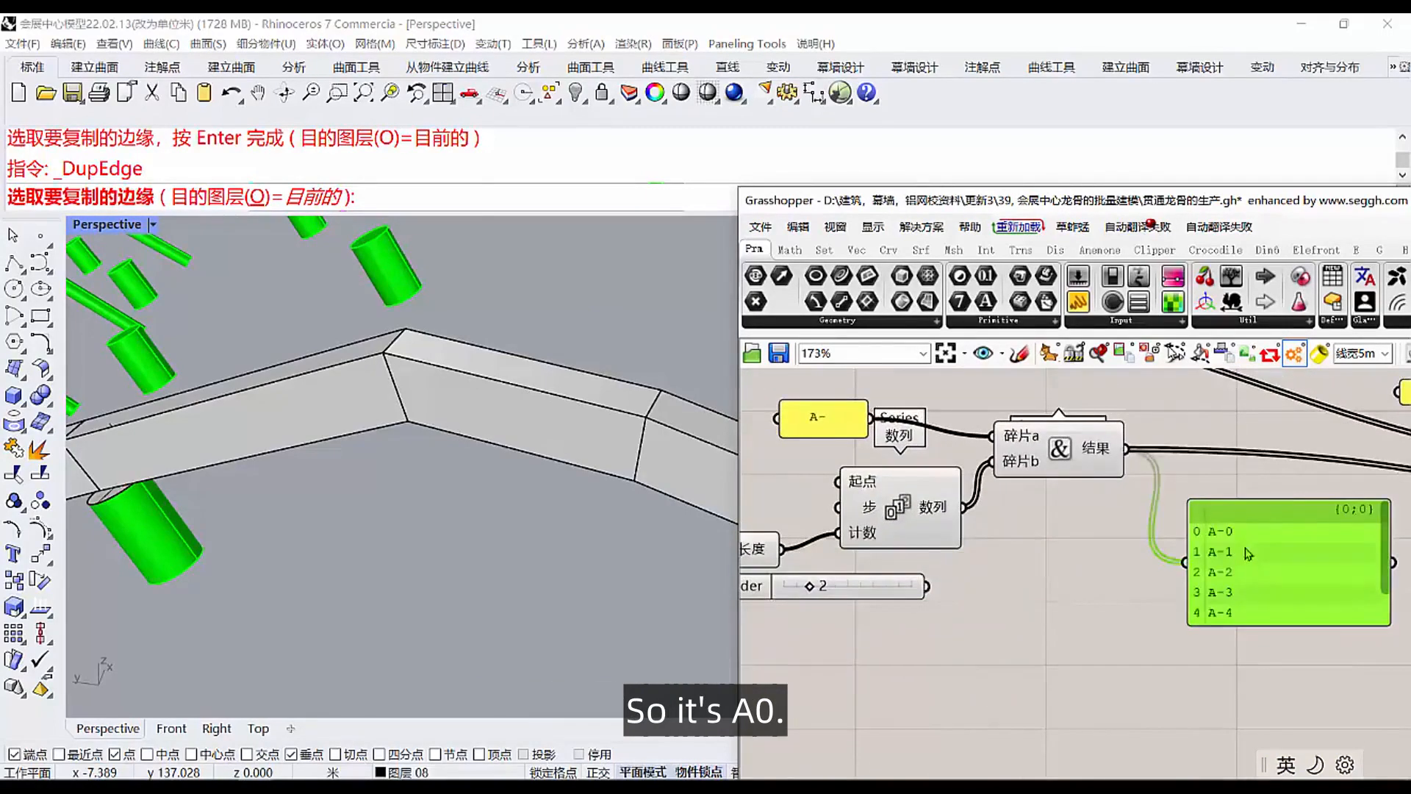
{"action": "scroll", "scroll_direction": "up", "scroll_amount": 3}
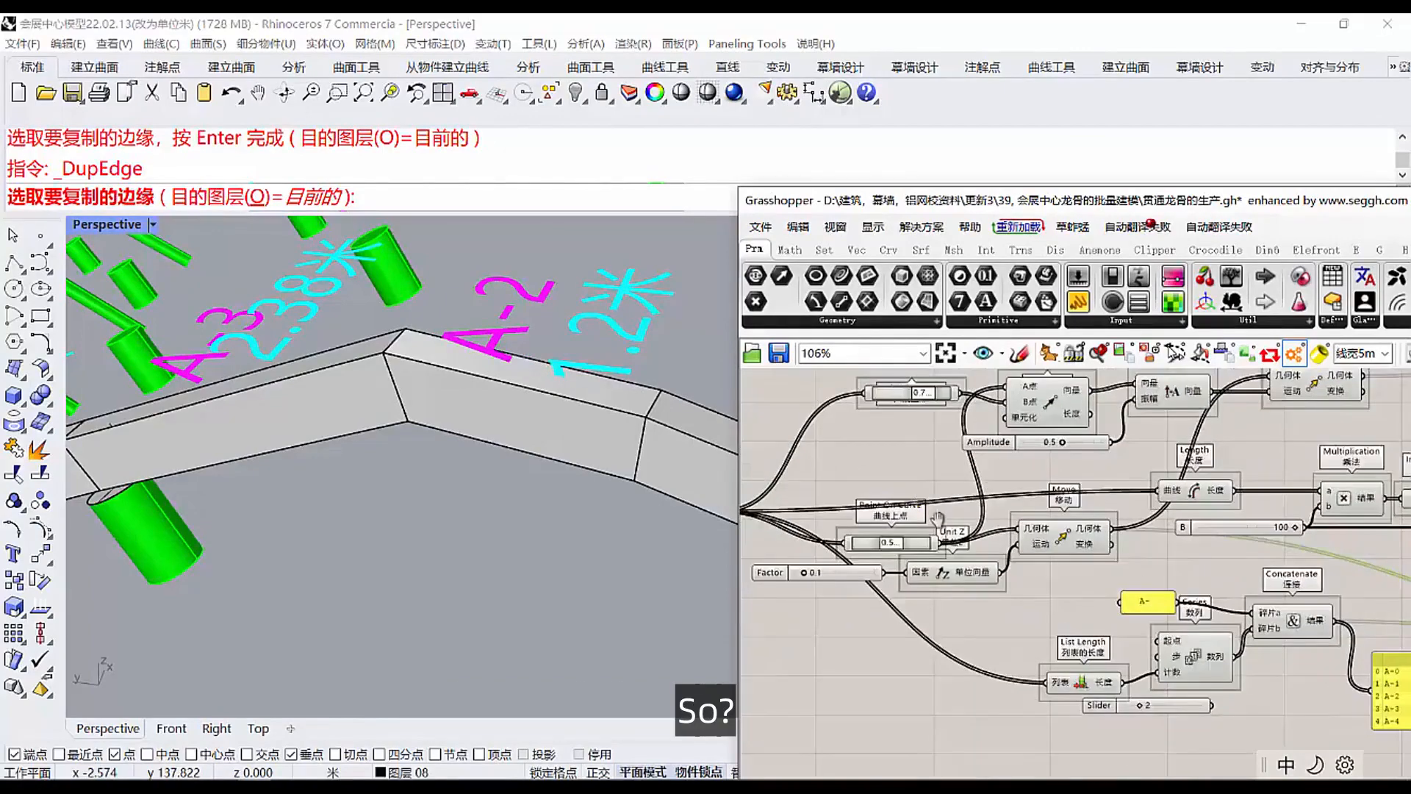
{"action": "scroll", "scroll_direction": "up", "scroll_amount": 3}
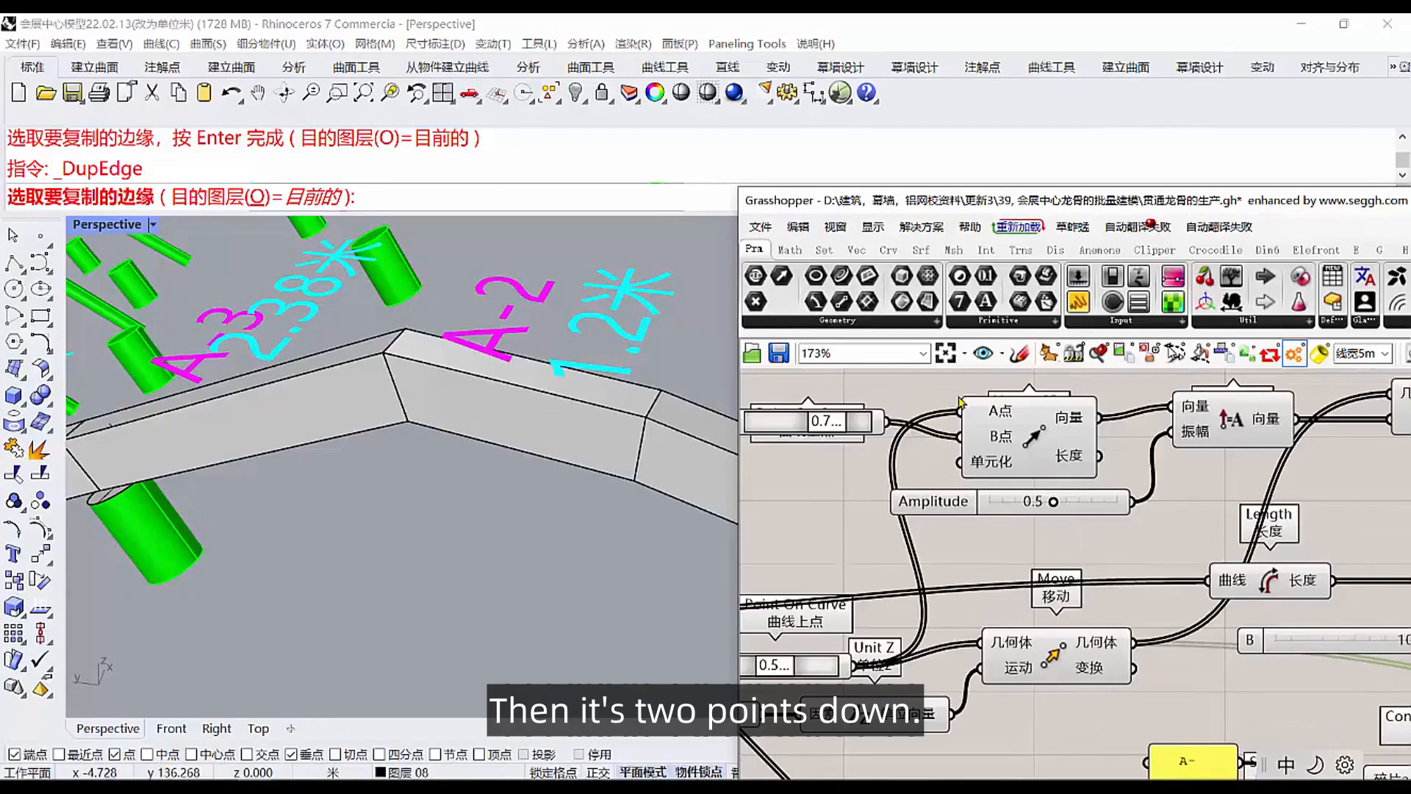
{"action": "mouse_move", "coordinate": [507, 388]}
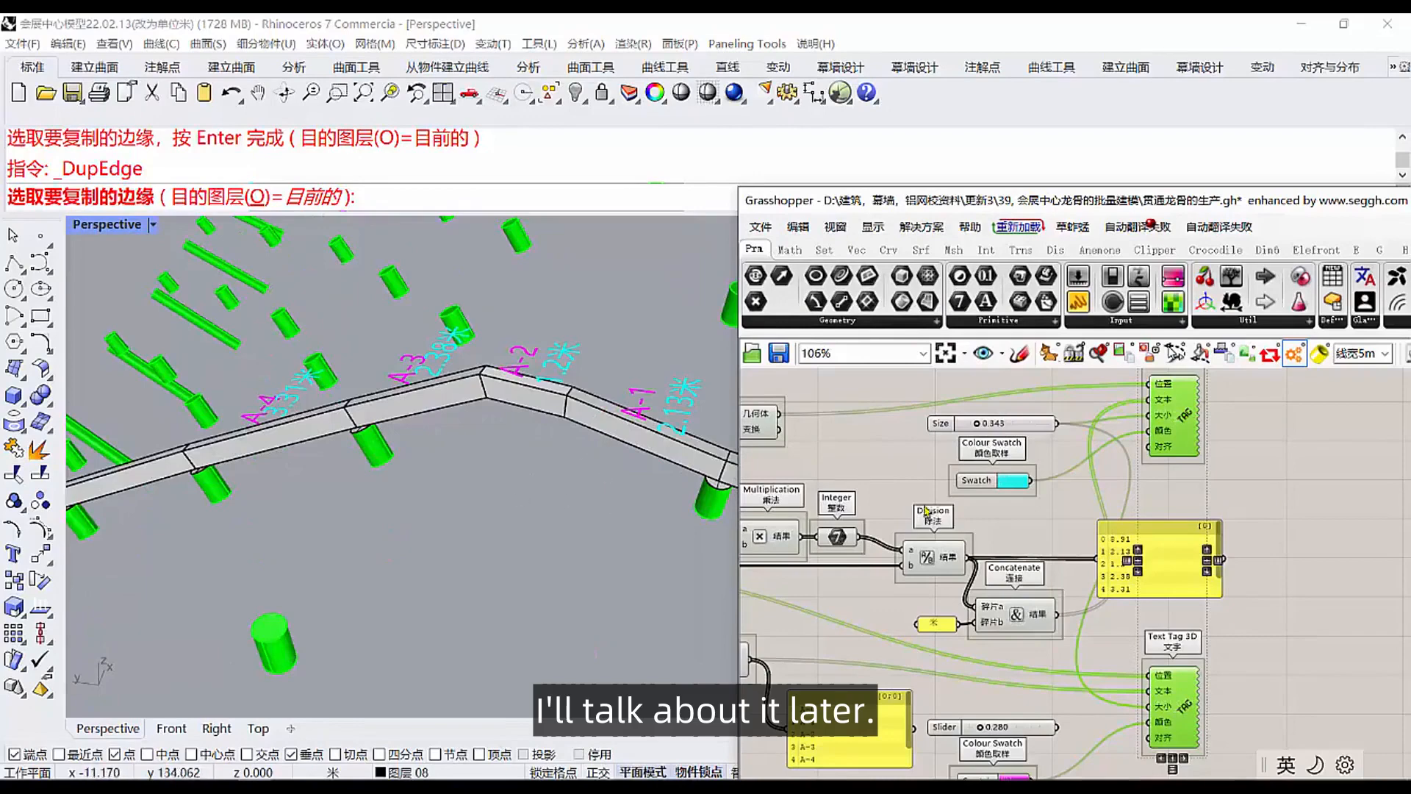
Scroll to the length Panel listing segment lengths 8.91 through 3.31 for export.
{"action": "scroll", "scroll_direction": "up", "scroll_amount": 3}
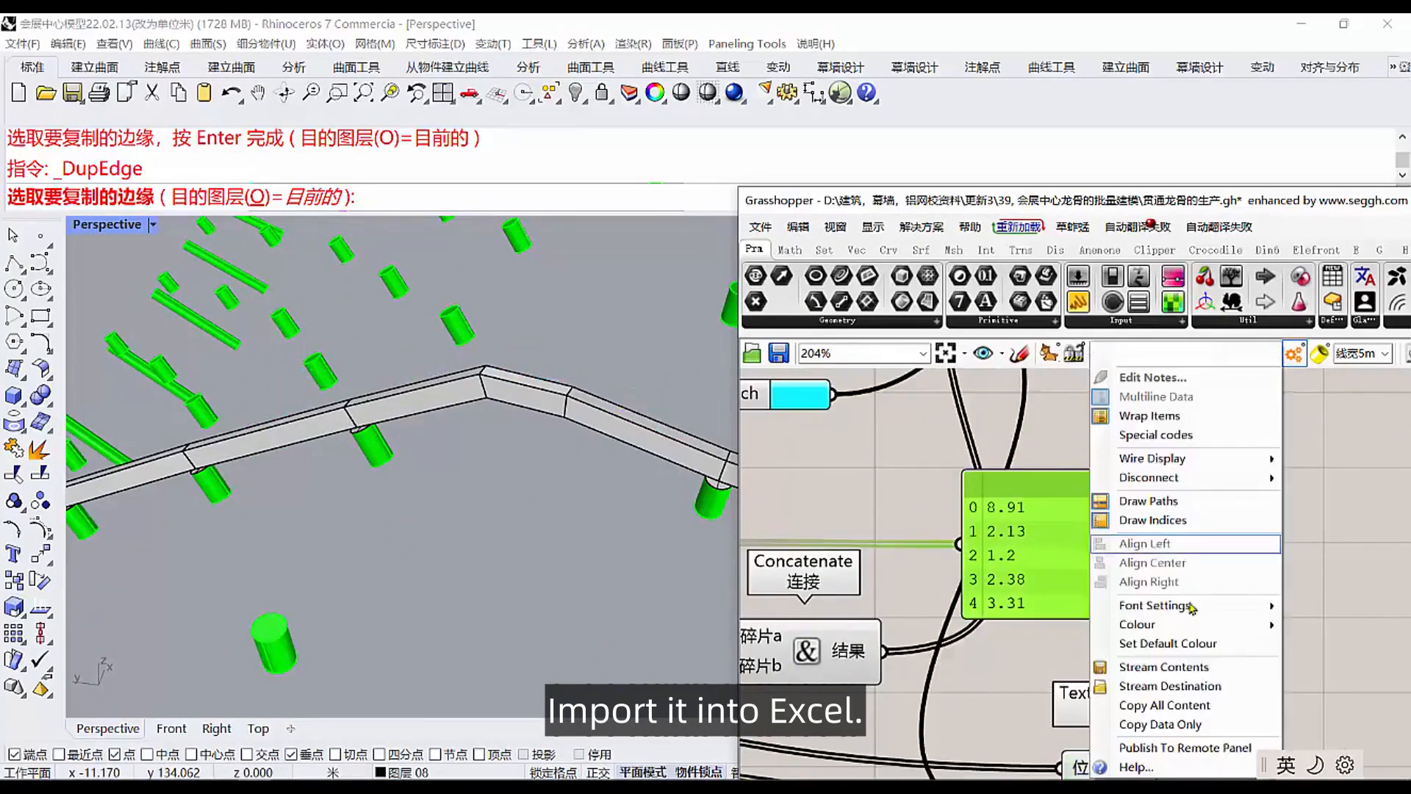
{"action": "mouse_move", "coordinate": [1164, 666]}
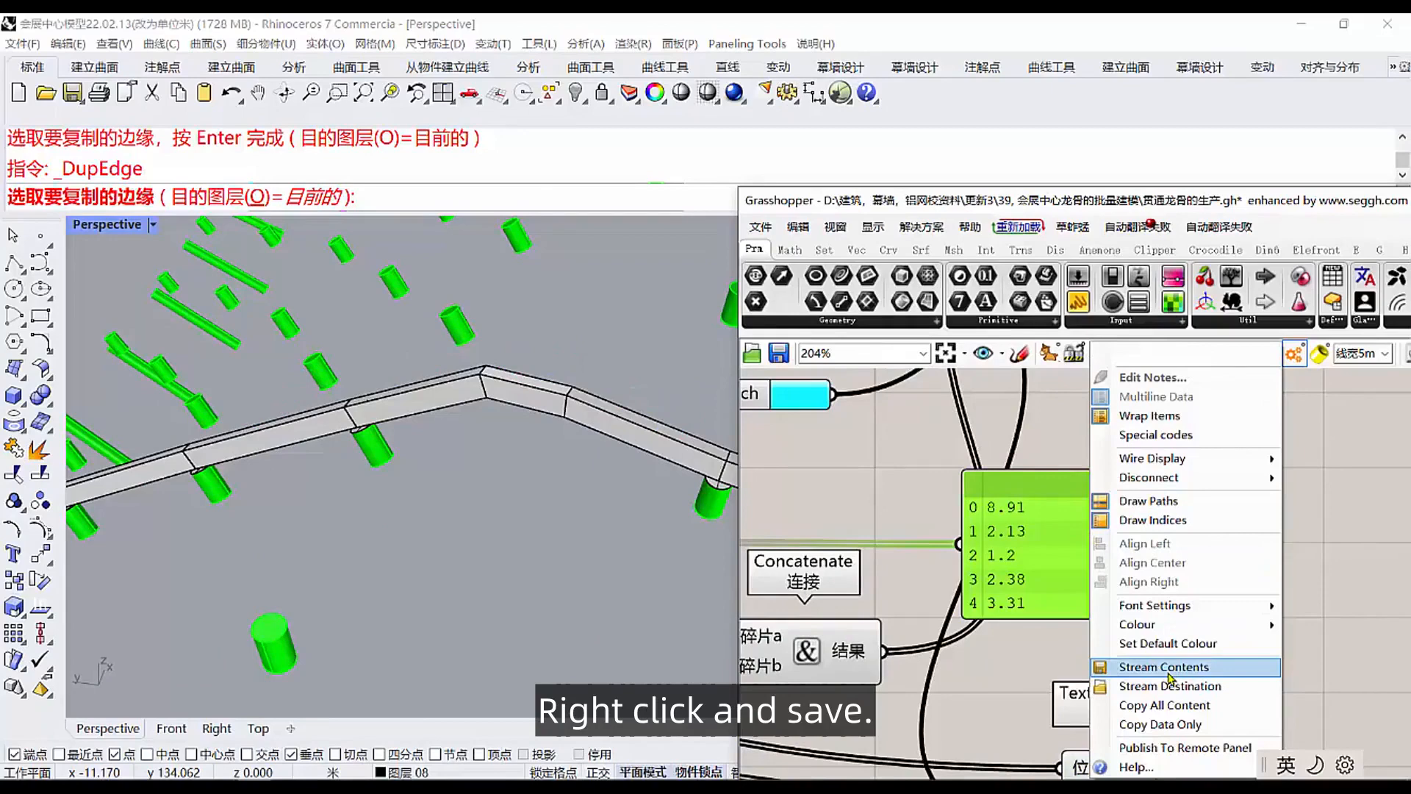
{"action": "mouse_move", "coordinate": [1164, 704]}
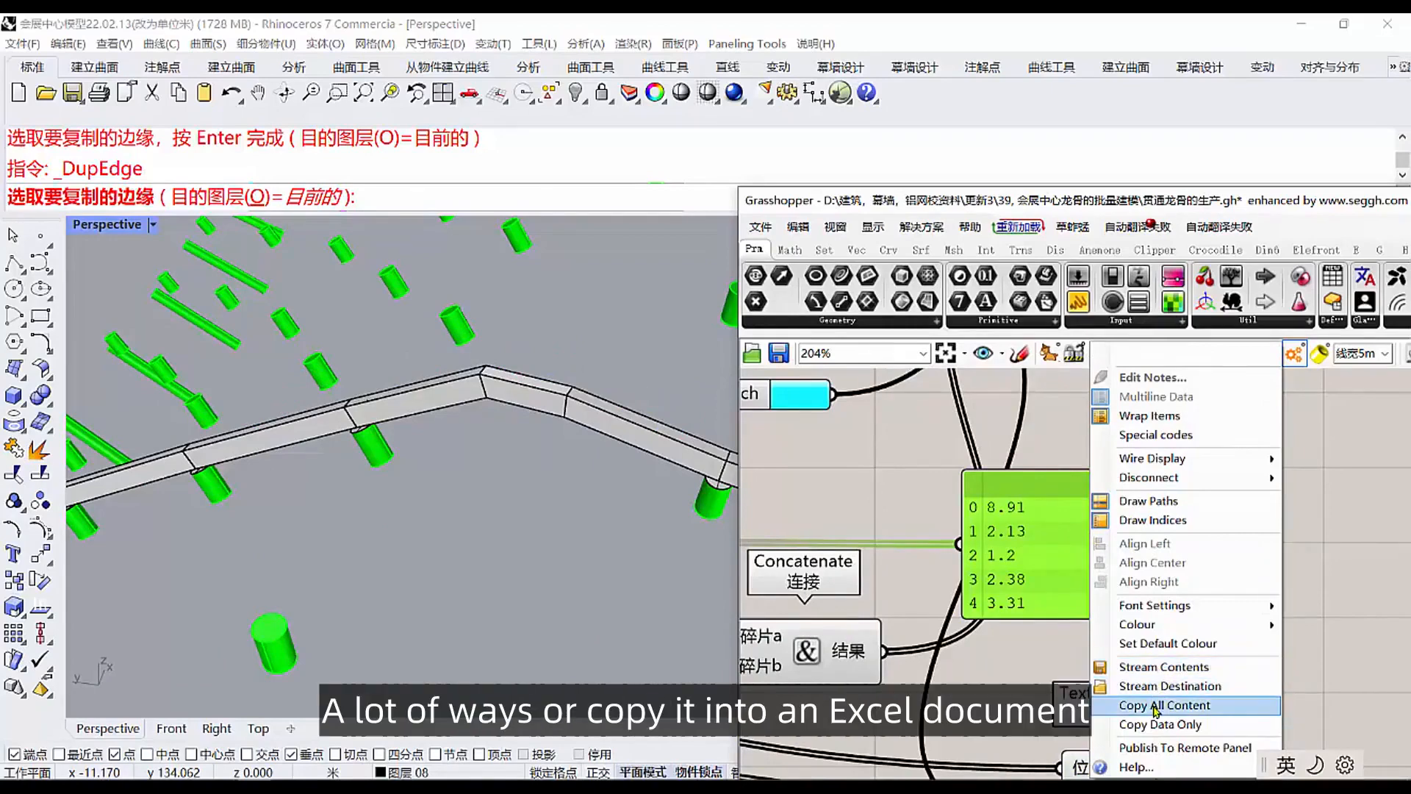